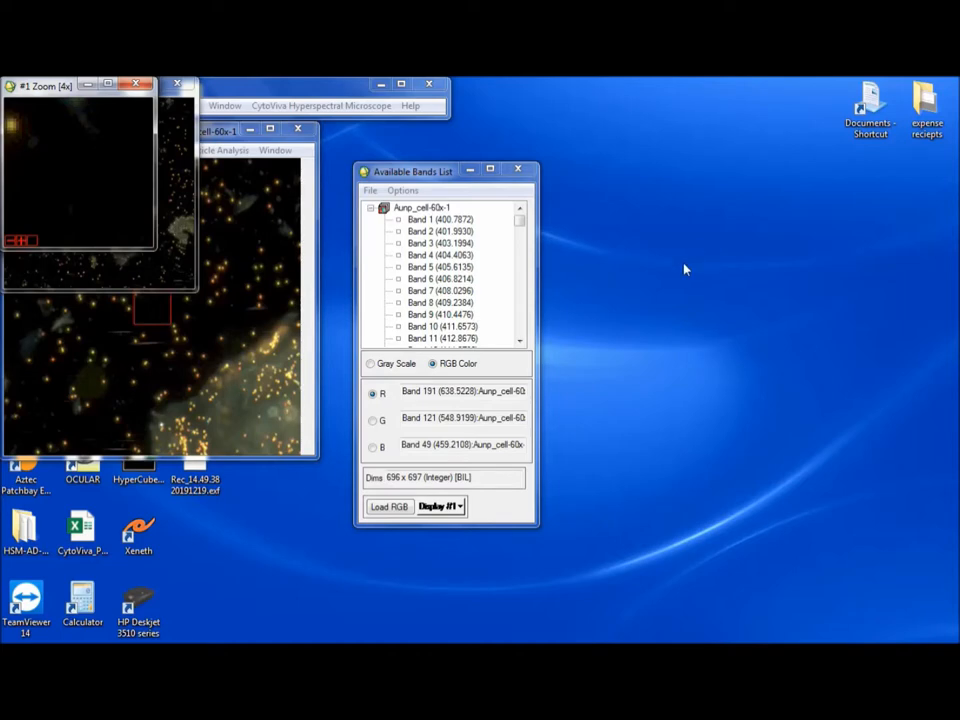
pyautogui.moveTo(420, 176)
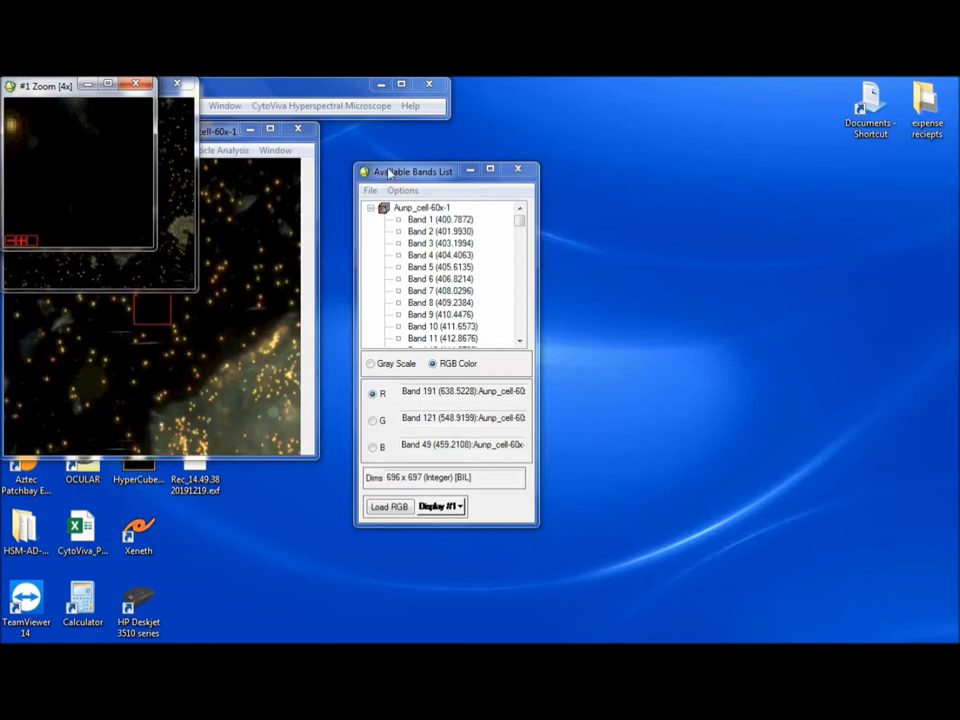
# - Move the Available Bands List aside so the cell image display shows in front
pyautogui.moveTo(412, 170); pyautogui.dragTo(684, 110)
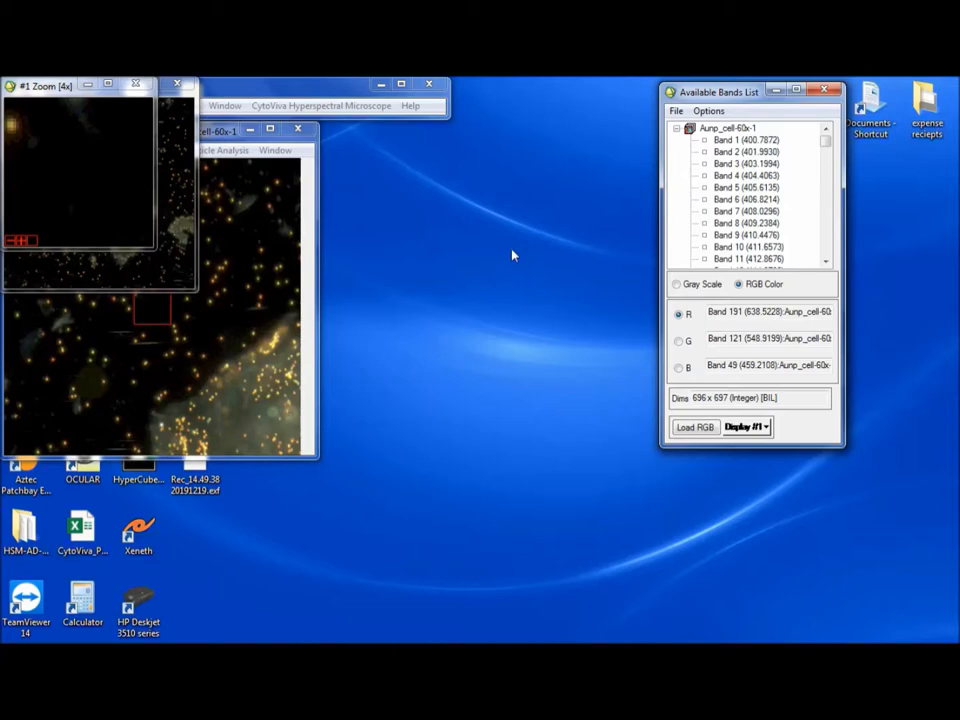
pyautogui.moveTo(536, 248)
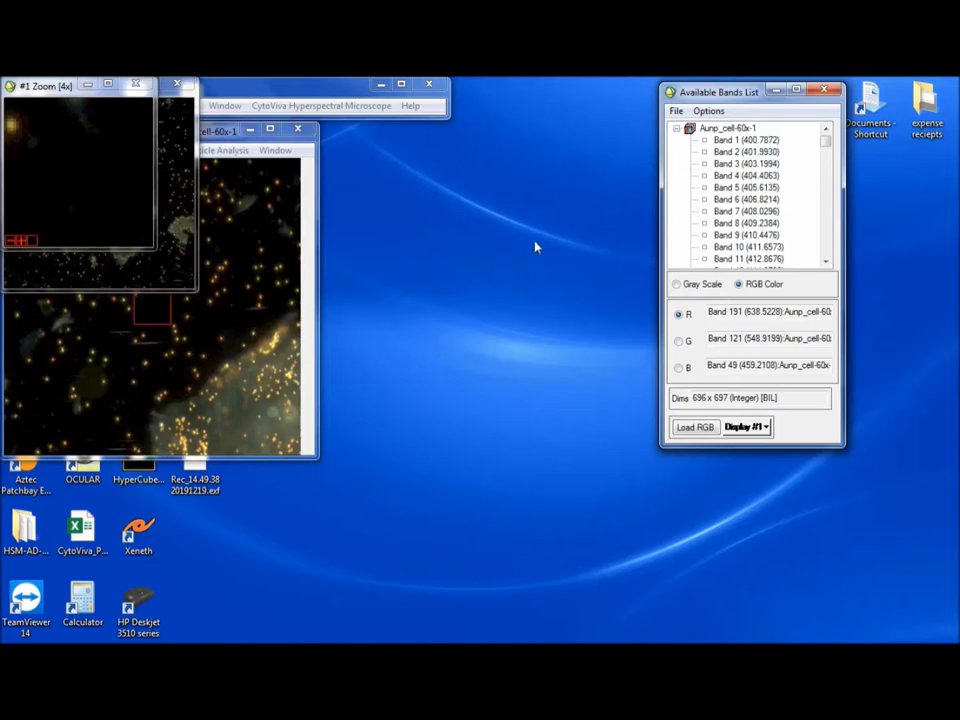
pyautogui.moveTo(512, 276)
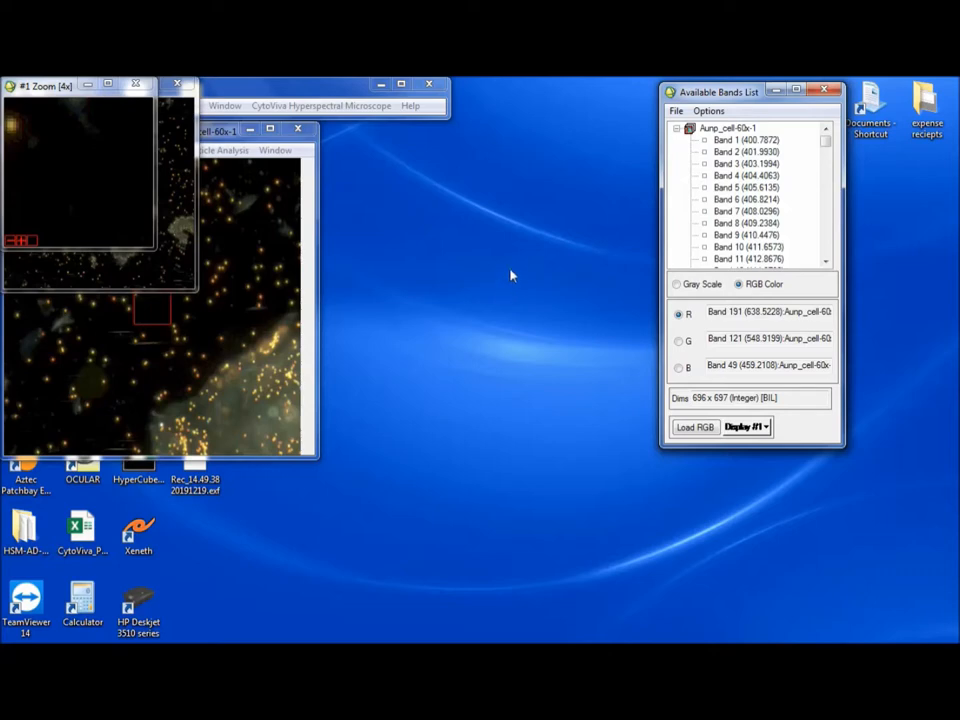
pyautogui.moveTo(604, 246)
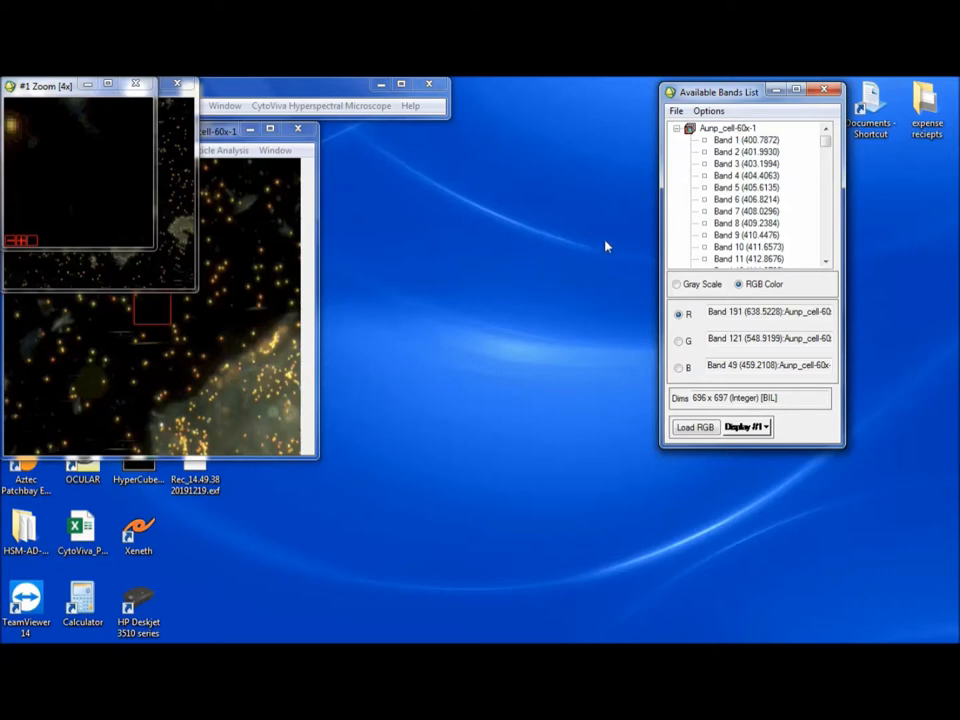
pyautogui.moveTo(222, 148)
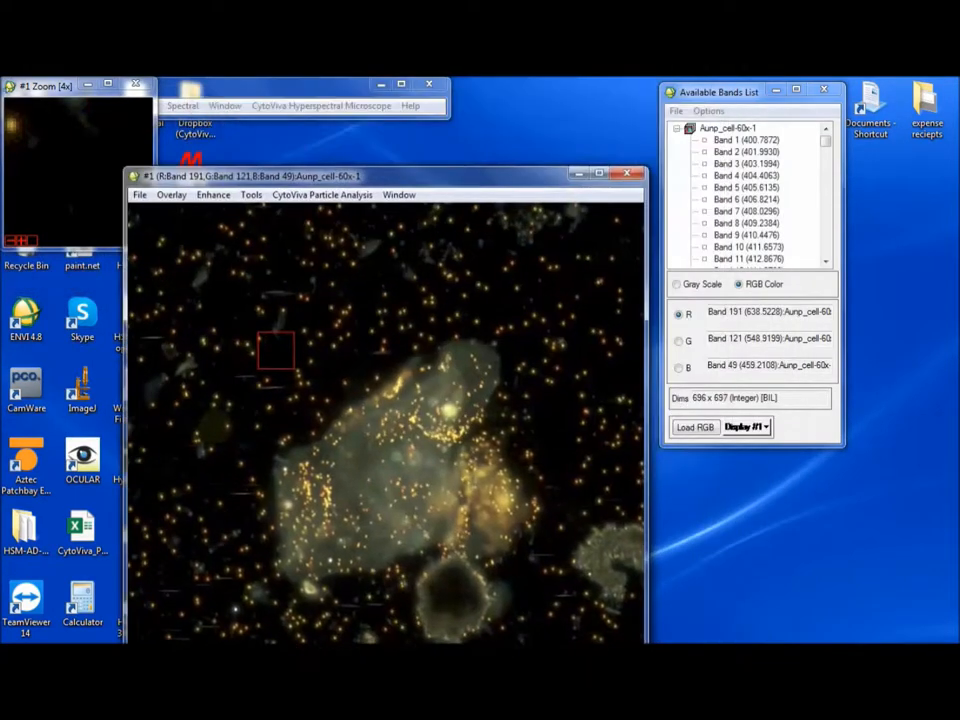
# - Place the #1 Zoom window beside the cell image over a cluster of bright particles
pyautogui.moveTo(76, 84); pyautogui.dragTo(776, 152)
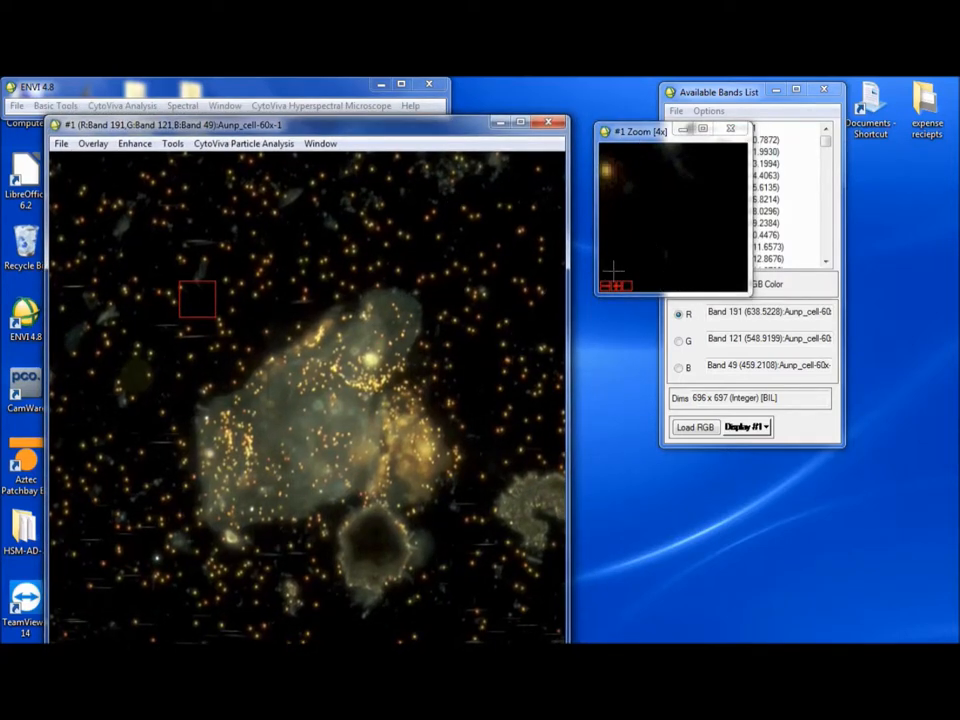
pyautogui.moveTo(530, 304)
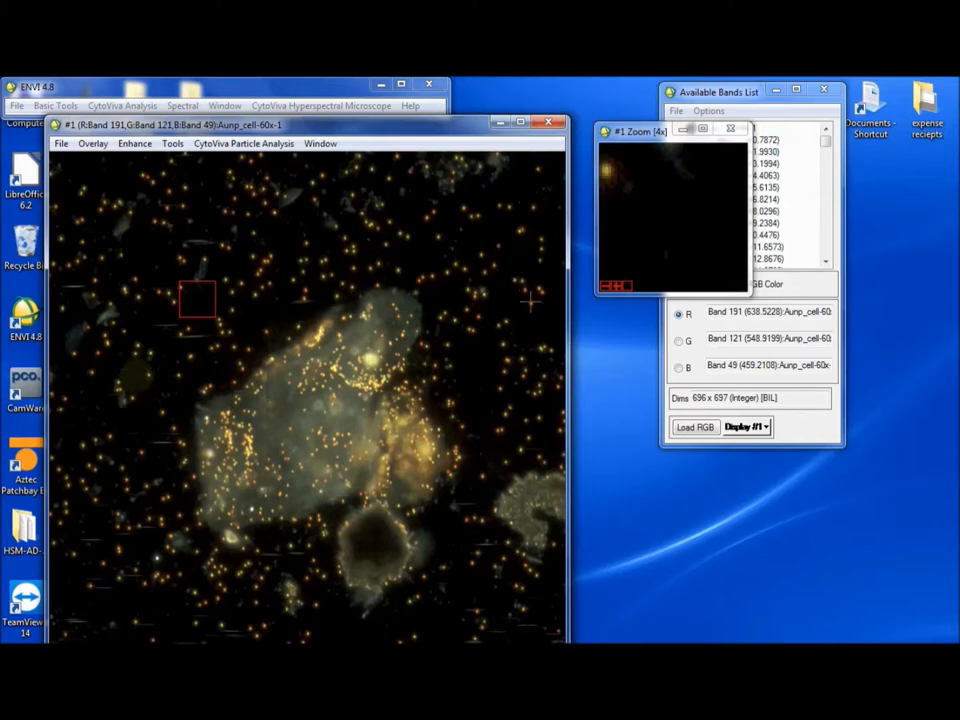
pyautogui.moveTo(344, 264)
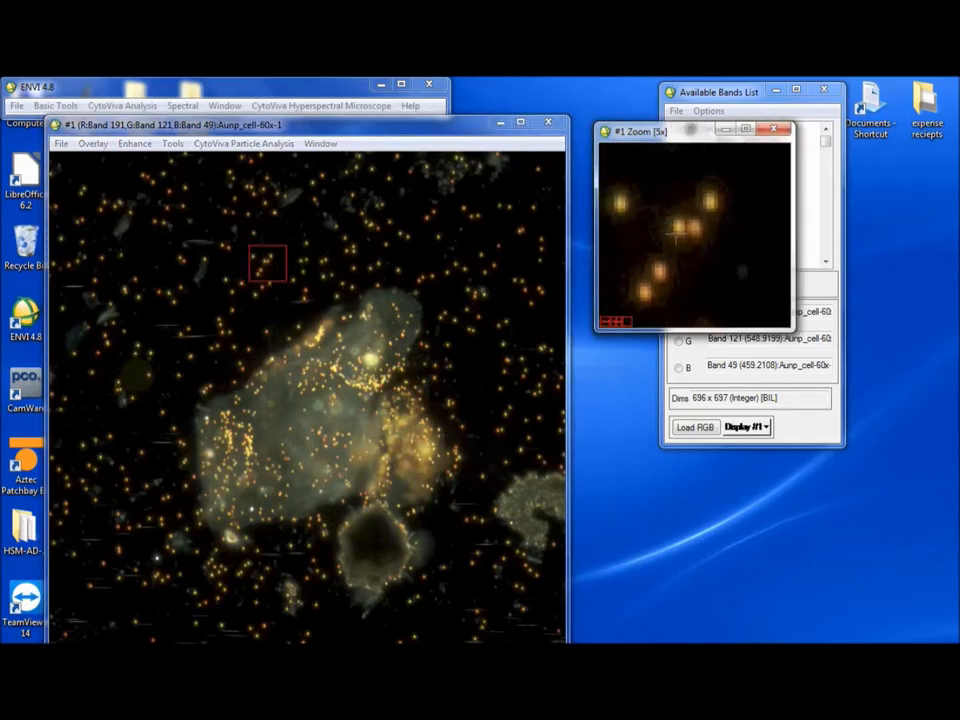
# - Show the Z Profile spectrum of the pixel under the zoom crosshair
pyautogui.rightClick(690, 230)
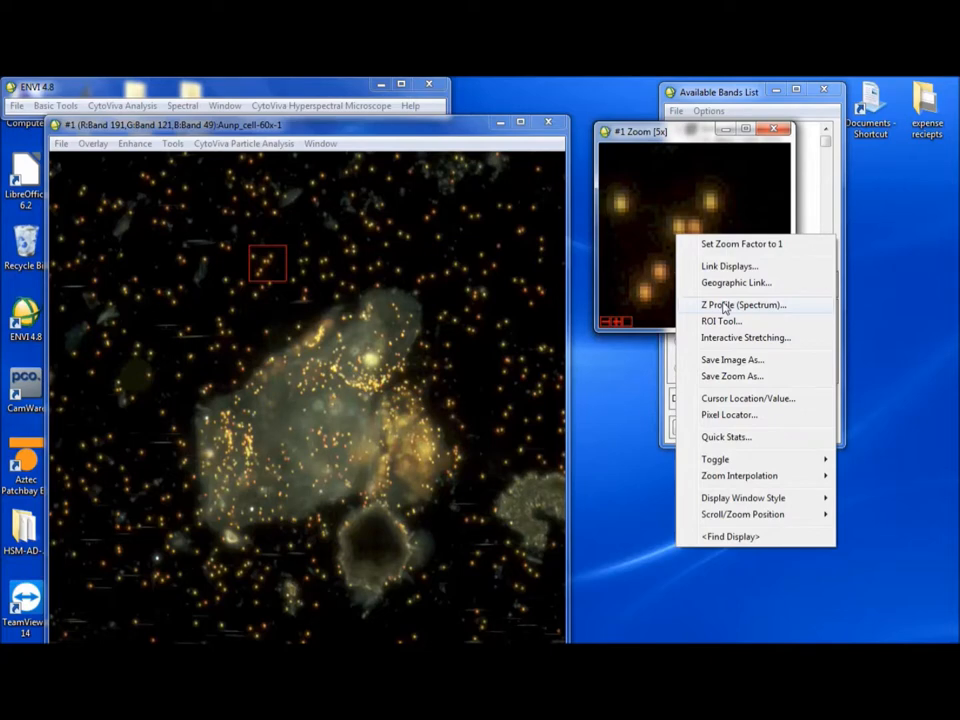
pyautogui.click(742, 304)
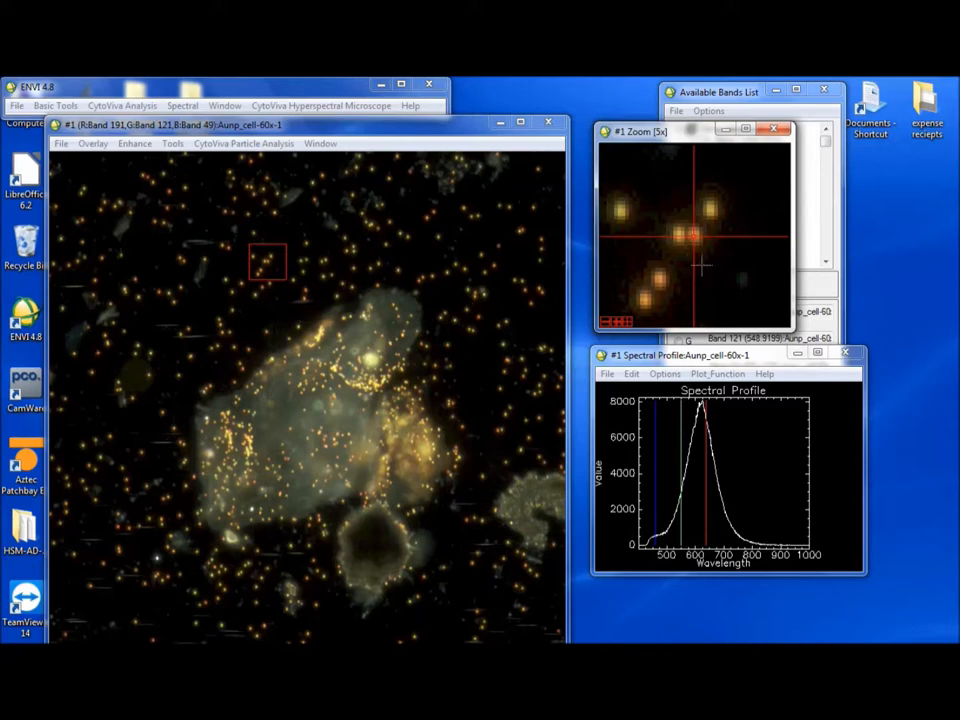
pyautogui.moveTo(744, 360)
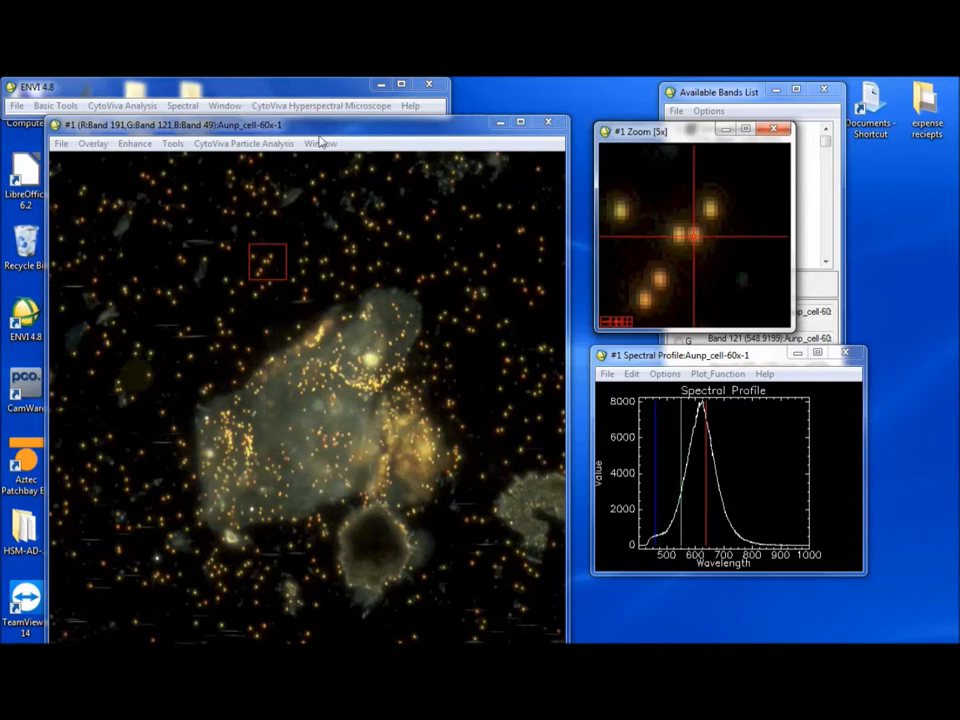
pyautogui.moveTo(730, 198)
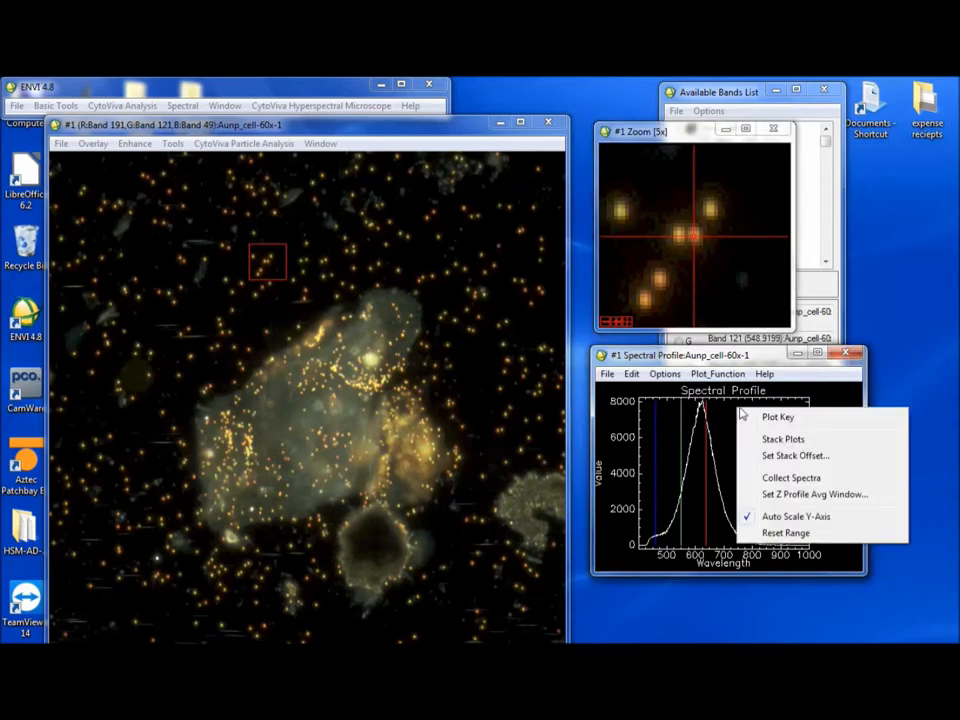
pyautogui.moveTo(672, 404)
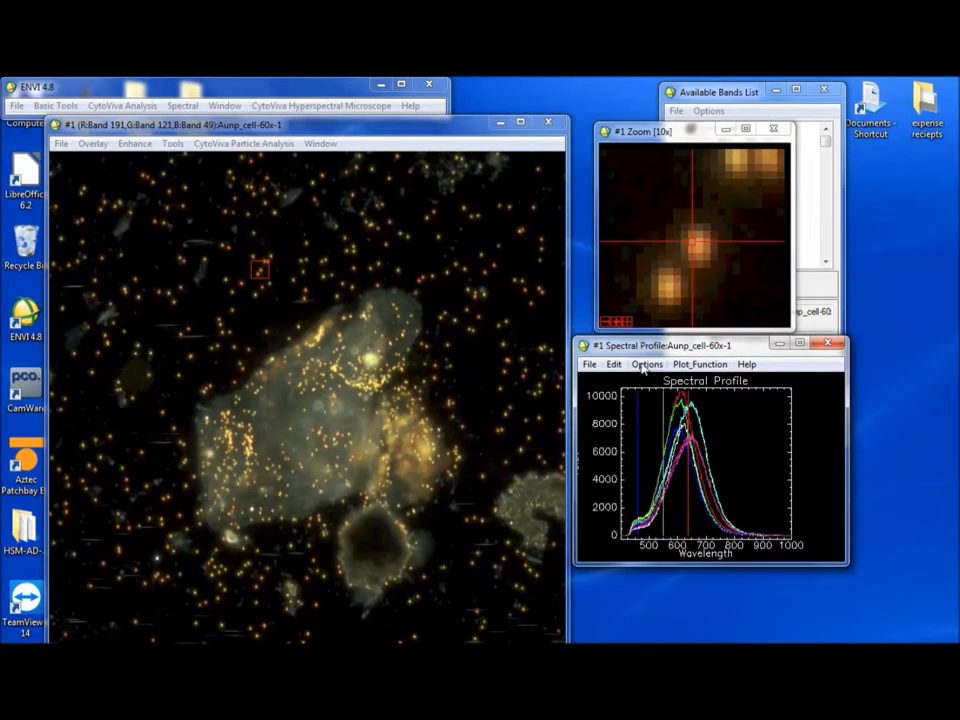
# - Export all collected spectra from the plot as a spectral library
pyautogui.click(590, 364)
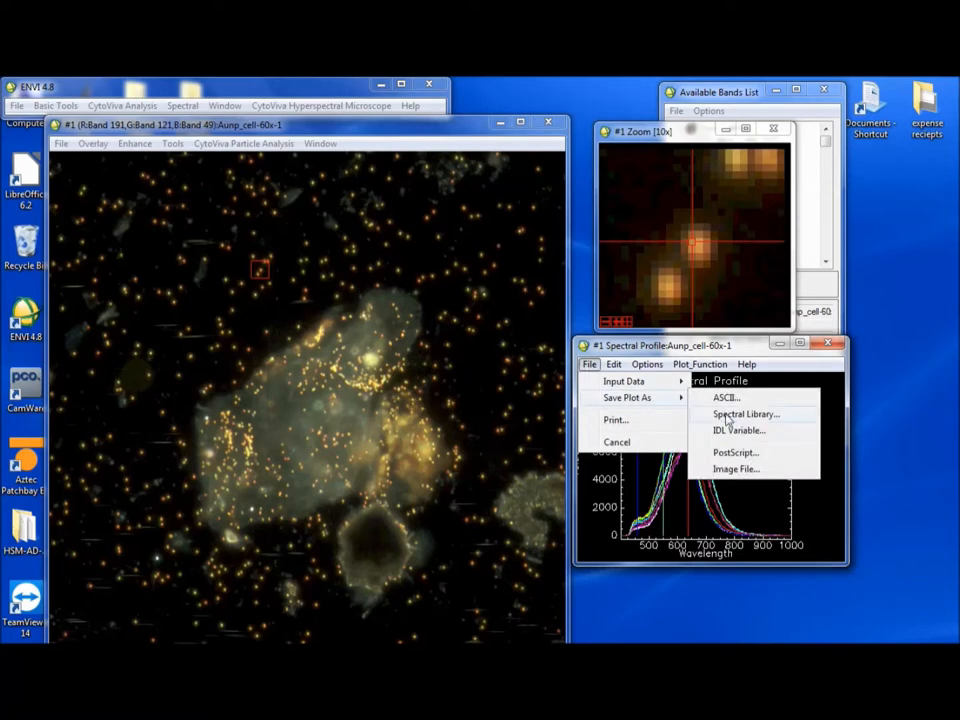
pyautogui.click(744, 414)
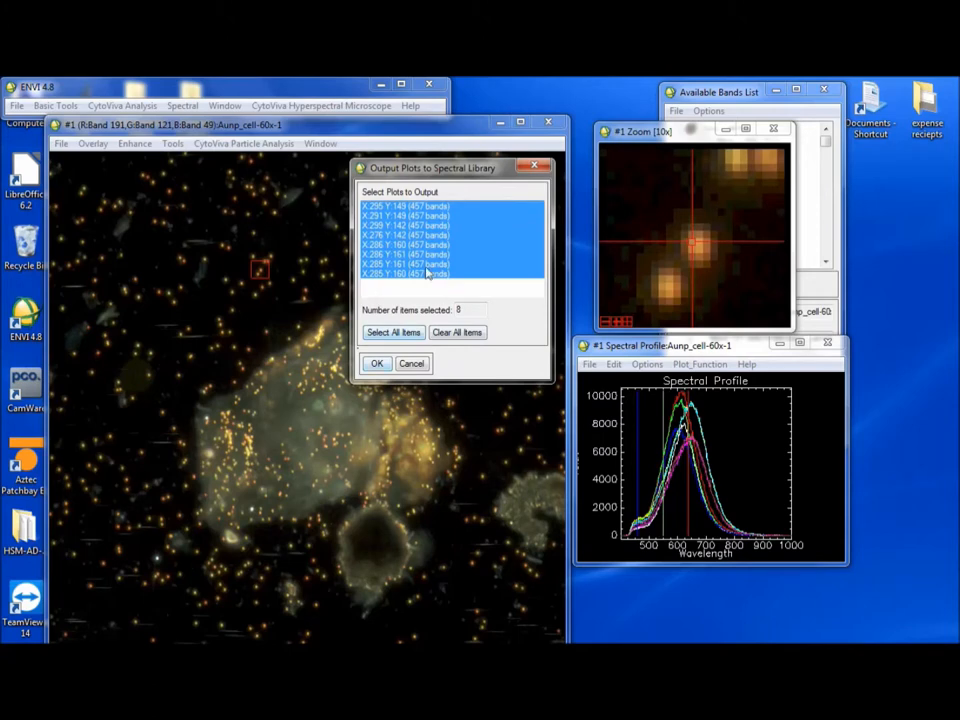
pyautogui.click(376, 364)
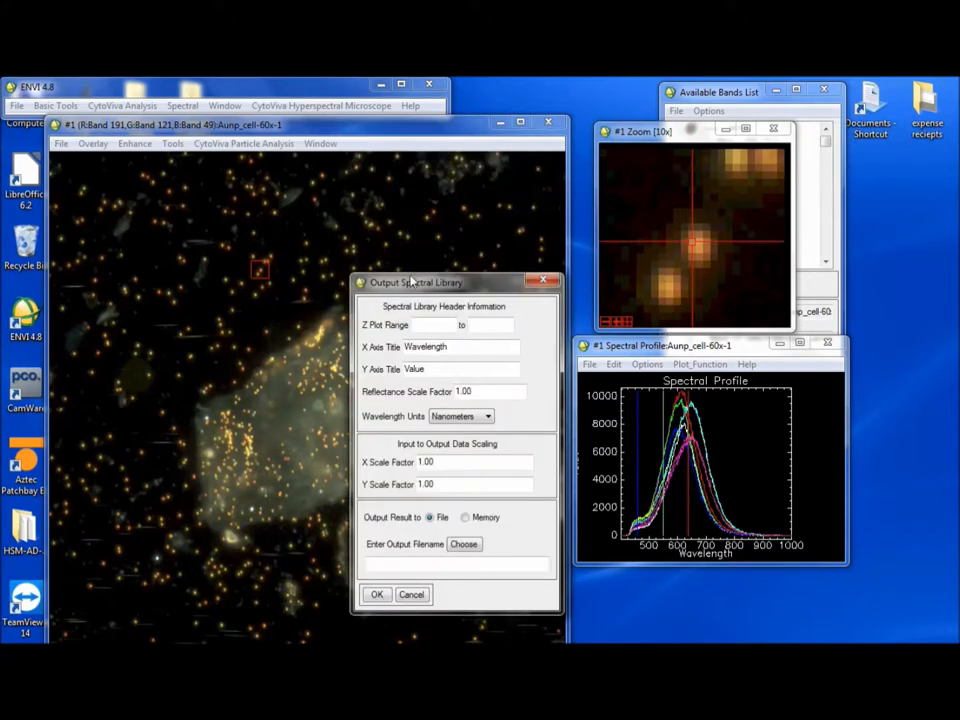
pyautogui.moveTo(416, 282); pyautogui.dragTo(548, 160)
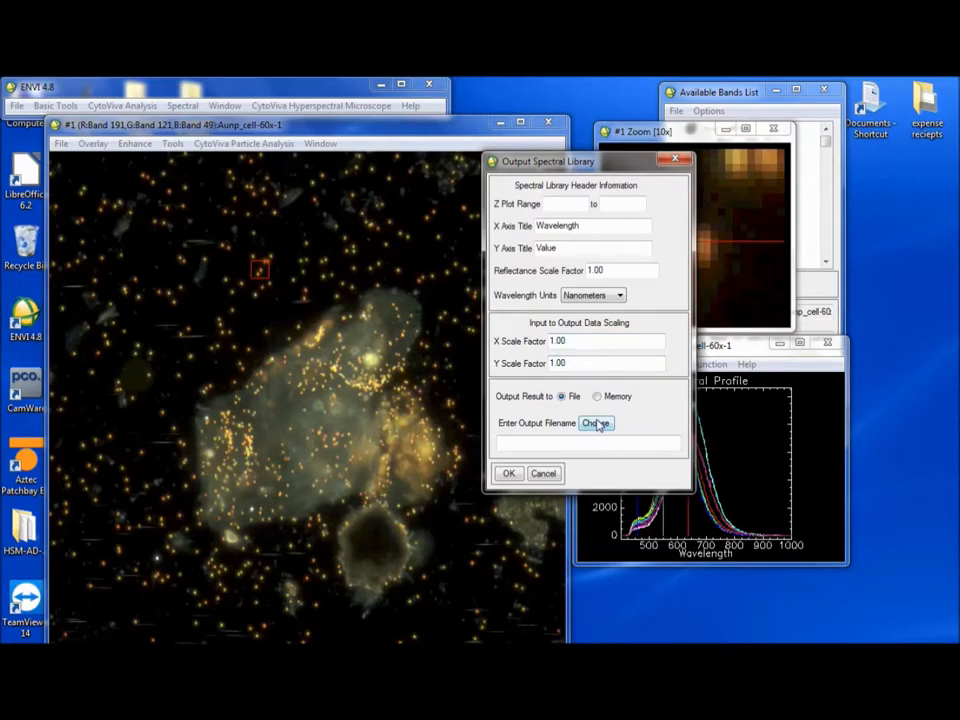
# - Name the output library file aunp.SLF on the Desktop
pyautogui.click(596, 424)
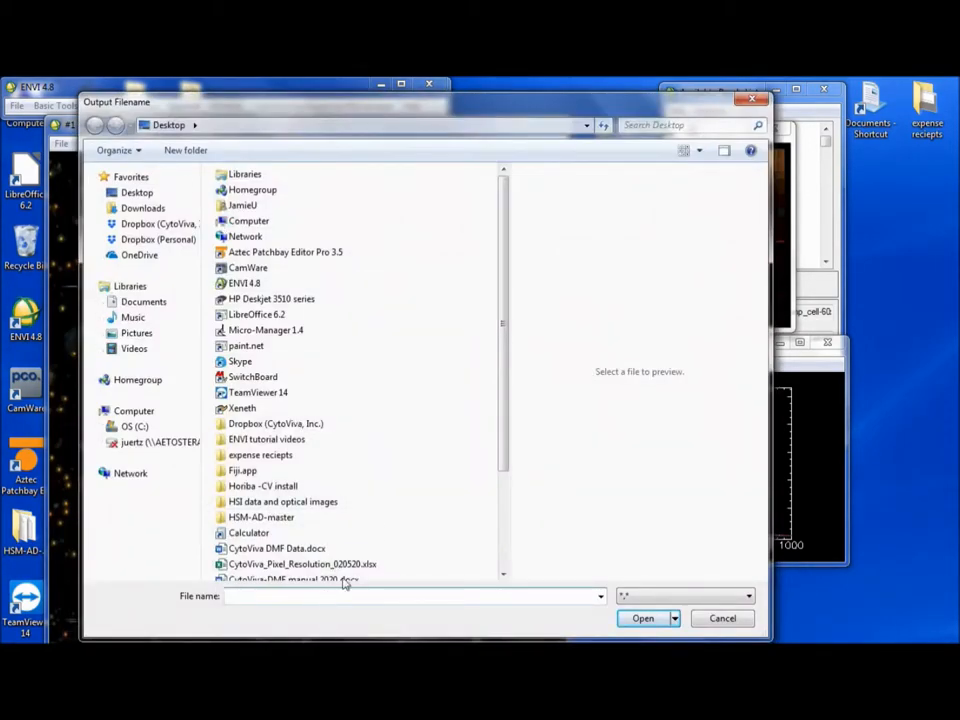
pyautogui.write('aunp-')
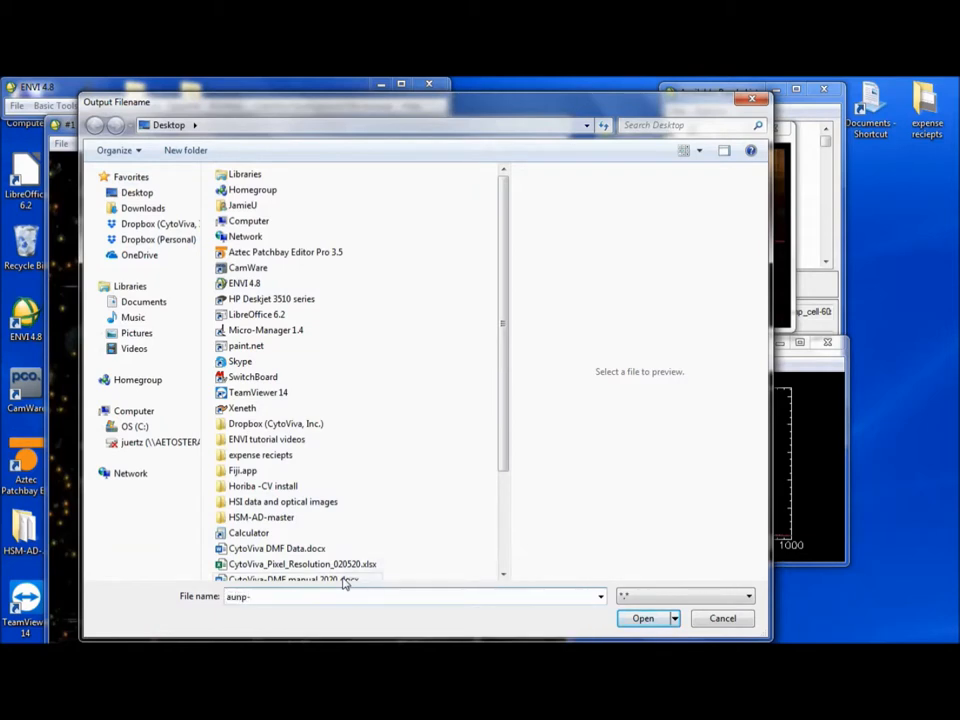
pyautogui.write('SLF')
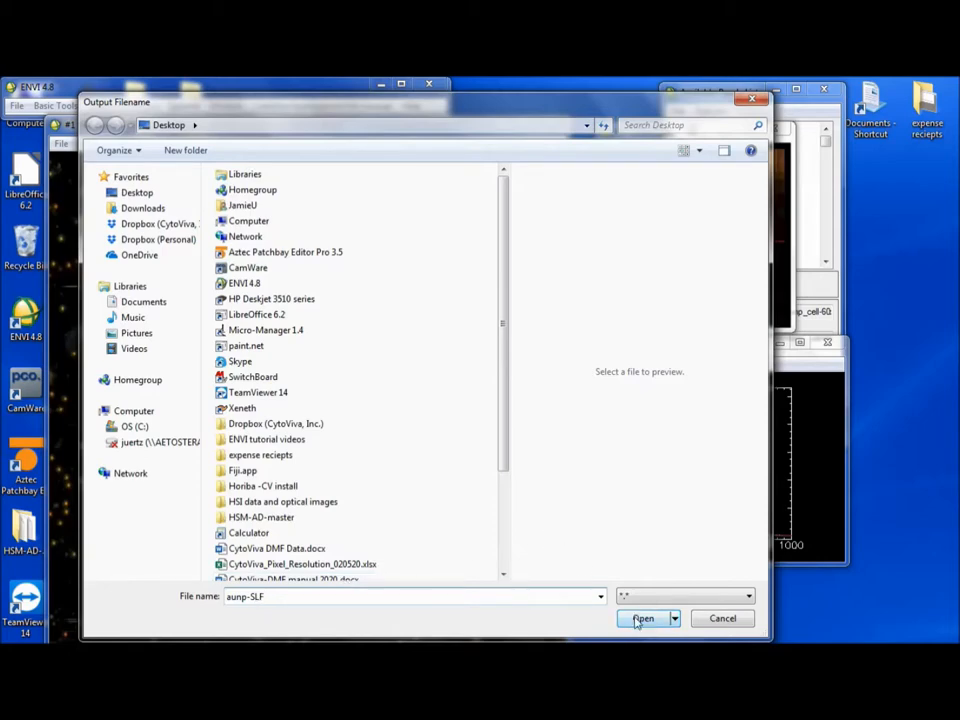
pyautogui.click(642, 618)
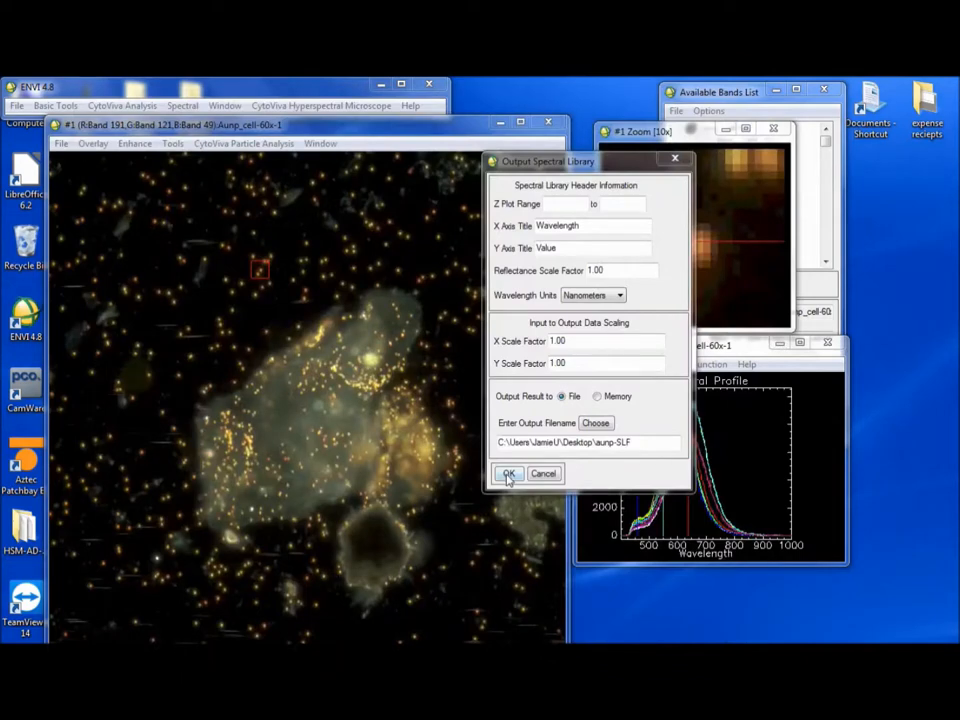
# - Write the library, then start Spectral Angle Mapper classification and centre its input file chooser
pyautogui.click(508, 472)
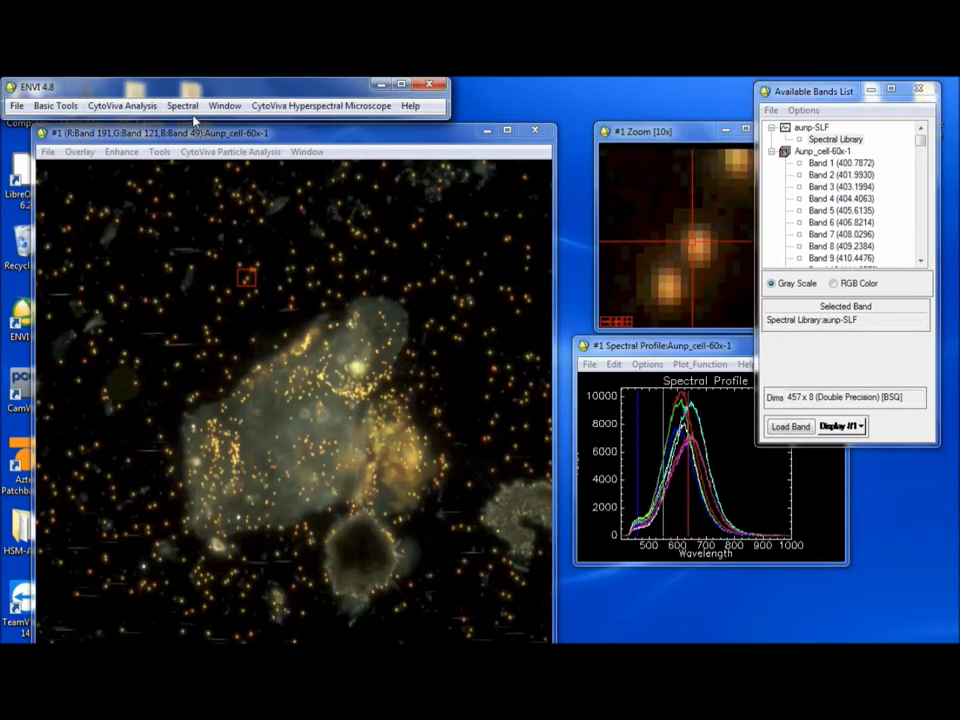
pyautogui.click(182, 104)
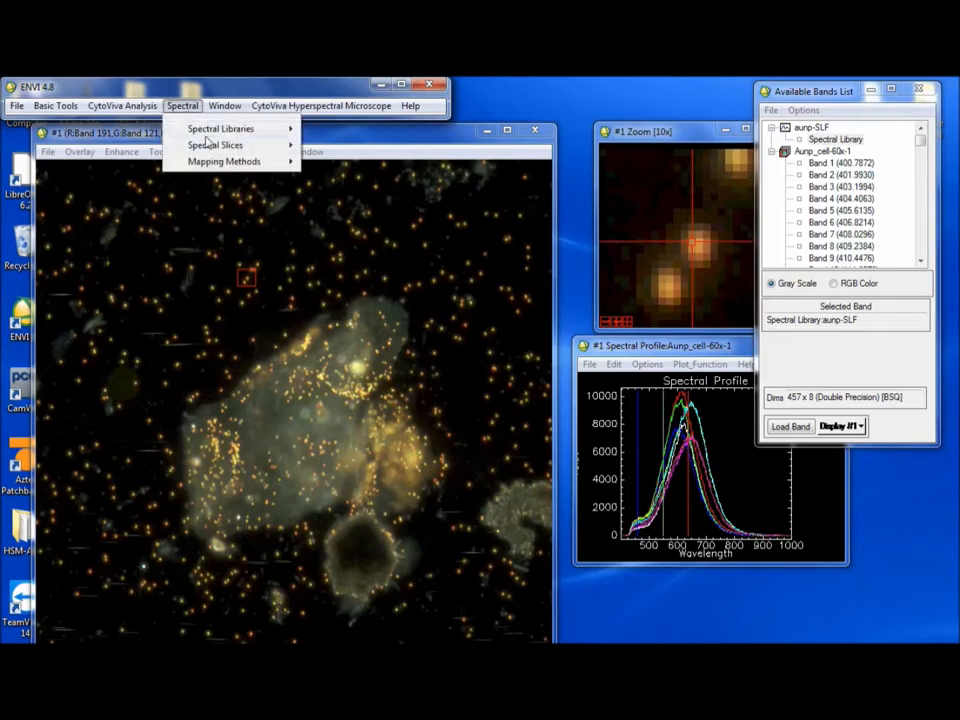
pyautogui.moveTo(224, 160)
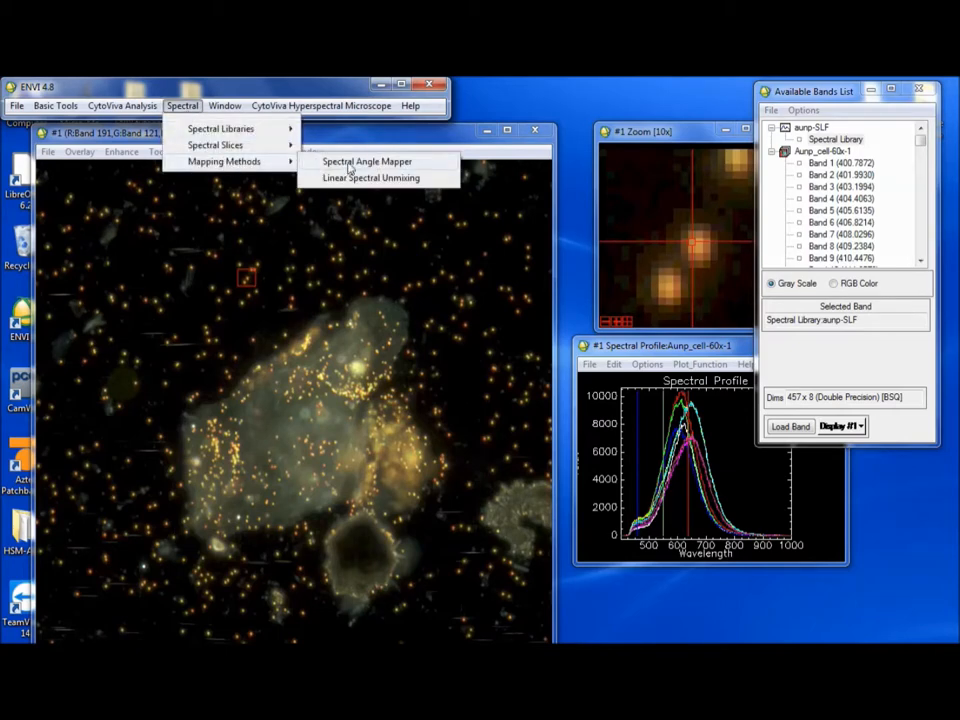
pyautogui.click(368, 160)
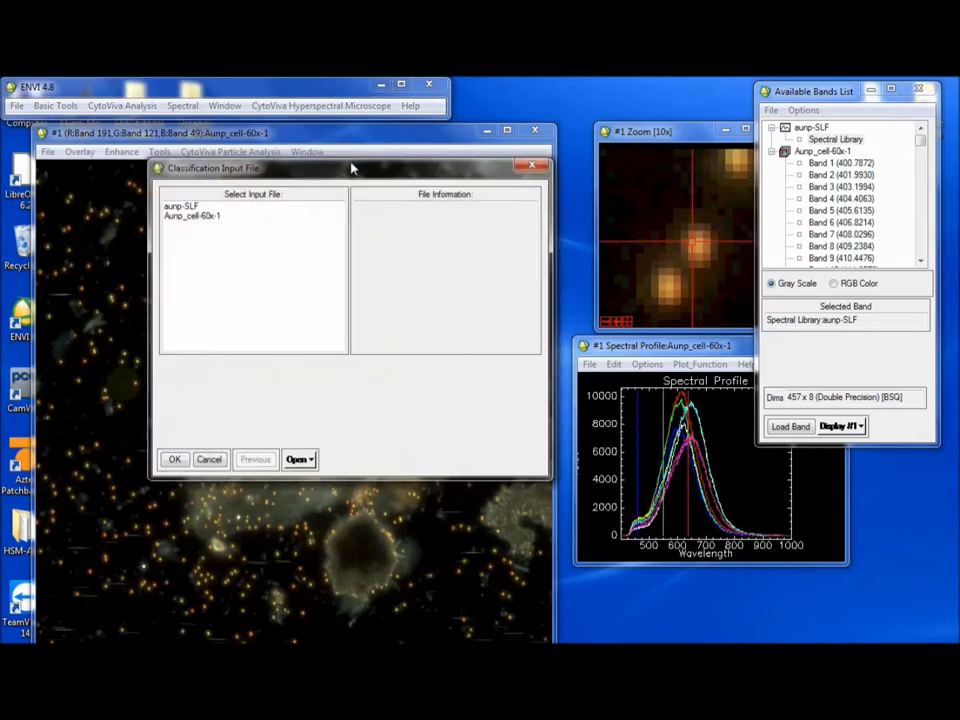
pyautogui.moveTo(352, 168); pyautogui.dragTo(392, 156)
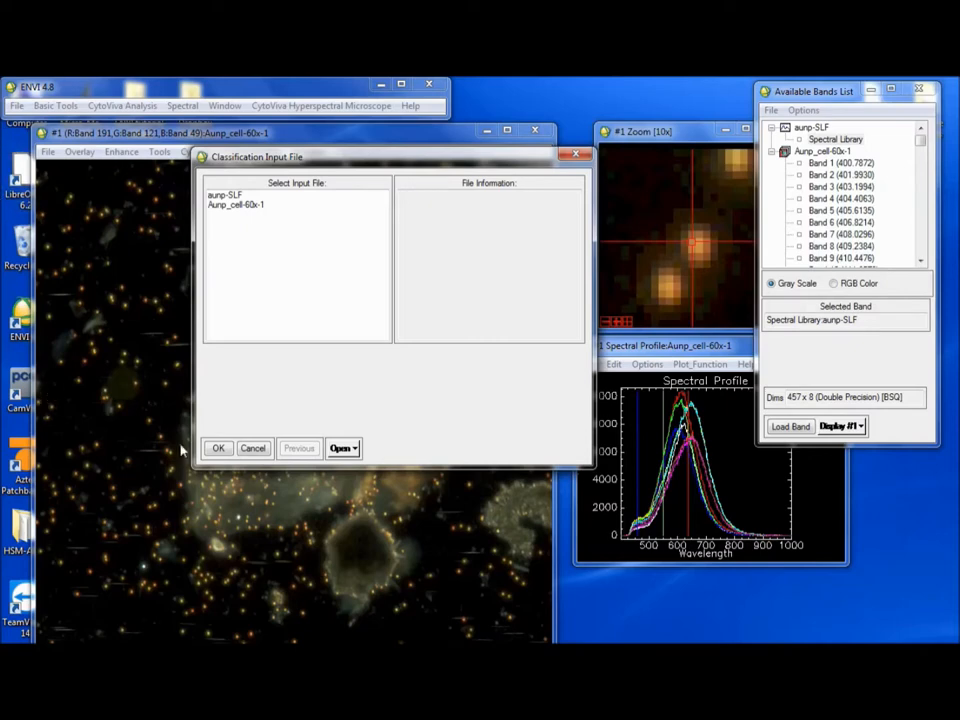
pyautogui.moveTo(76, 458)
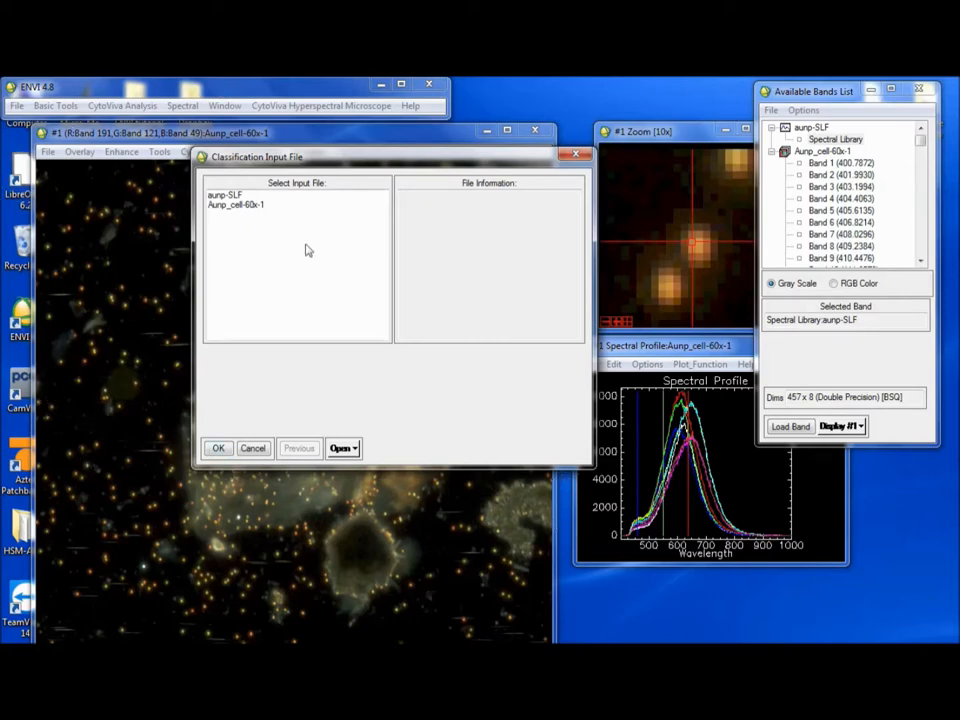
pyautogui.moveTo(256, 156); pyautogui.dragTo(342, 176)
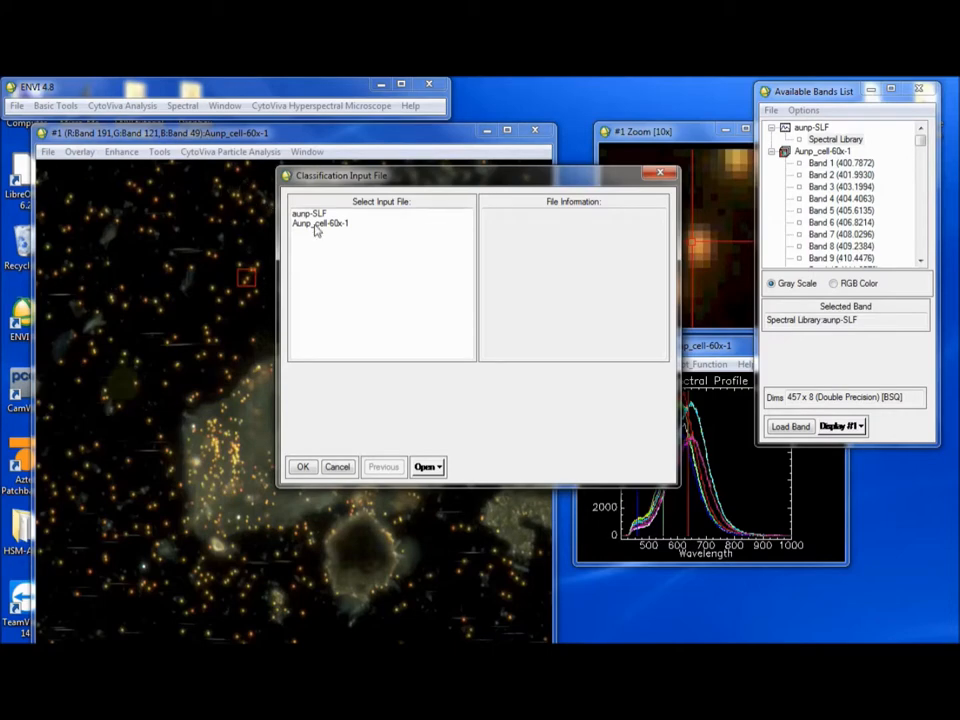
# - Use Aurp_cell-60x-1 as the SAM input and clear the existing endmember entry
pyautogui.click(320, 224)
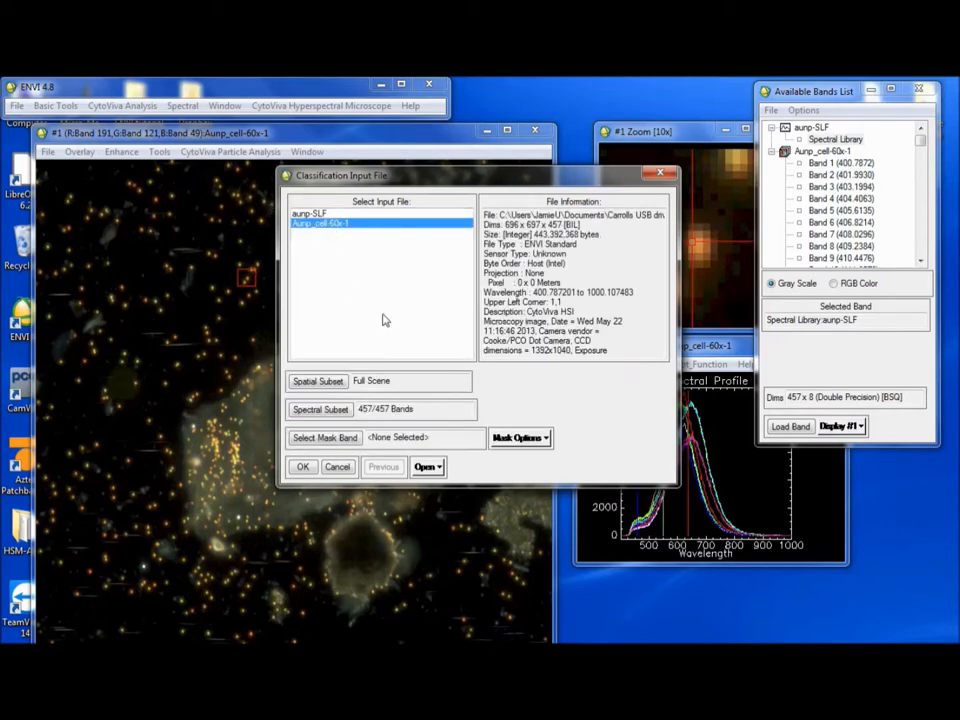
pyautogui.click(304, 466)
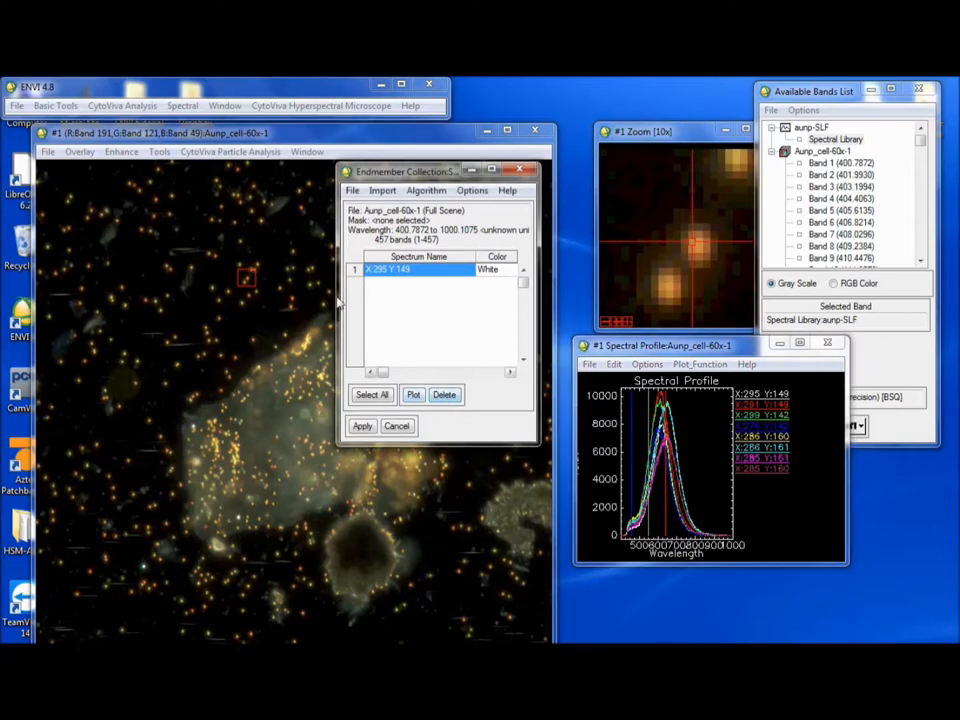
pyautogui.click(444, 394)
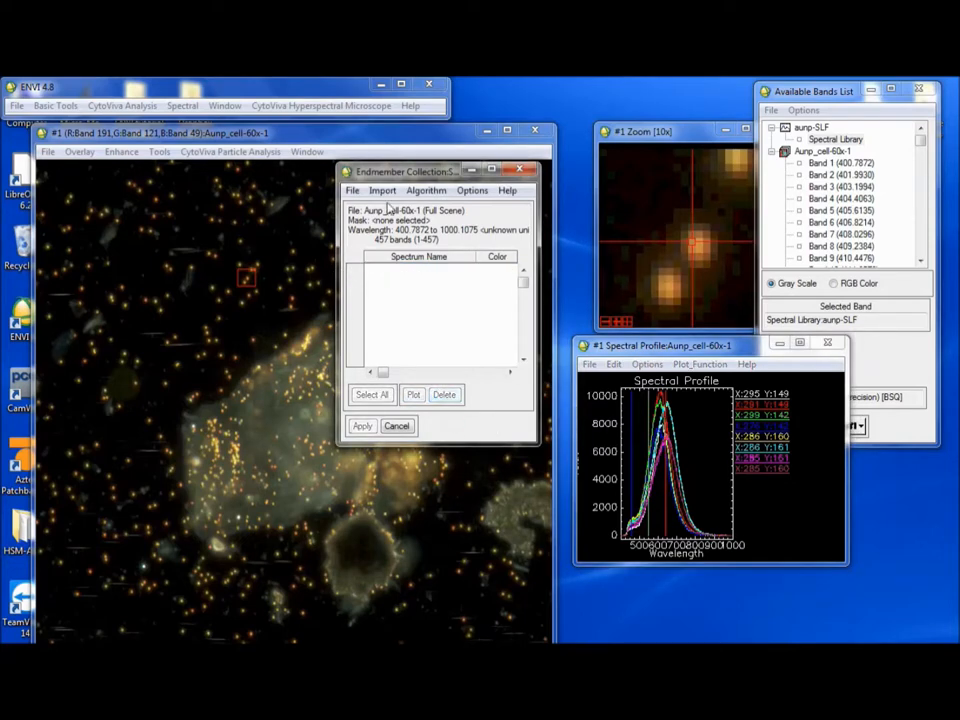
# - Import endmembers from the aurp-SLF spectral library file on disk
pyautogui.click(384, 190)
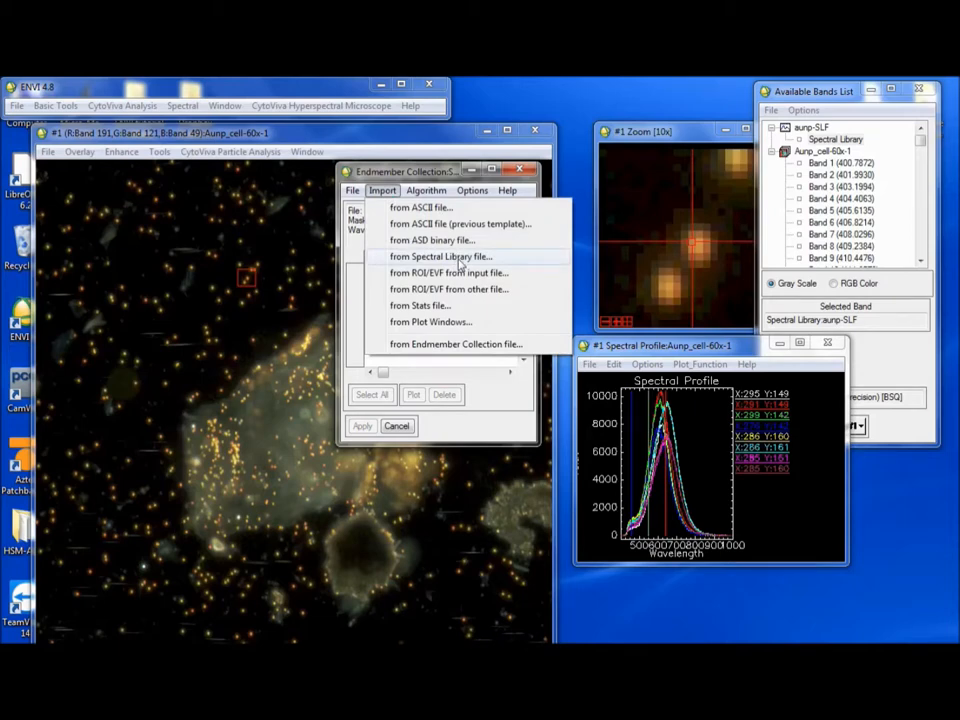
pyautogui.click(440, 256)
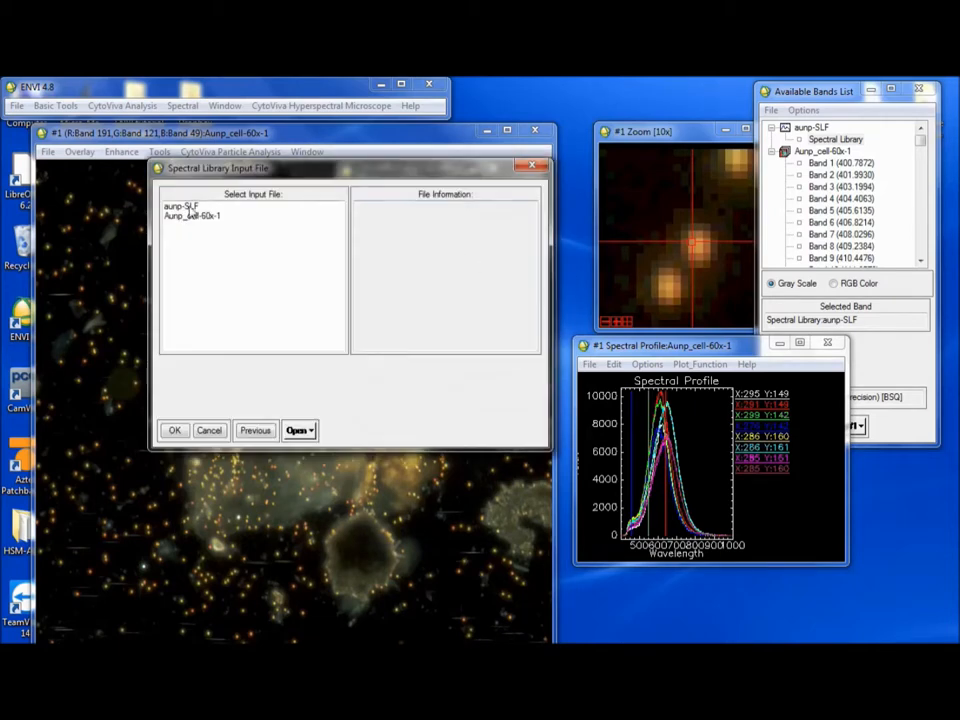
pyautogui.click(182, 206)
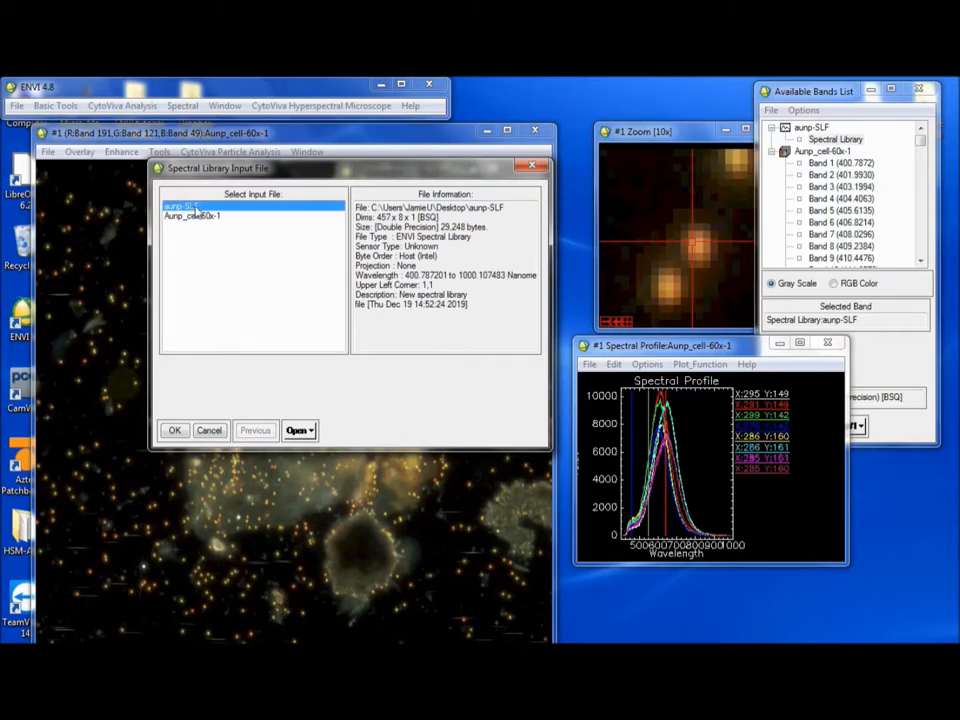
pyautogui.click(296, 430)
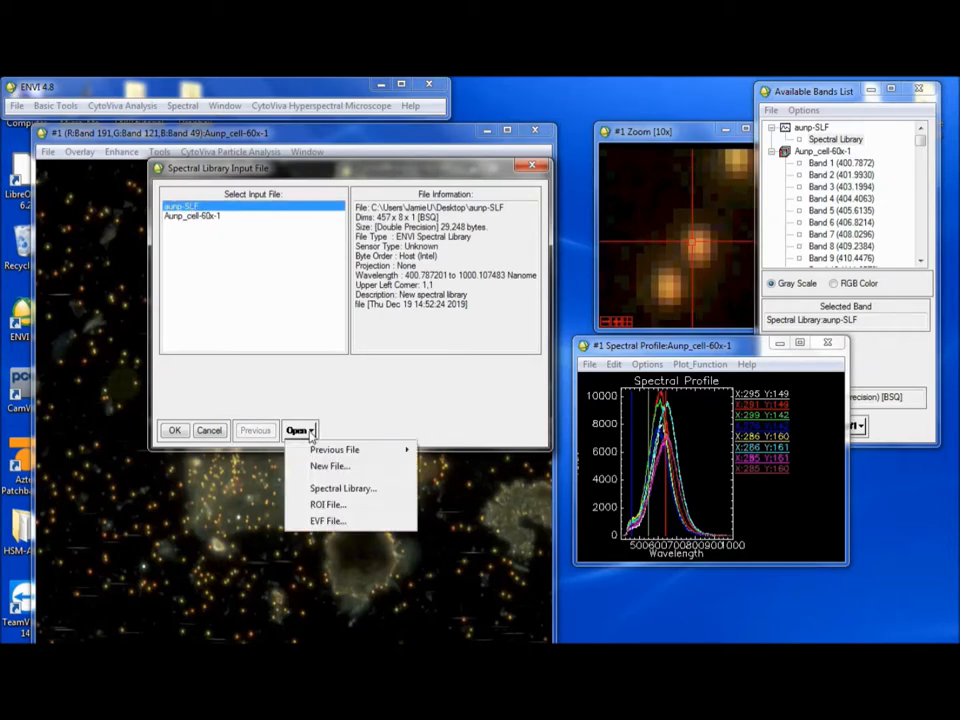
pyautogui.moveTo(340, 466)
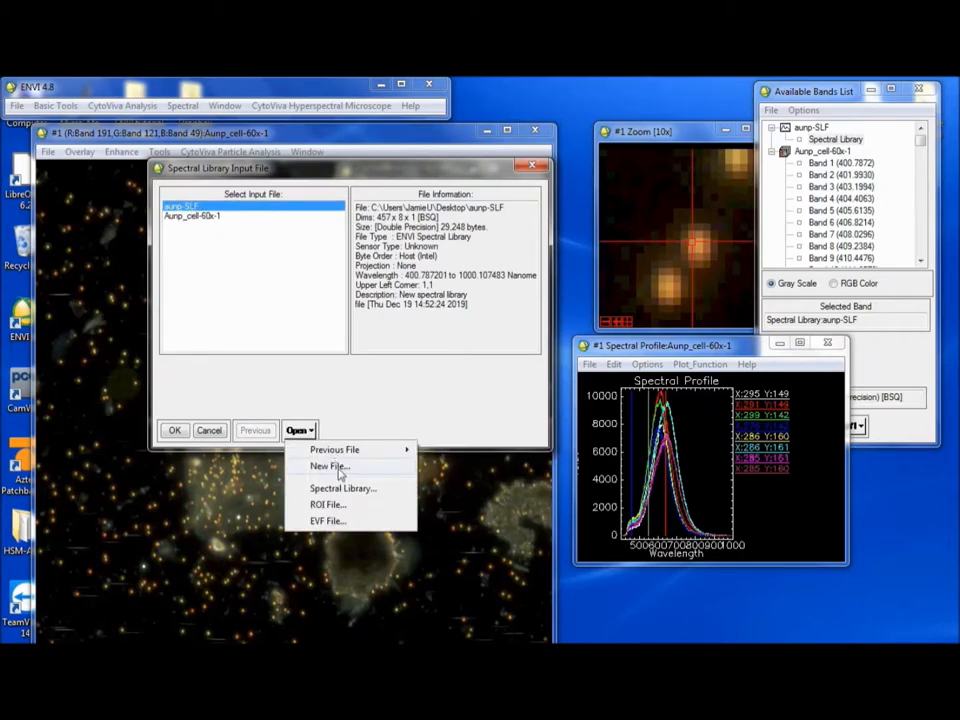
pyautogui.click(328, 466)
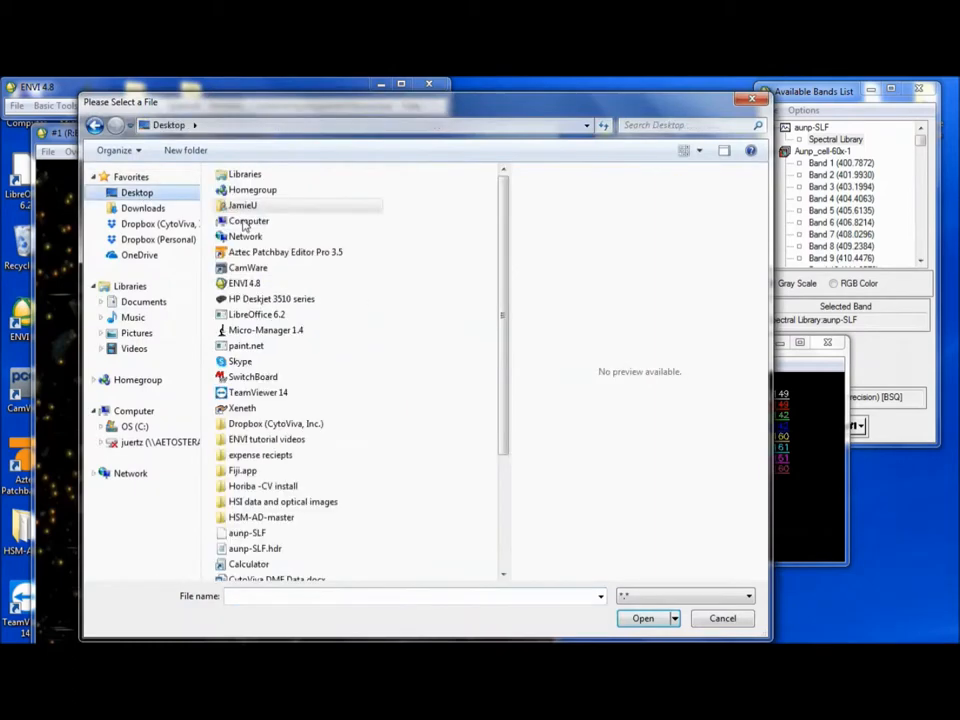
pyautogui.click(246, 532)
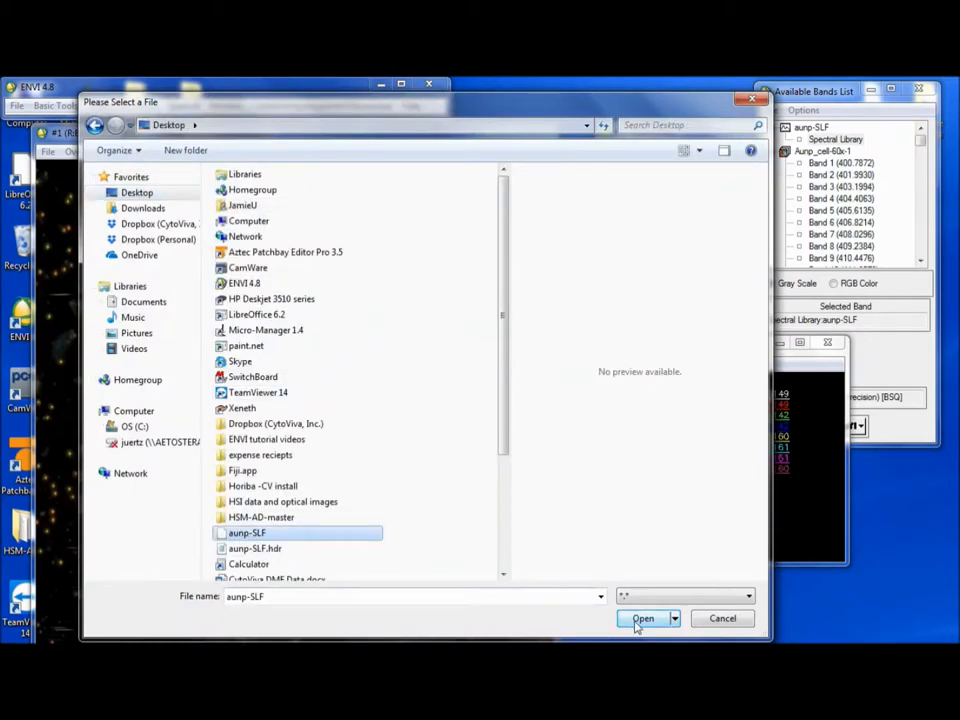
pyautogui.click(642, 618)
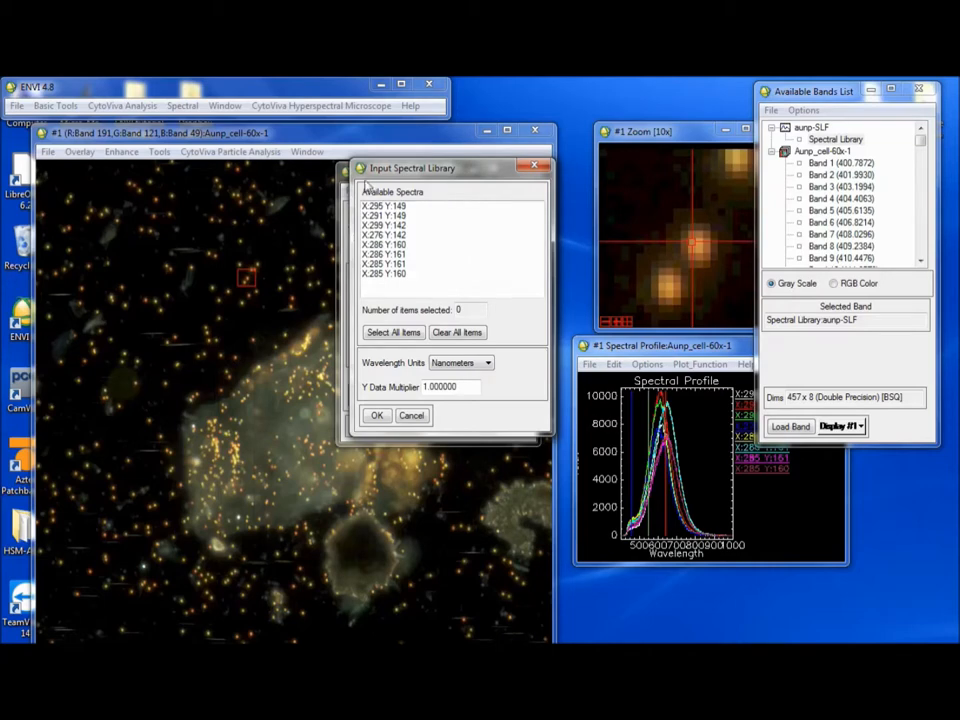
pyautogui.moveTo(468, 304)
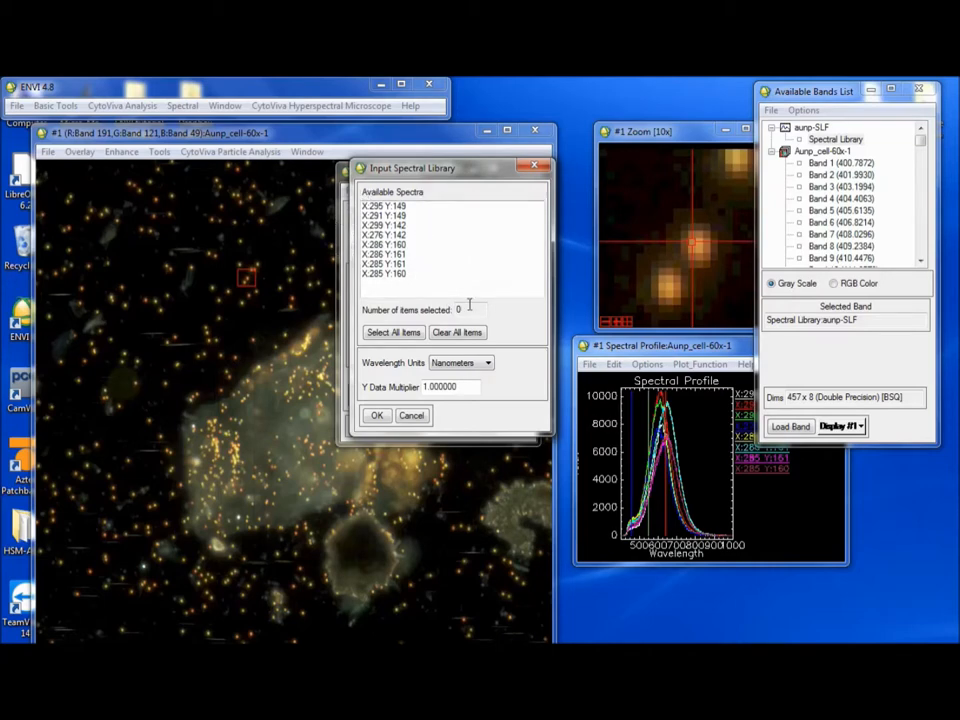
# - Bring all nine library spectra into the endmember list and colour the first two red
pyautogui.click(392, 332)
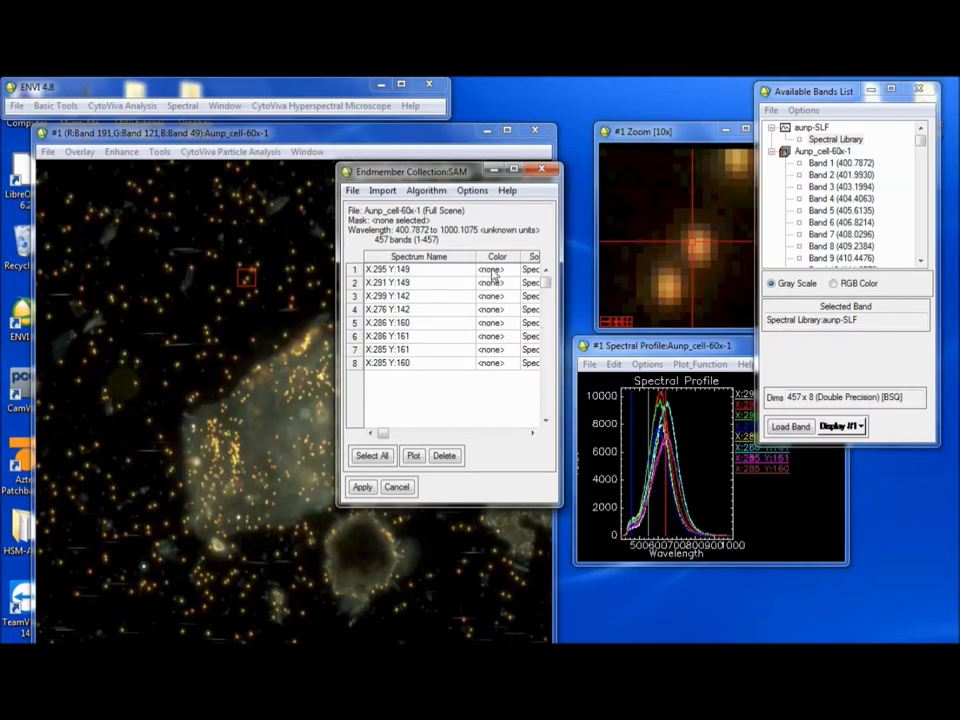
pyautogui.click(492, 268)
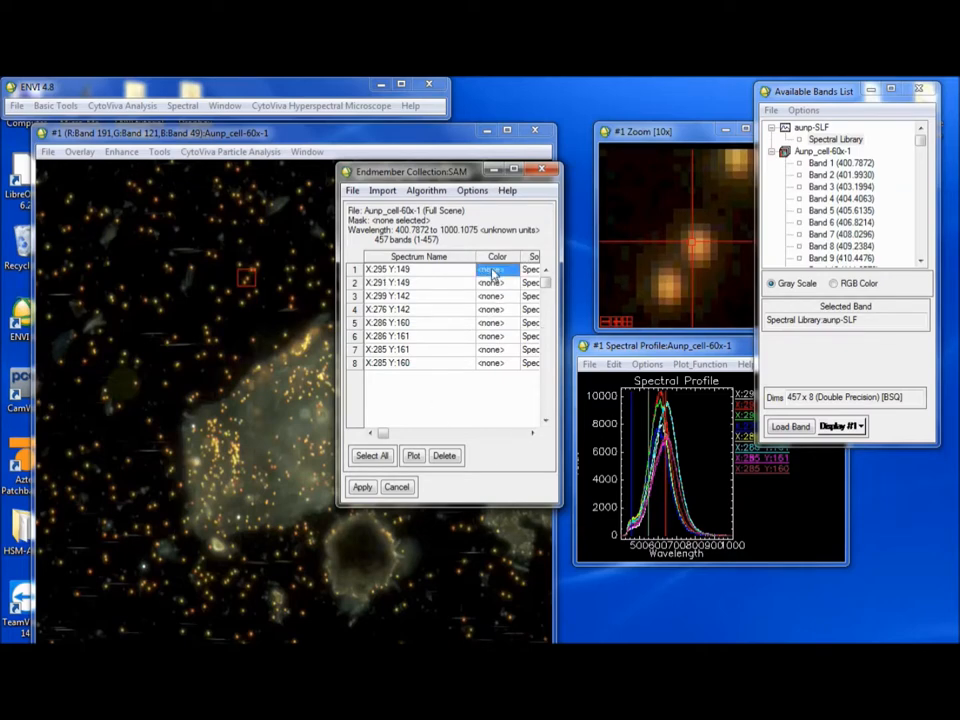
pyautogui.click(490, 268)
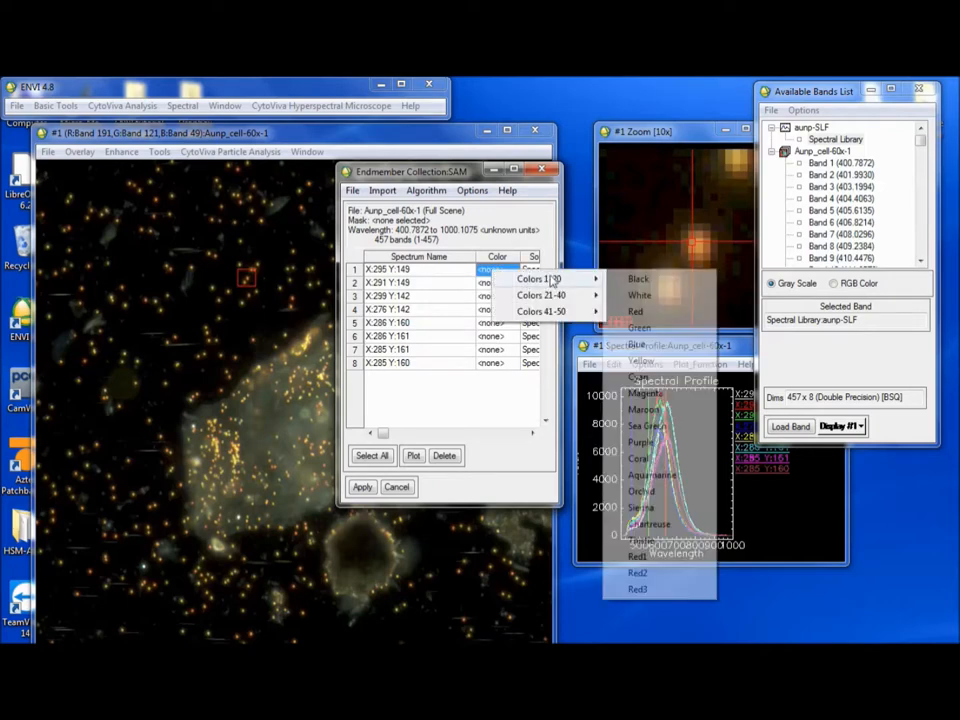
pyautogui.click(636, 312)
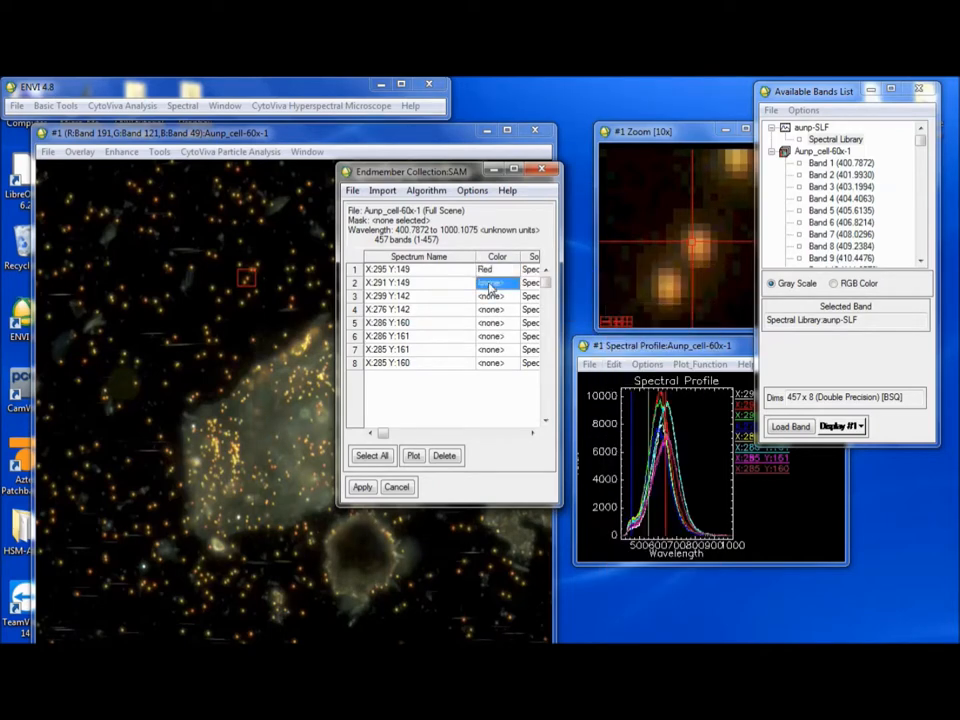
pyautogui.click(492, 282)
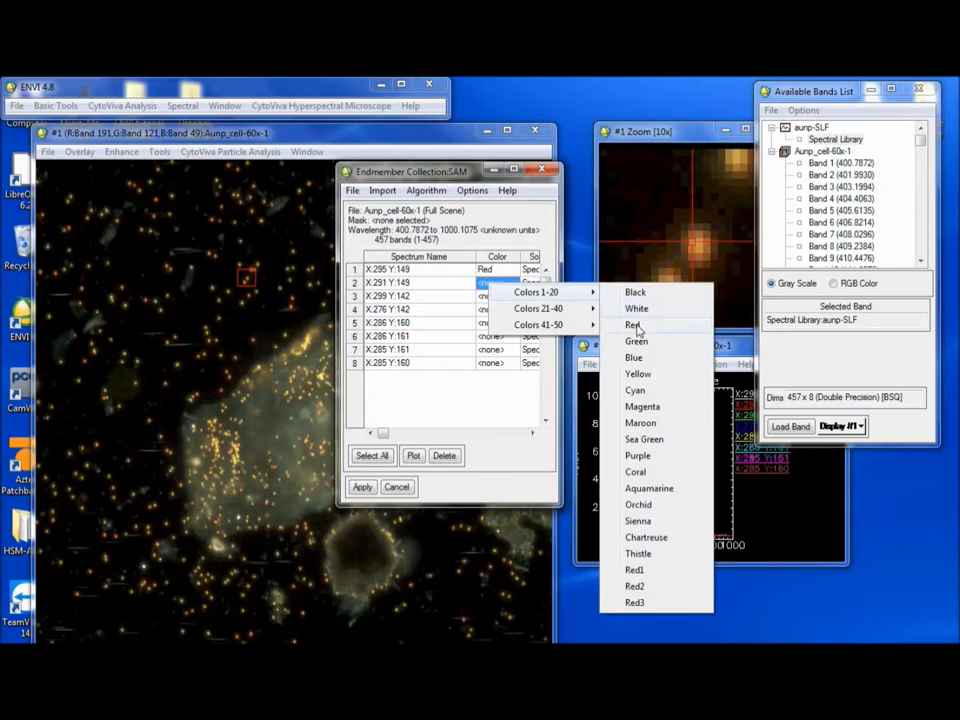
pyautogui.click(632, 324)
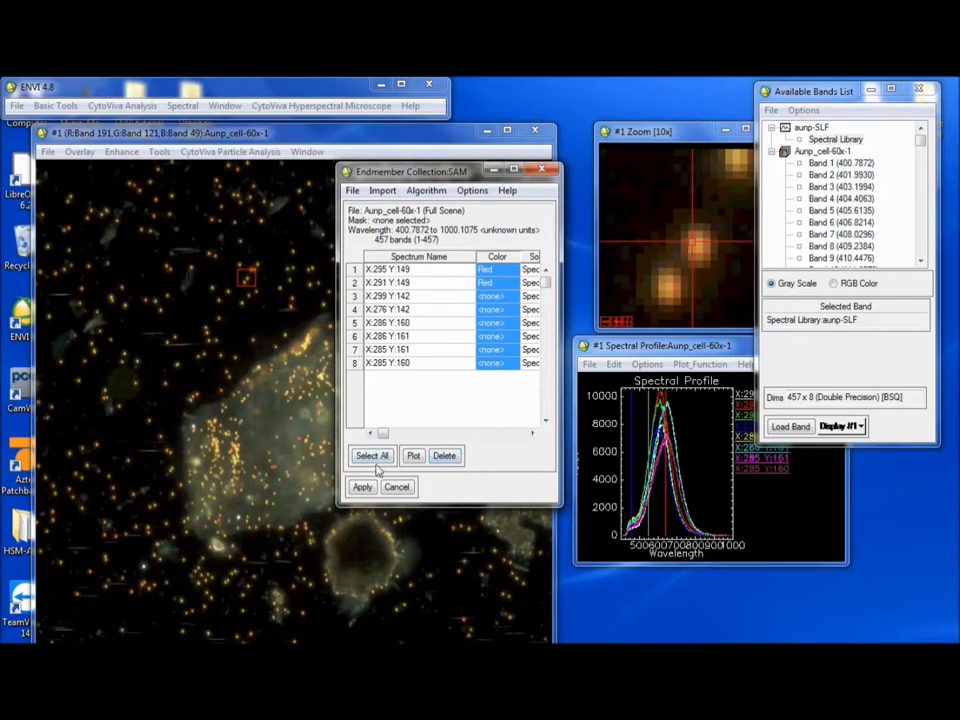
pyautogui.click(444, 456)
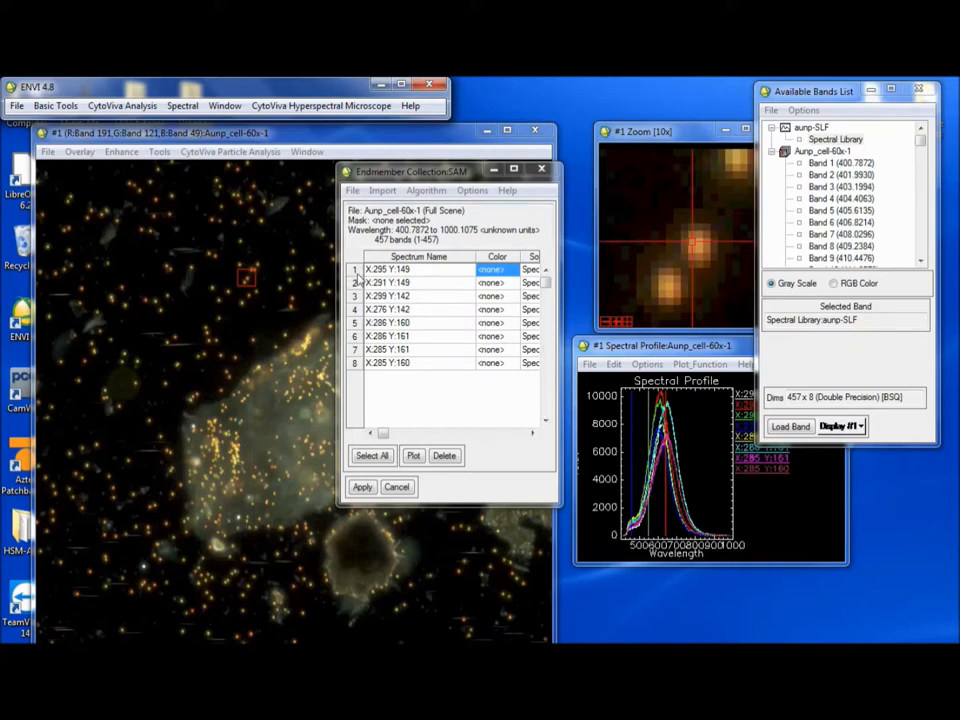
pyautogui.moveTo(448, 292)
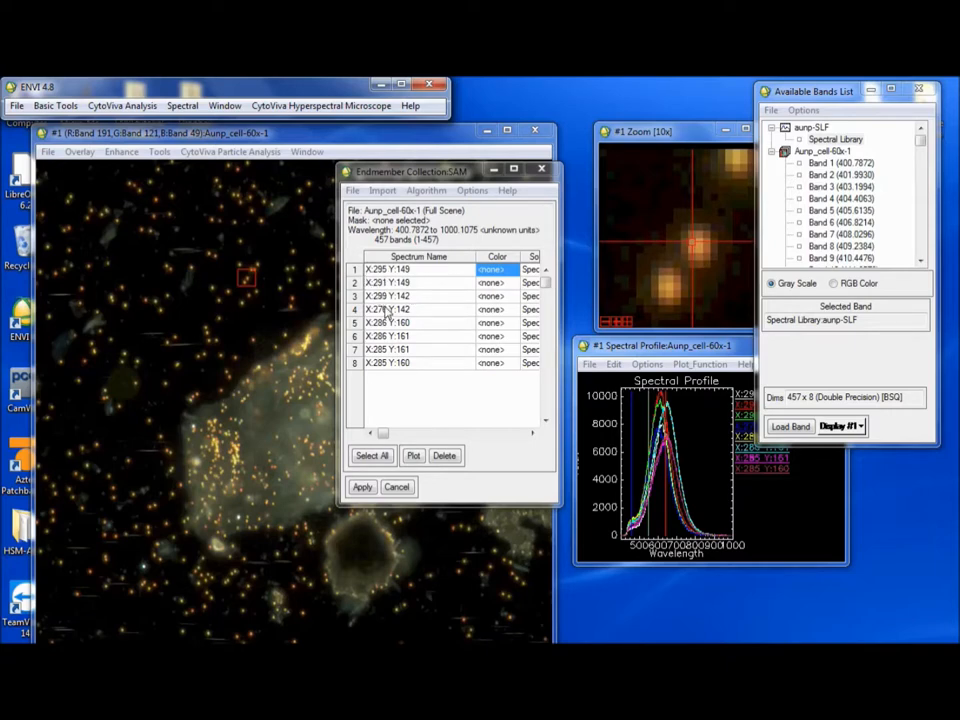
pyautogui.moveTo(458, 360)
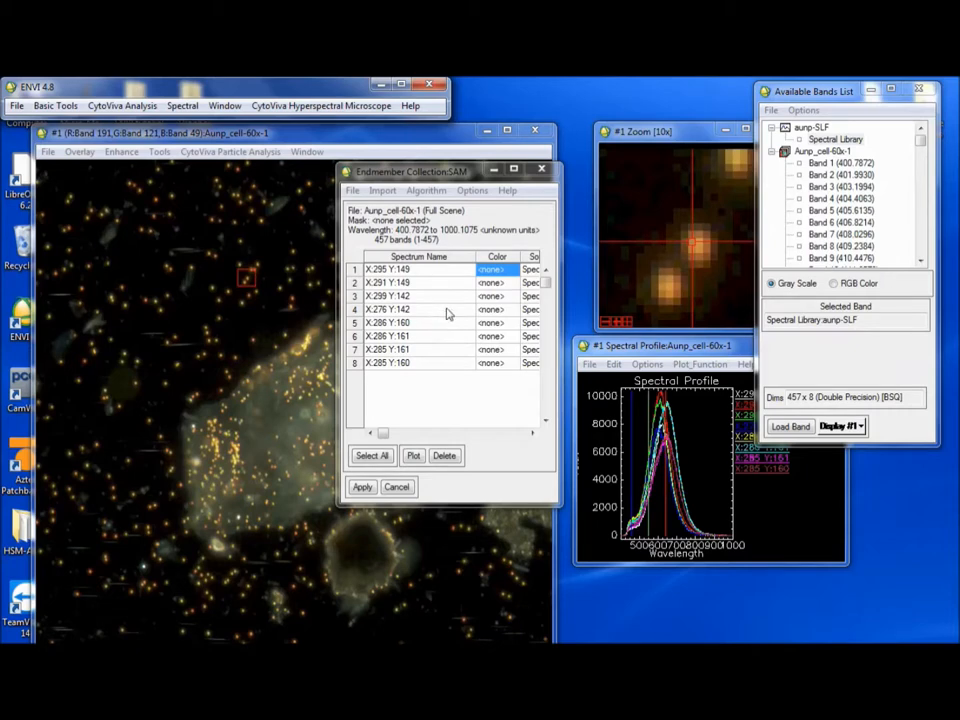
pyautogui.moveTo(472, 276)
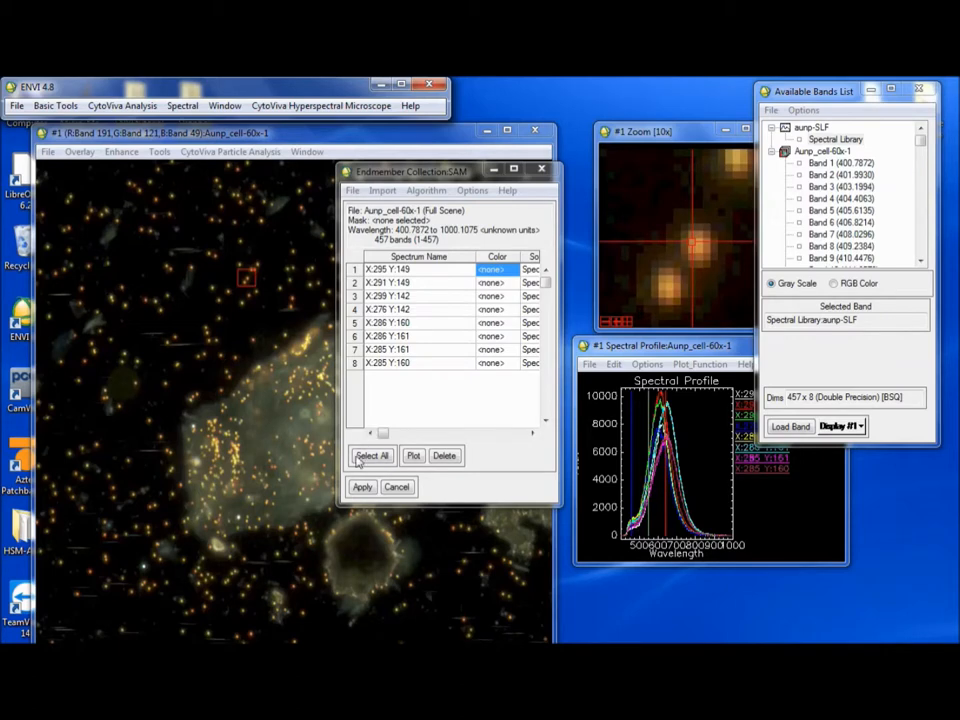
# - Select all endmembers and apply to reach SAM parameters with a 0.100 radian maximum angle
pyautogui.click(372, 456)
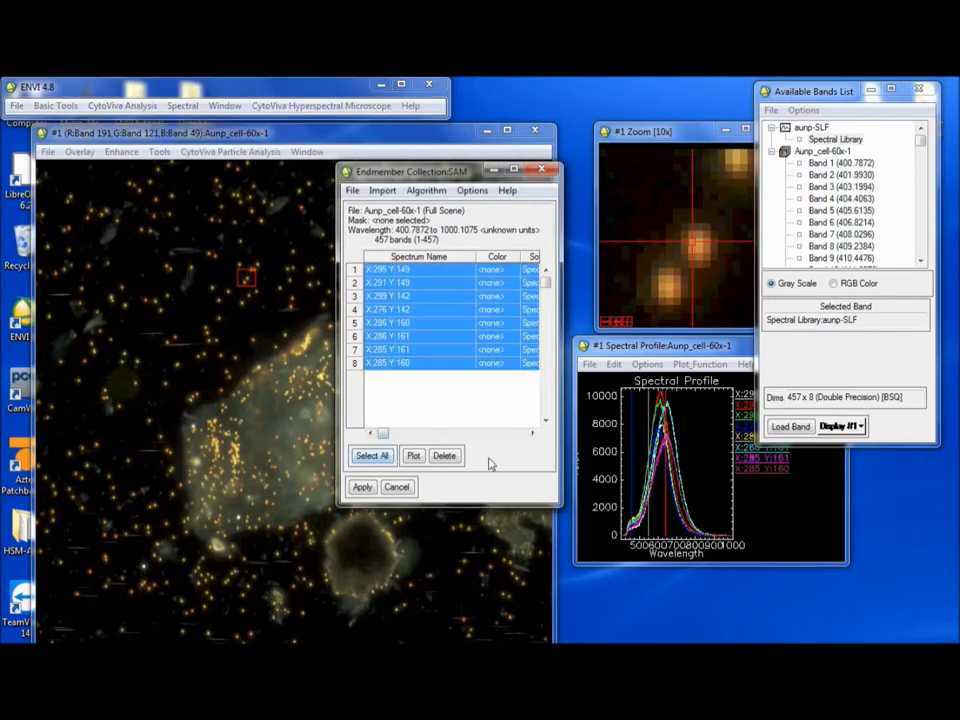
pyautogui.click(362, 488)
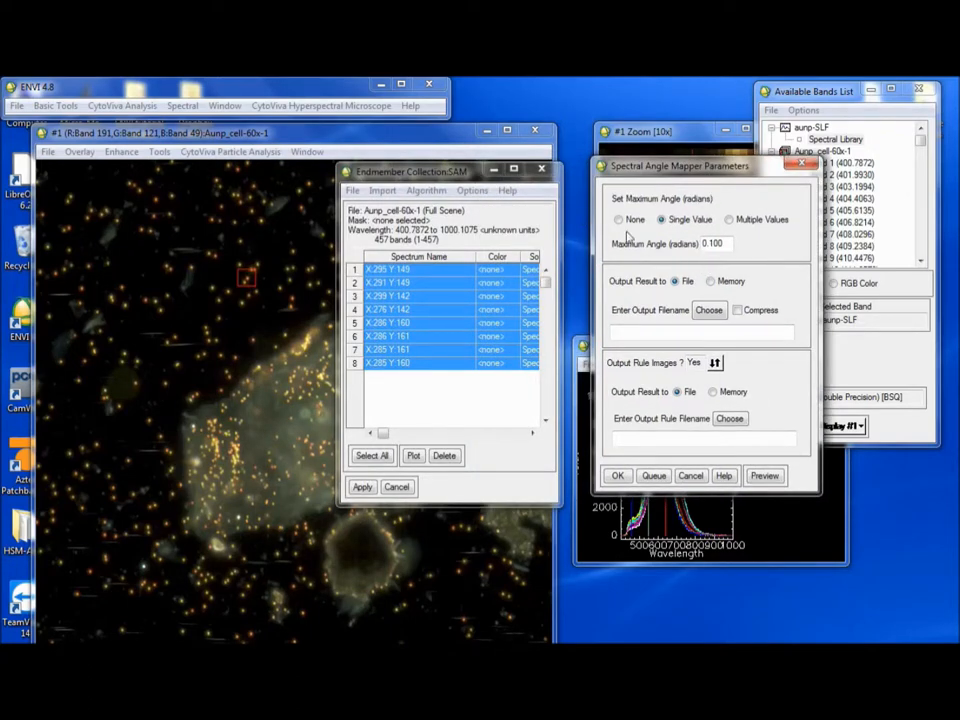
pyautogui.moveTo(772, 236)
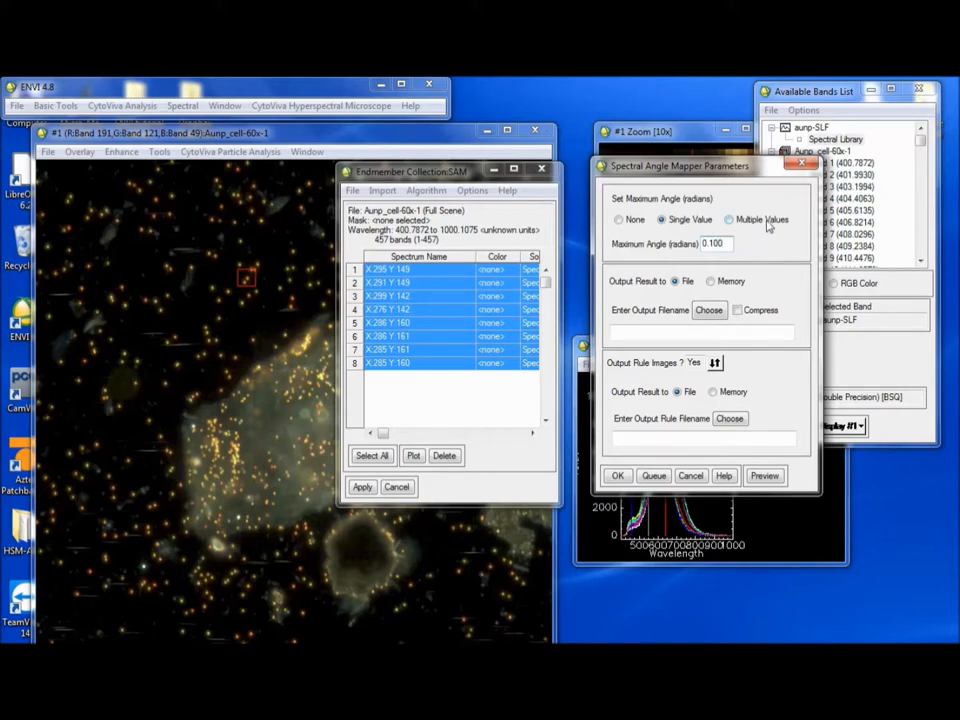
pyautogui.moveTo(644, 196)
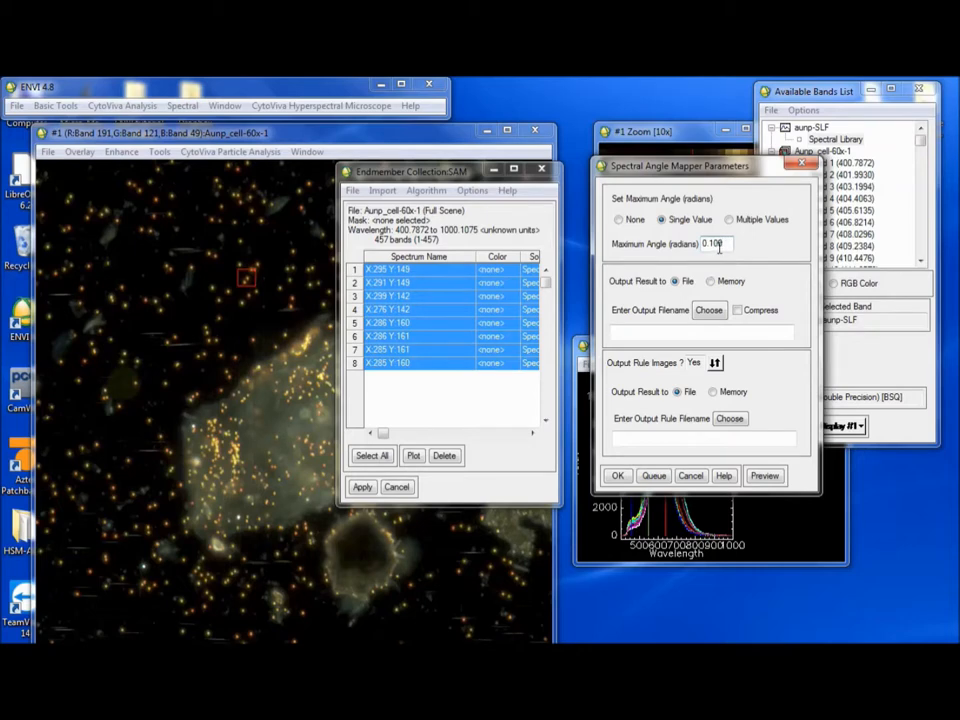
pyautogui.moveTo(744, 244)
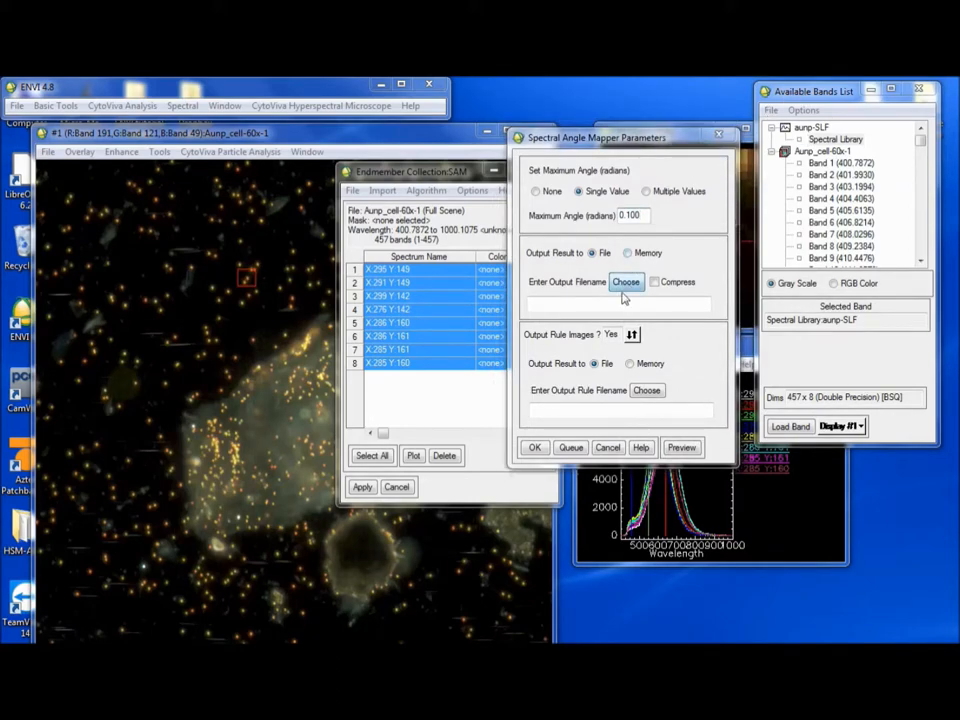
# - Name the classification output auNP-SLF-SAM on the Desktop
pyautogui.click(626, 280)
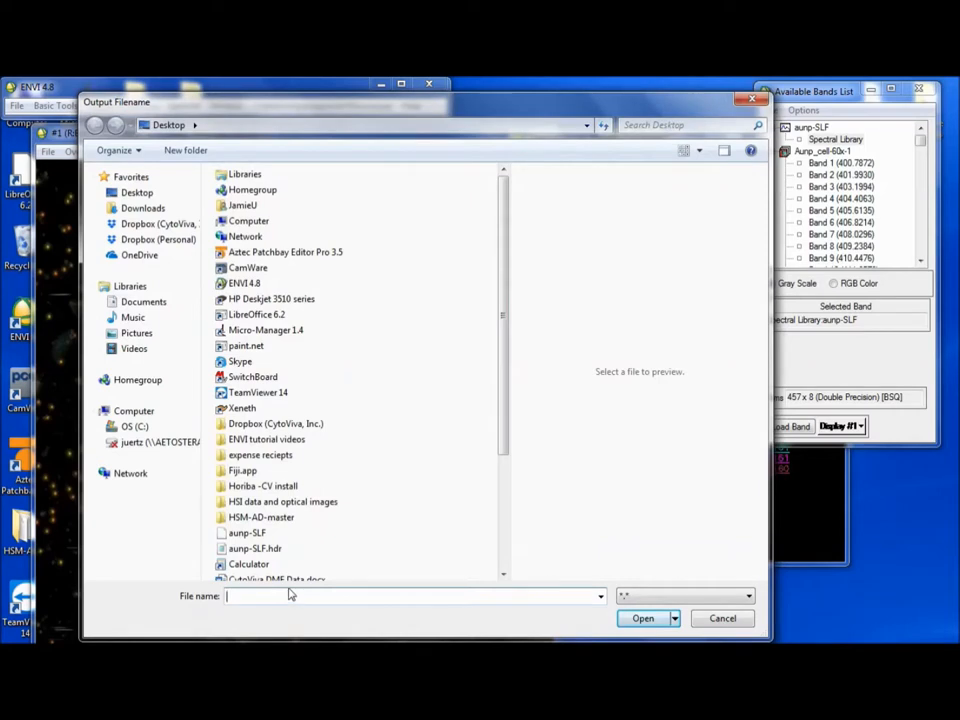
pyautogui.write('a')
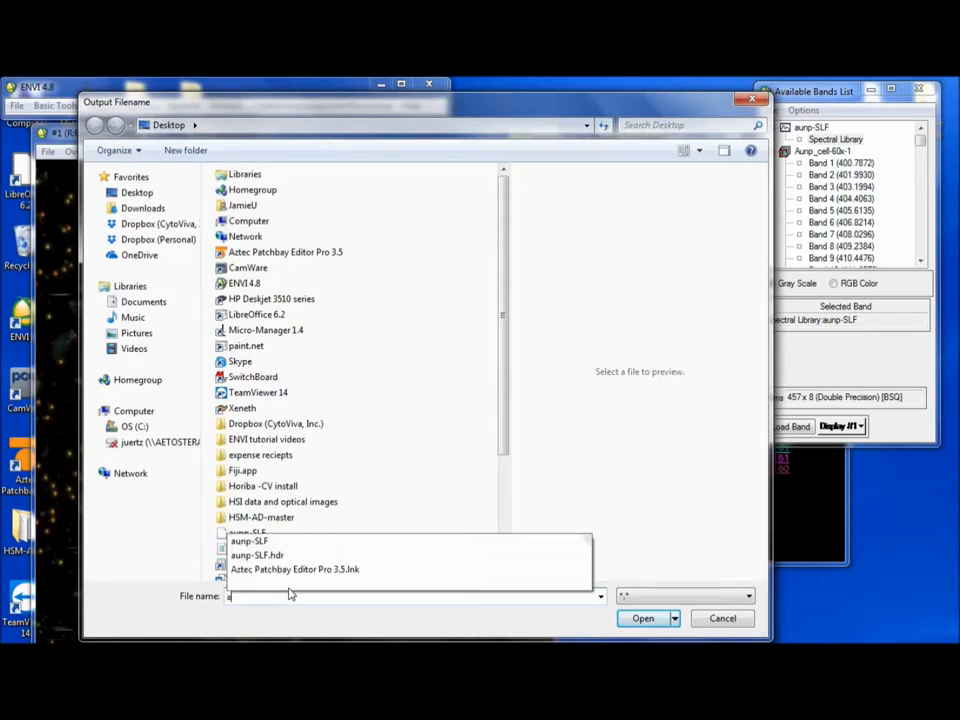
pyautogui.write('uNP-SLF-SAM')
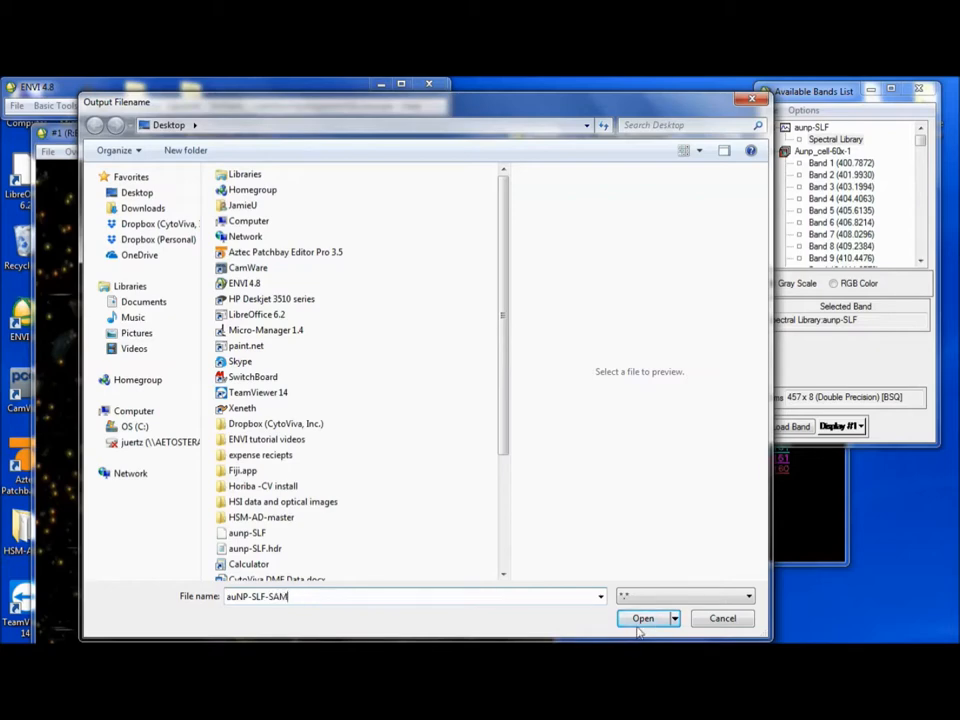
pyautogui.click(642, 618)
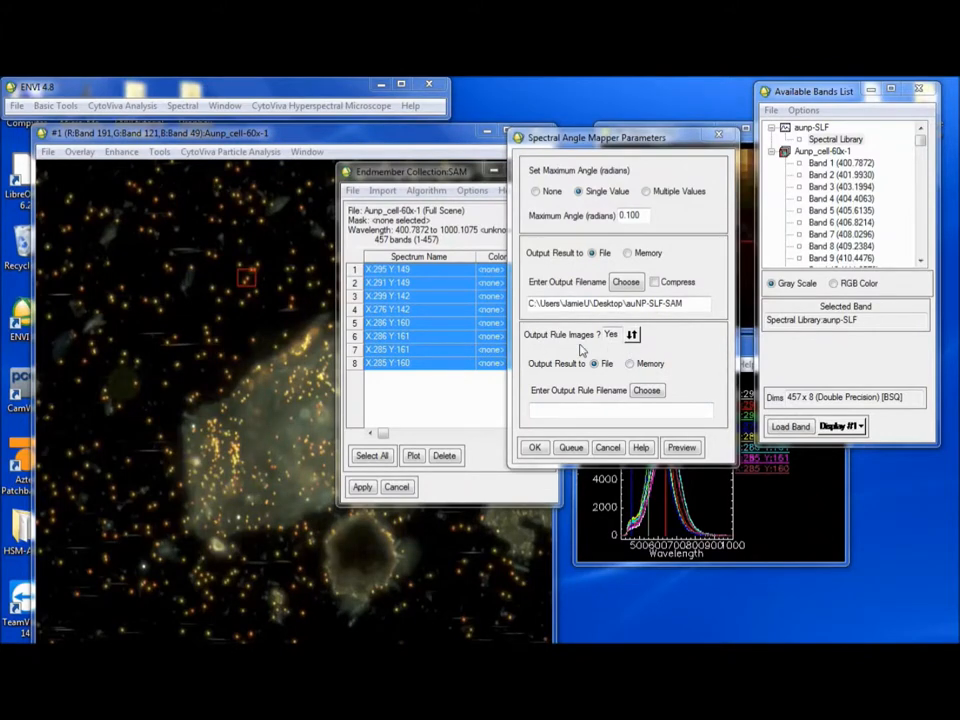
# - Switch Output Rule Images to No, leaving only the classification file
pyautogui.click(632, 334)
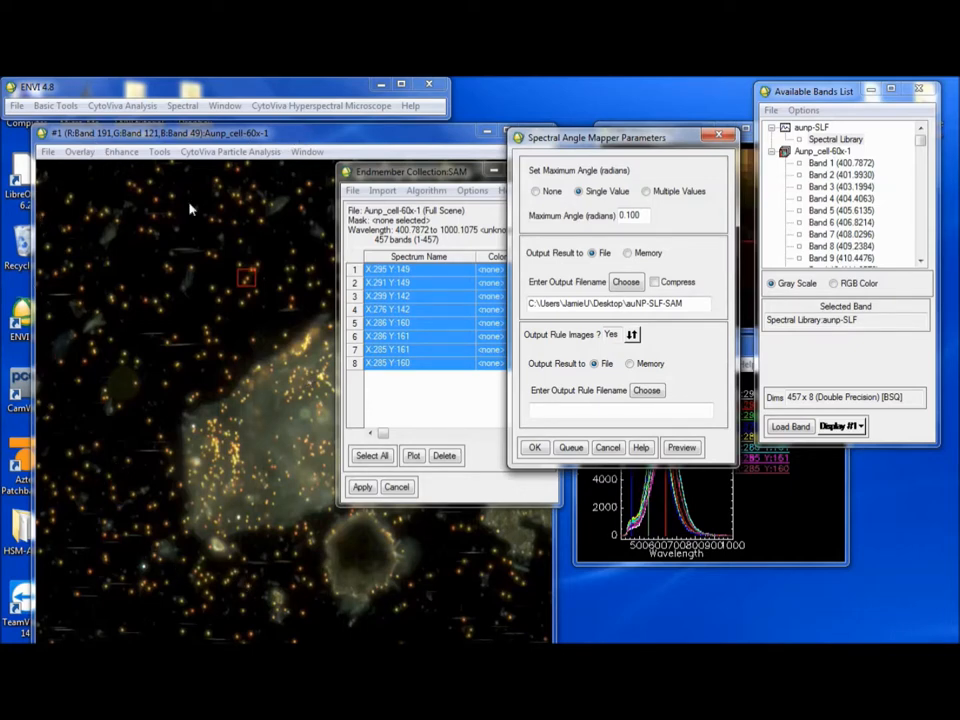
pyautogui.moveTo(470, 300)
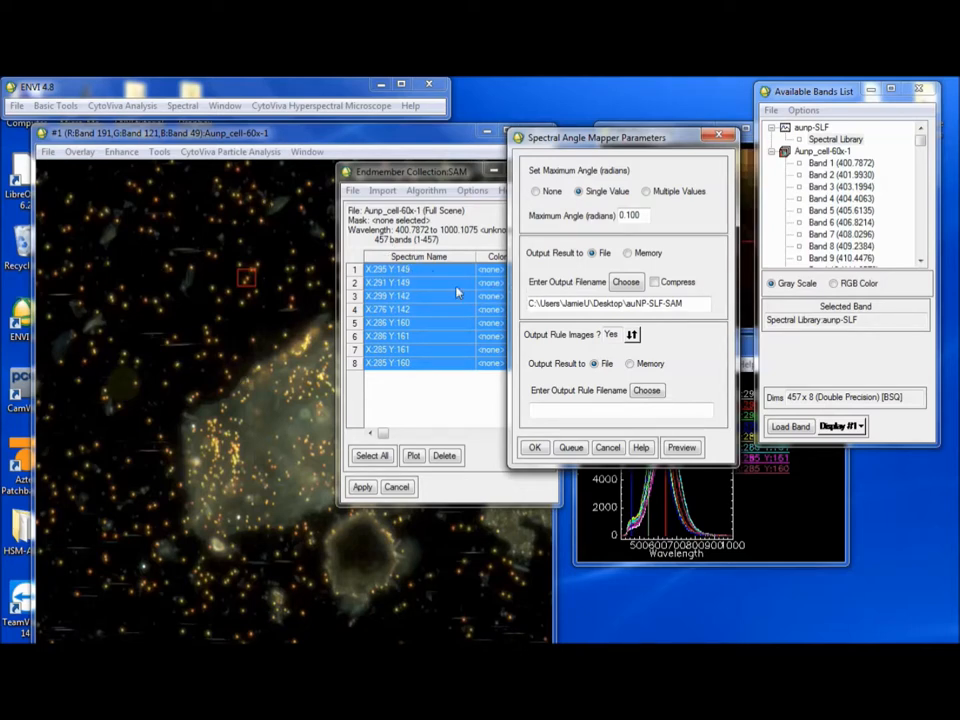
pyautogui.moveTo(664, 346)
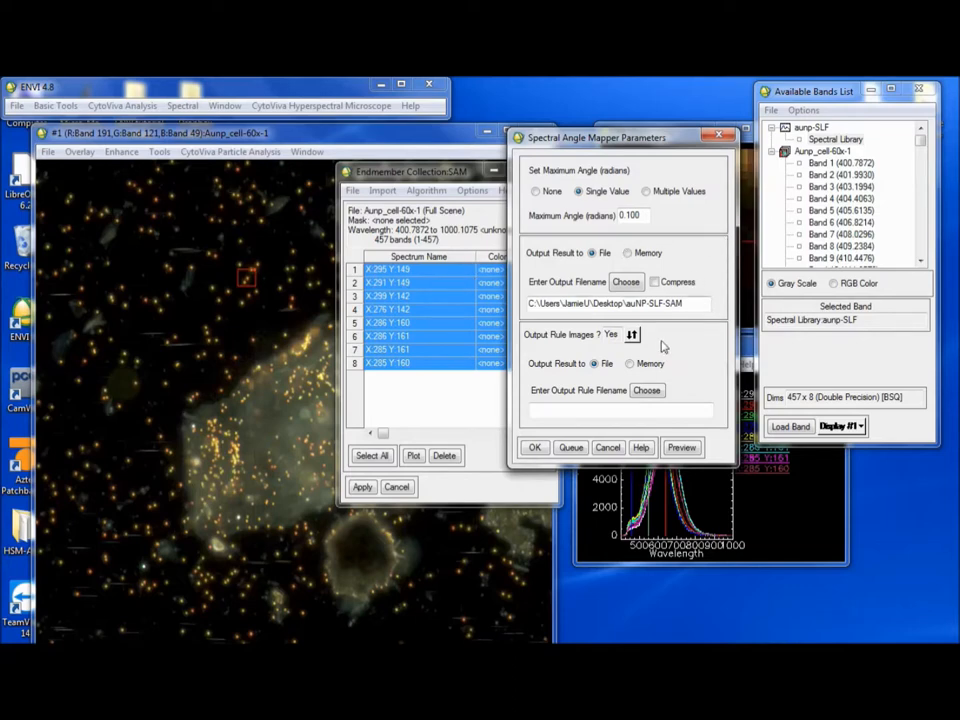
pyautogui.click(632, 334)
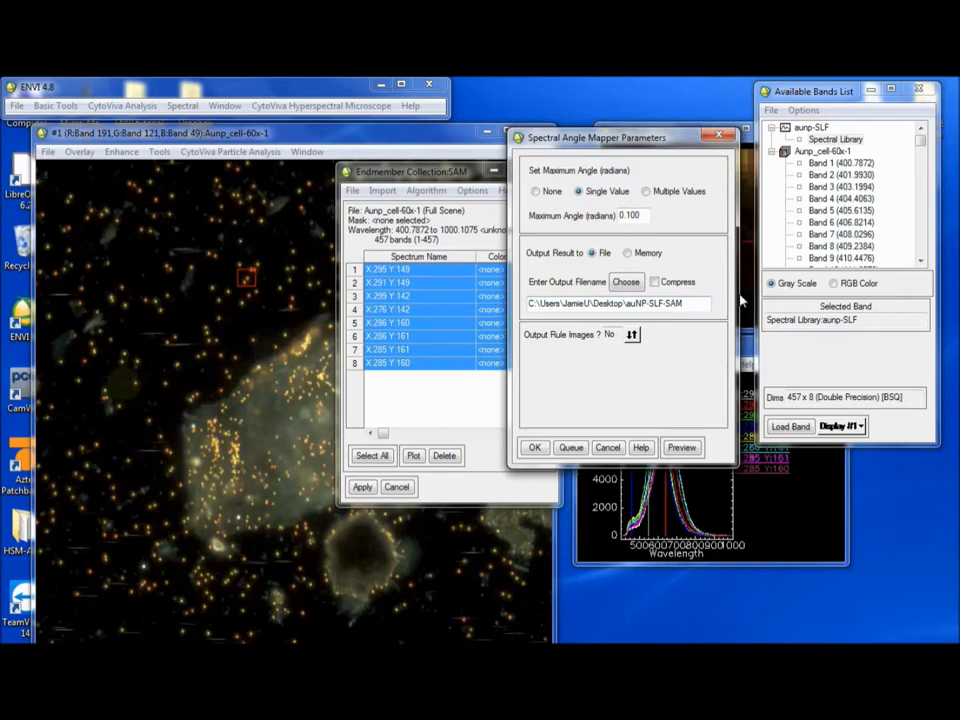
pyautogui.moveTo(660, 210)
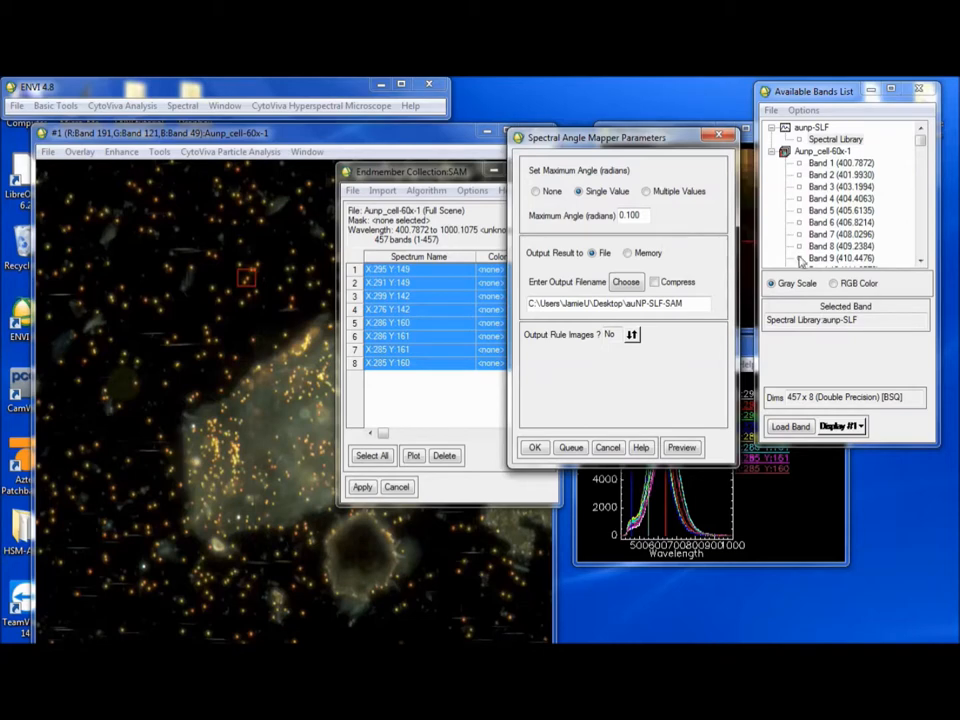
pyautogui.moveTo(240, 290)
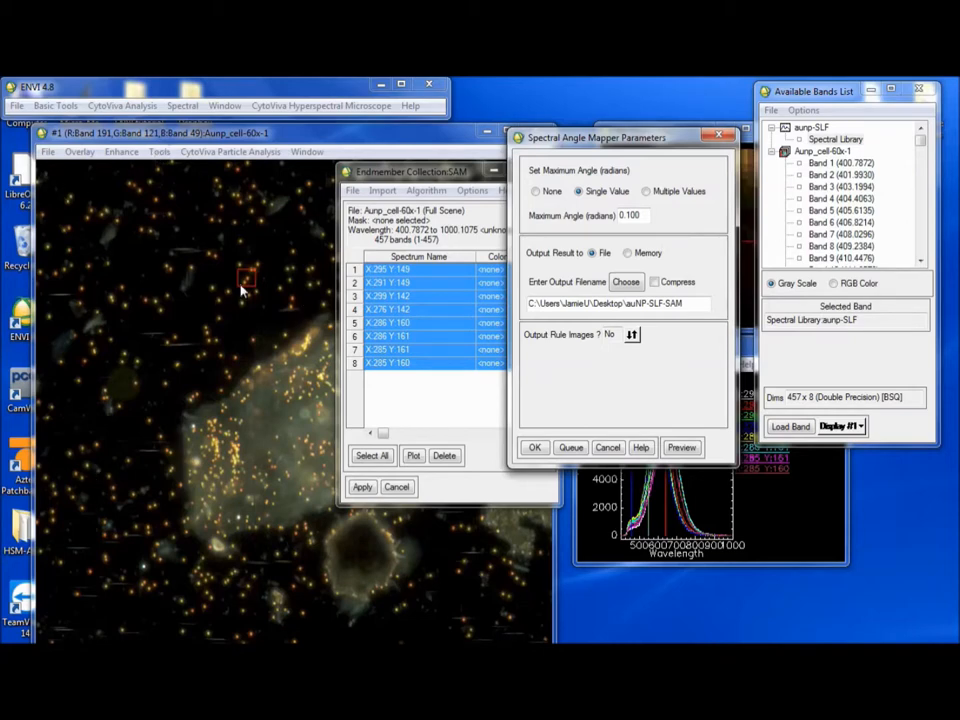
pyautogui.moveTo(618, 388)
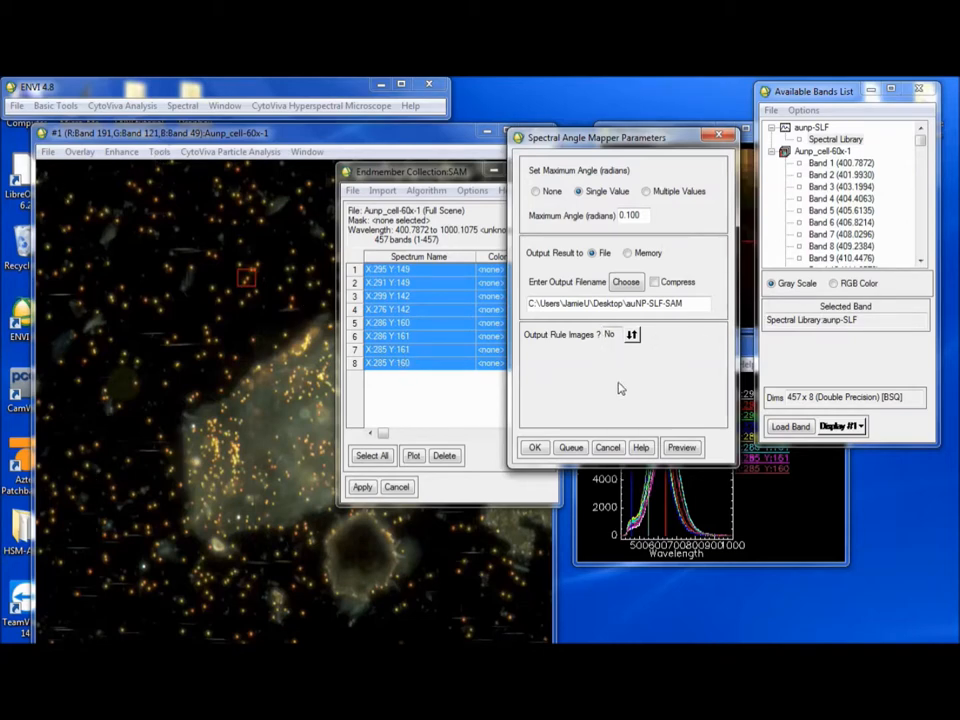
# - Run the Spectral Angle Mapper so auNP-SLF-SAM and its Sam band appear in the band list
pyautogui.click(534, 448)
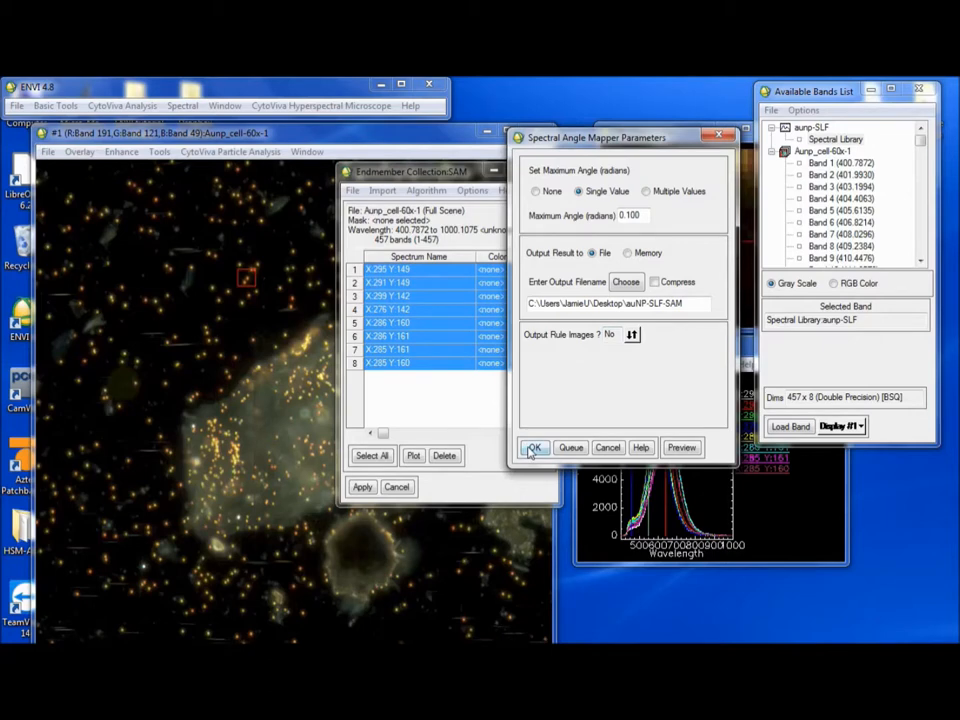
pyautogui.click(534, 448)
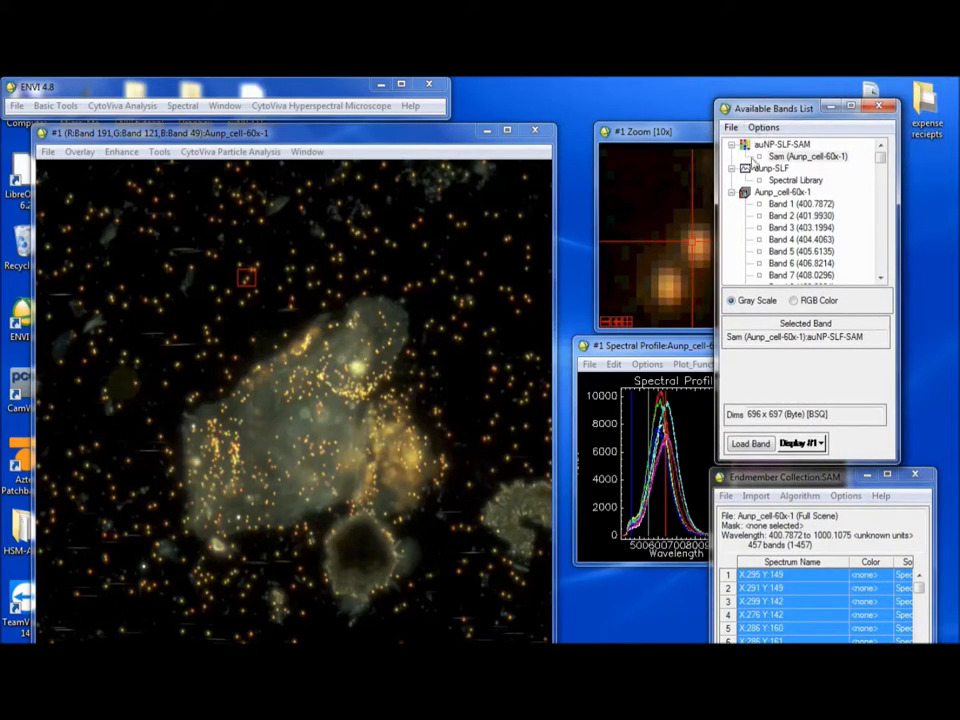
pyautogui.moveTo(744, 160)
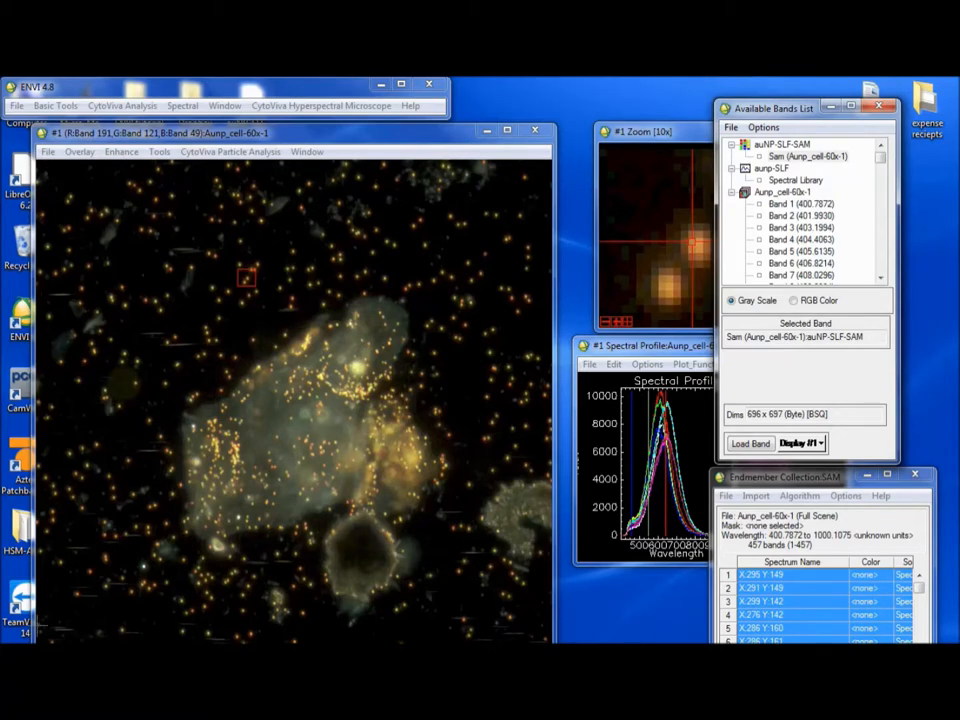
pyautogui.moveTo(522, 142)
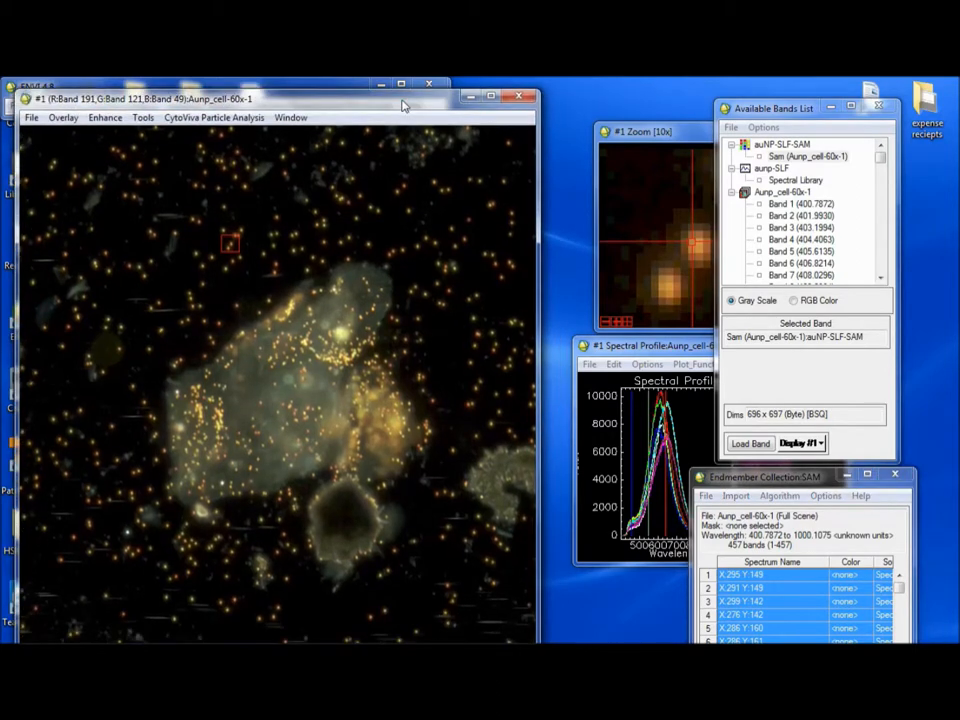
pyautogui.rightClick(796, 156)
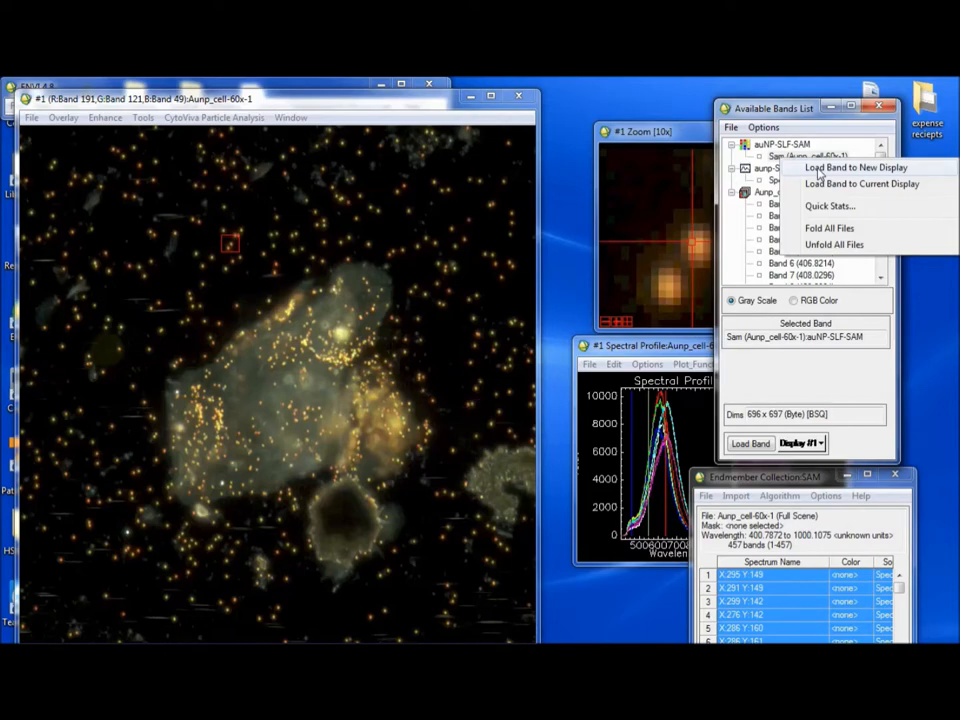
# - Load the Sam band into a new display beside the cell image and start linking the displays
pyautogui.click(856, 168)
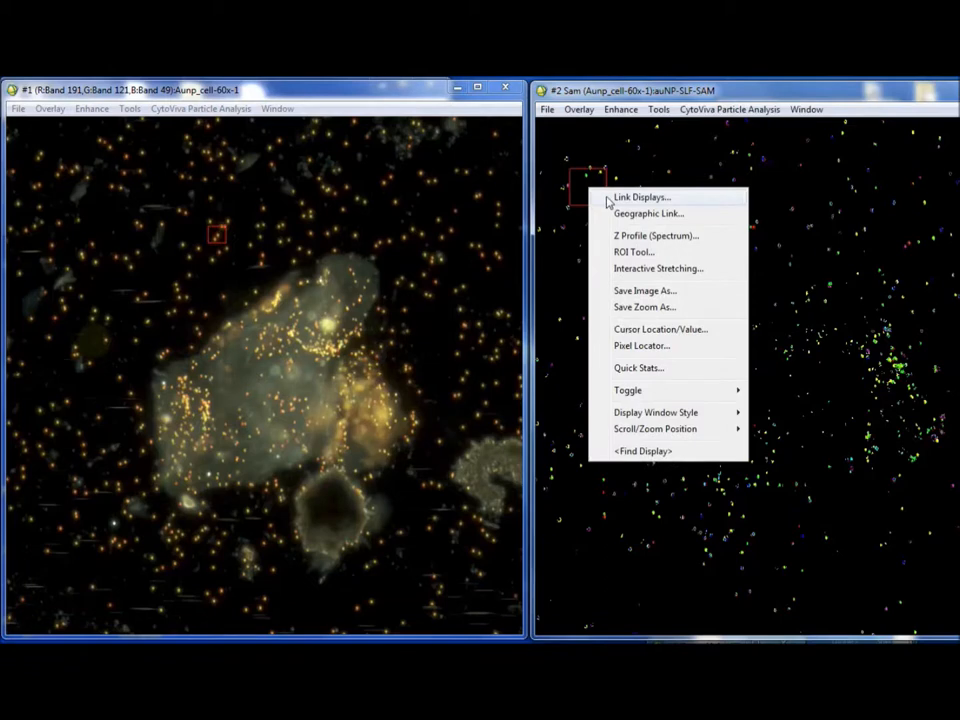
pyautogui.click(640, 196)
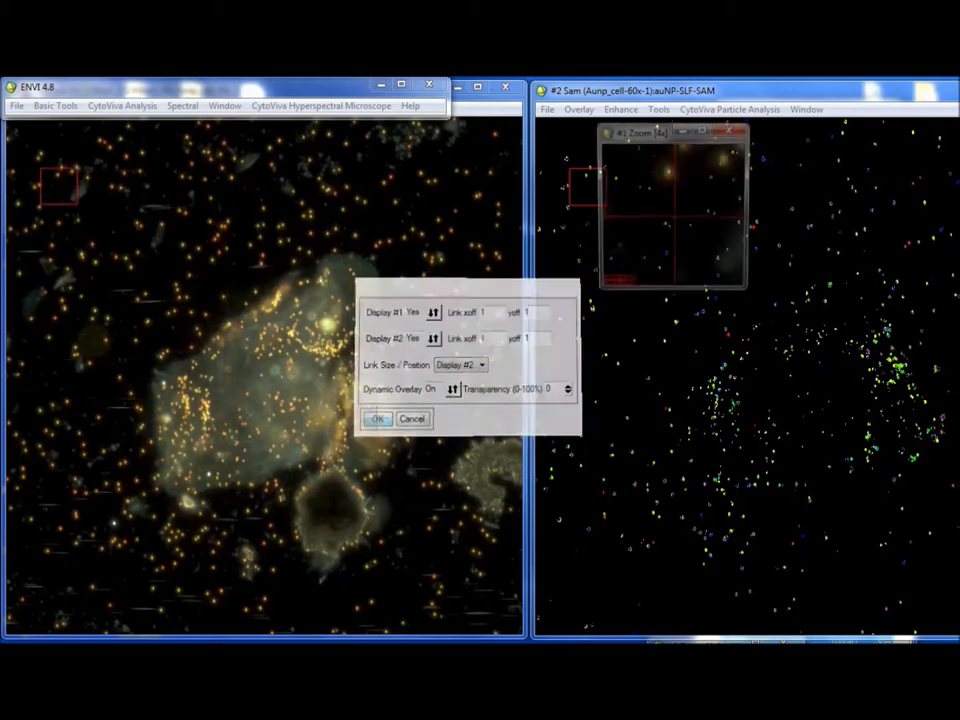
# - Link displays #1 and #2 with dynamic overlay on, then close the SAM classification display
pyautogui.click(376, 418)
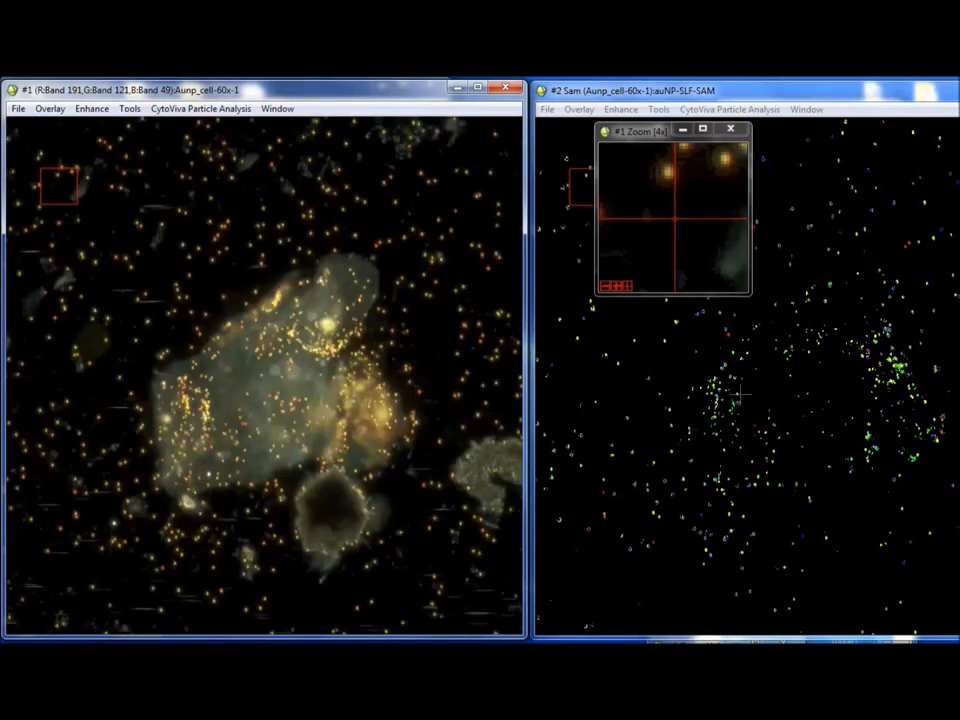
pyautogui.click(732, 130)
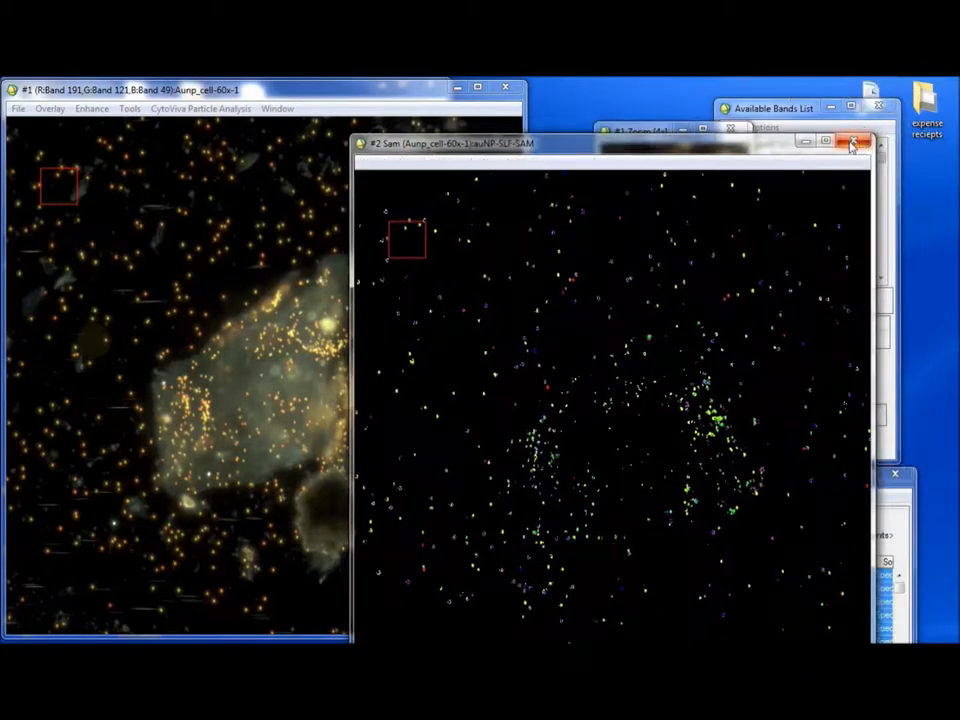
pyautogui.click(856, 144)
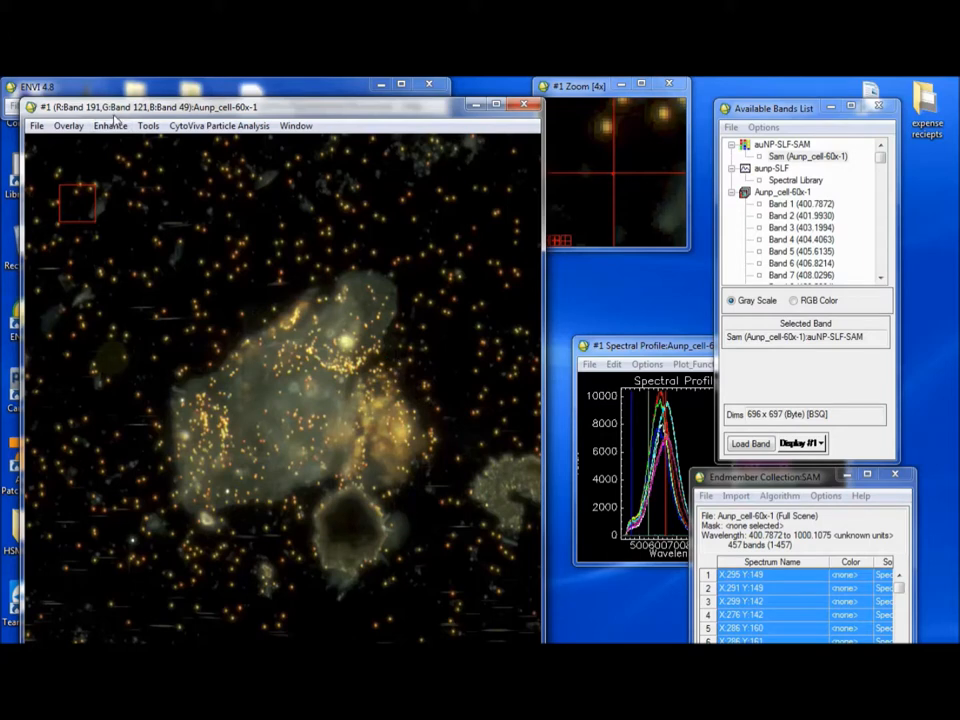
# - Choose Overlay > Classification on the cell image and select the SAM classification file
pyautogui.click(48, 140)
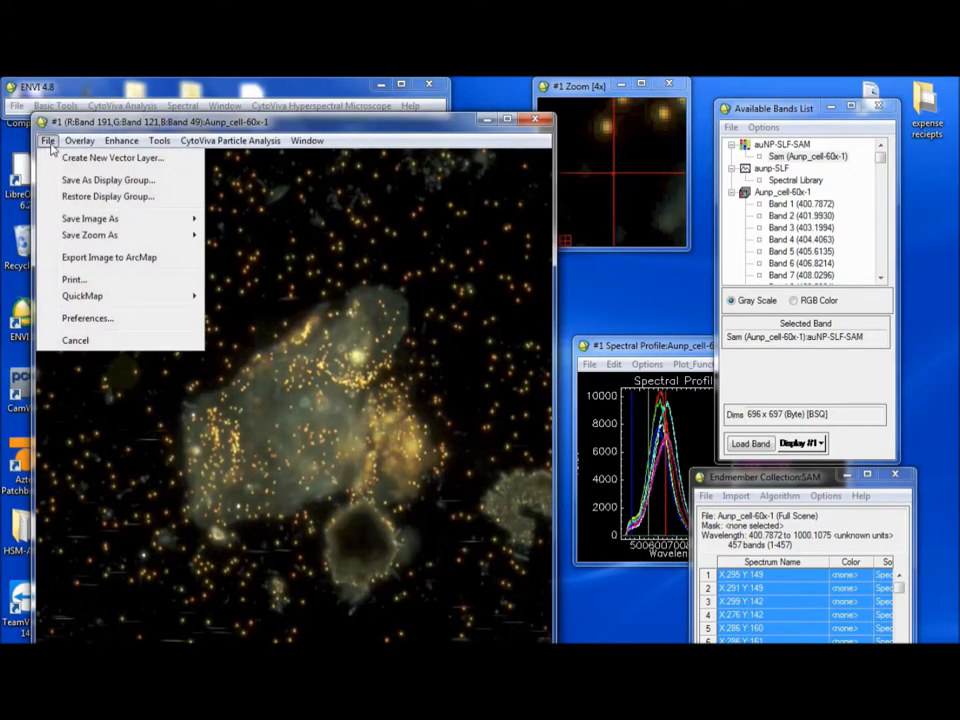
pyautogui.click(80, 140)
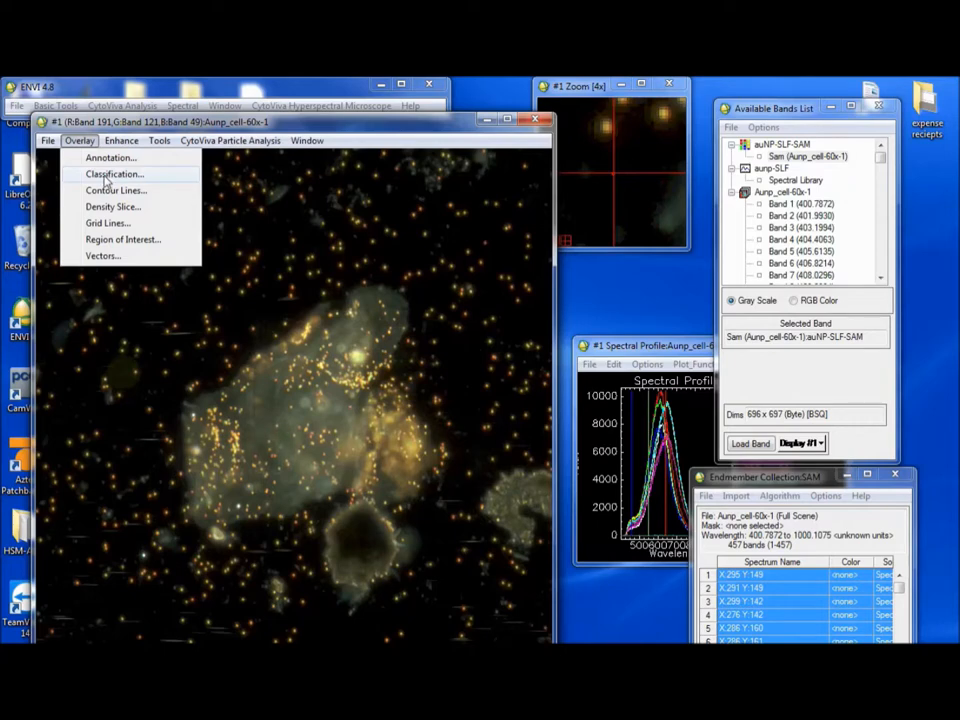
pyautogui.click(112, 172)
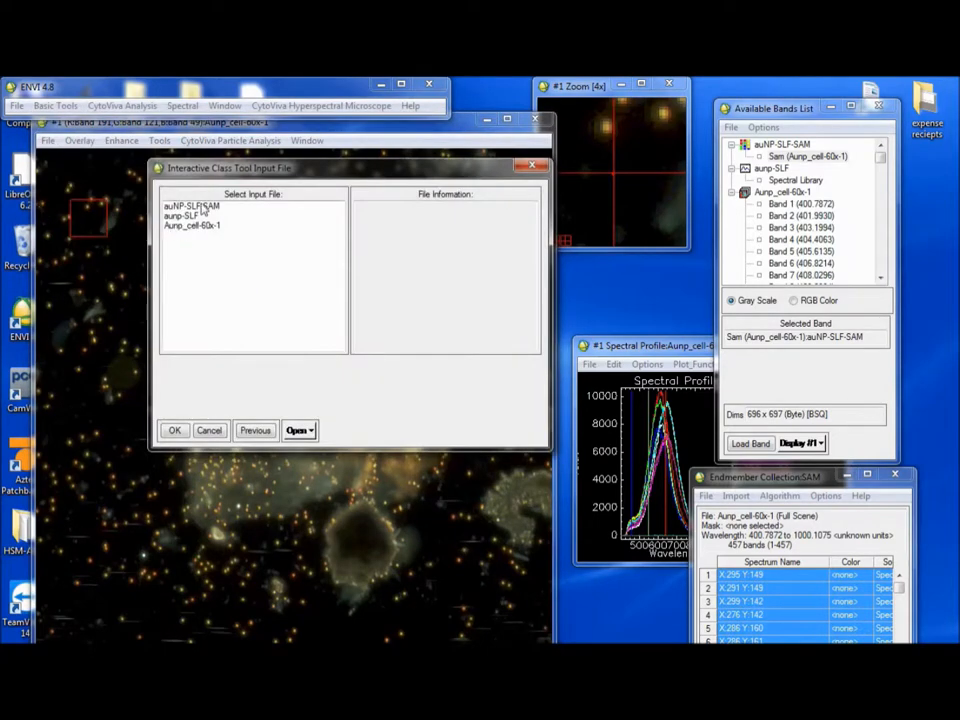
pyautogui.click(174, 430)
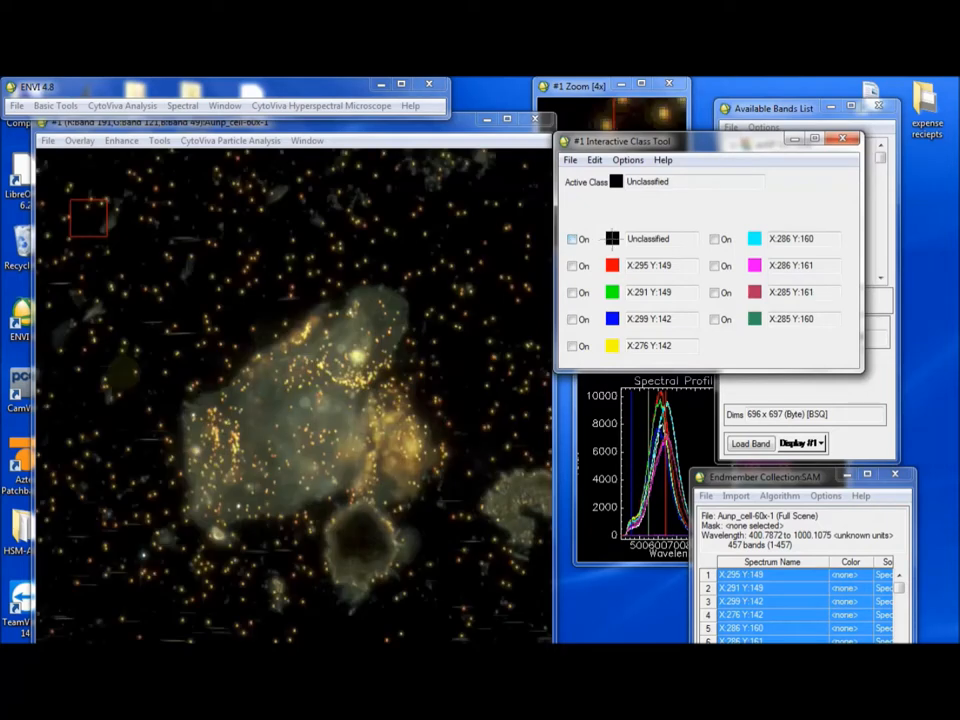
# - Switch on the SAM classes in the Interactive Class Tool, colouring the matching particles
pyautogui.click(572, 240)
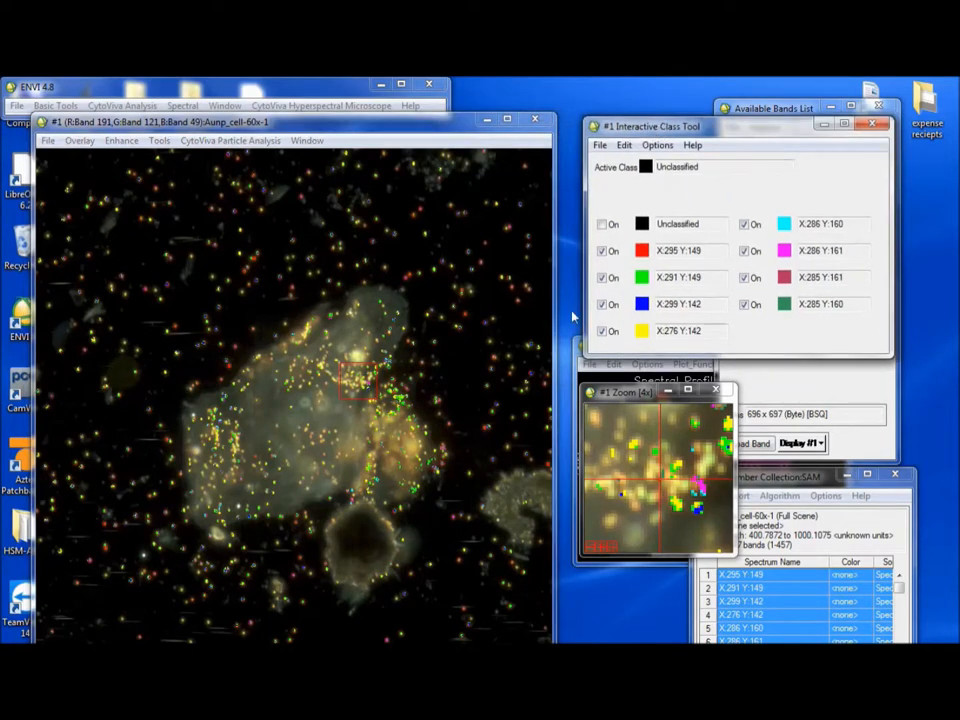
pyautogui.moveTo(660, 236)
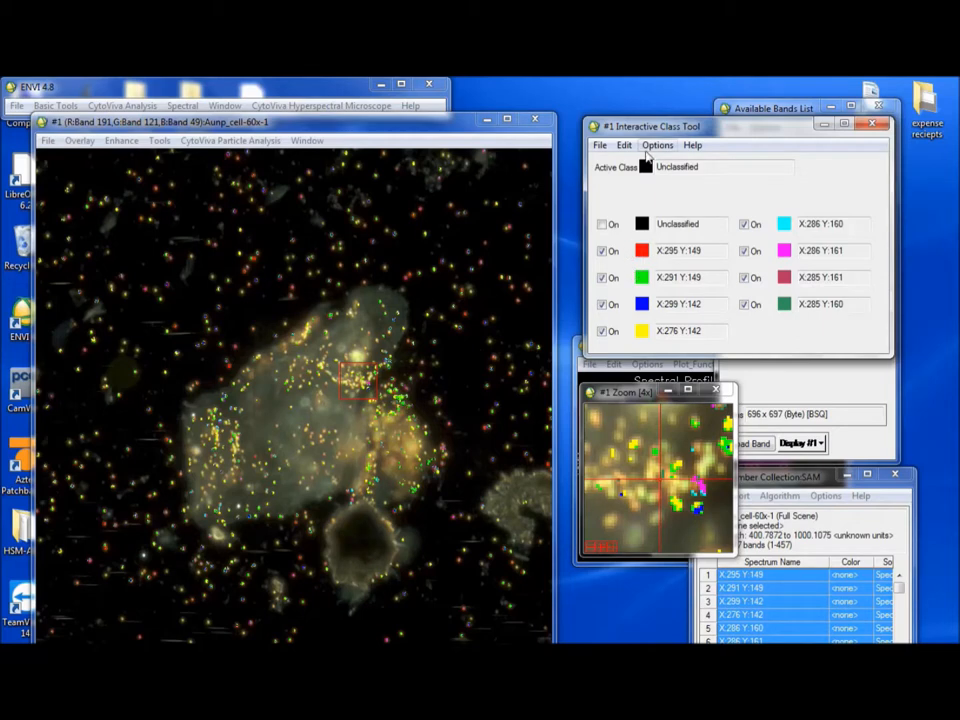
# - Merge the other classes into the red base class X.295 Y.149 so classified particles show red
pyautogui.click(656, 144)
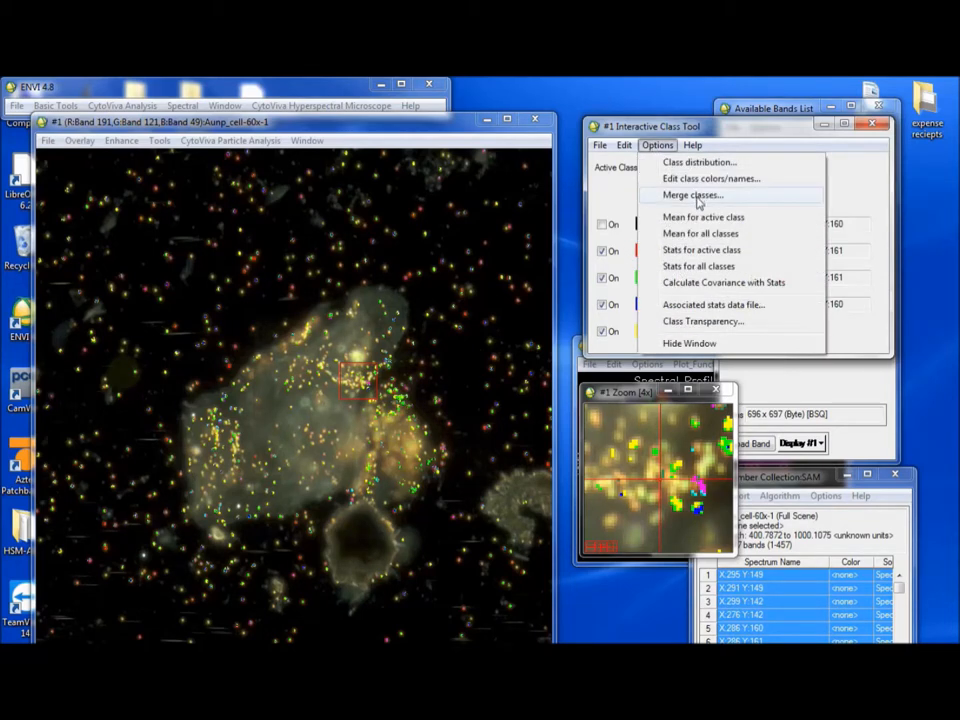
pyautogui.click(692, 194)
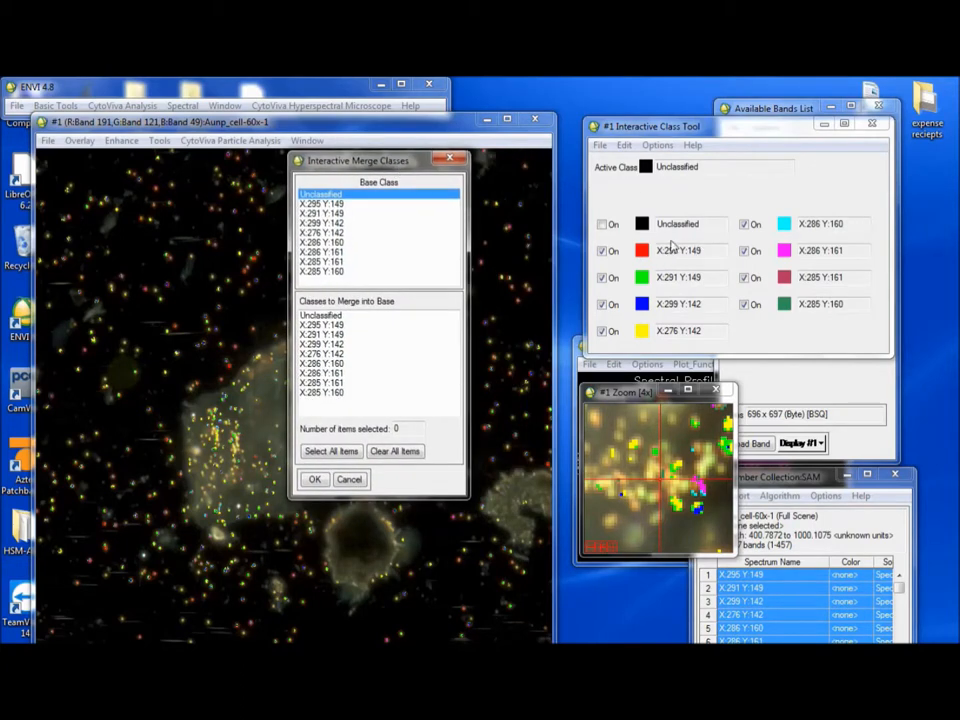
pyautogui.moveTo(664, 248)
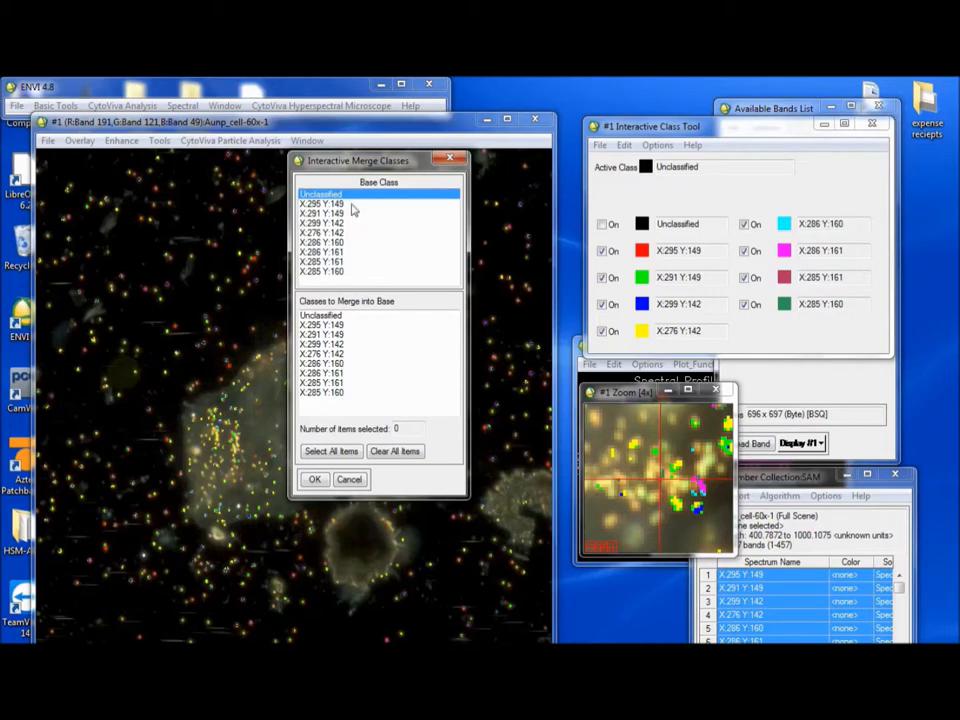
pyautogui.click(340, 198)
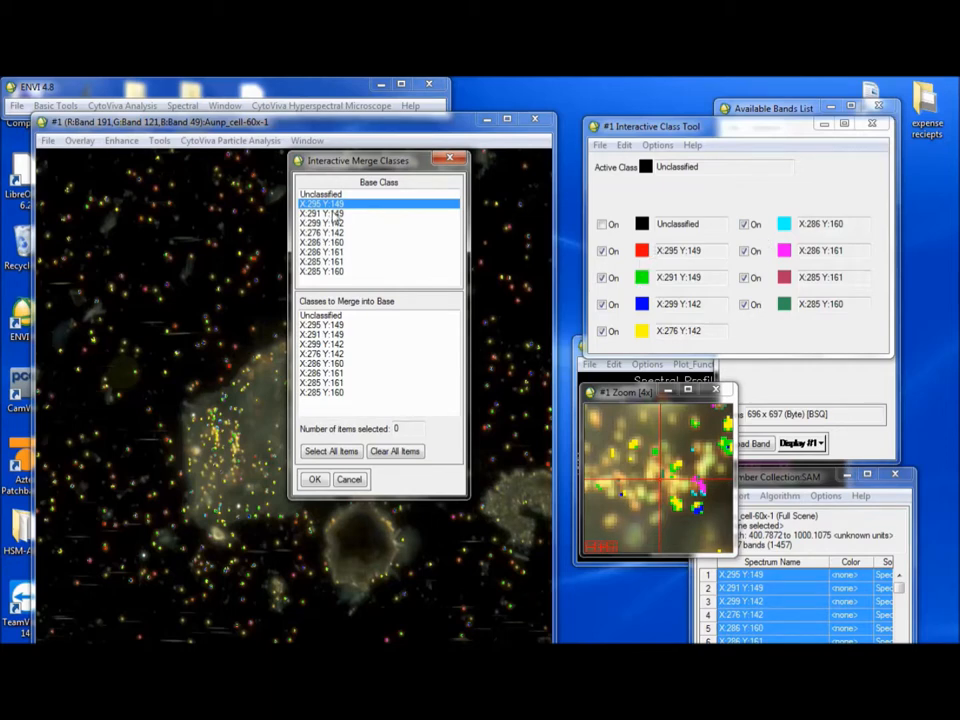
pyautogui.click(330, 334)
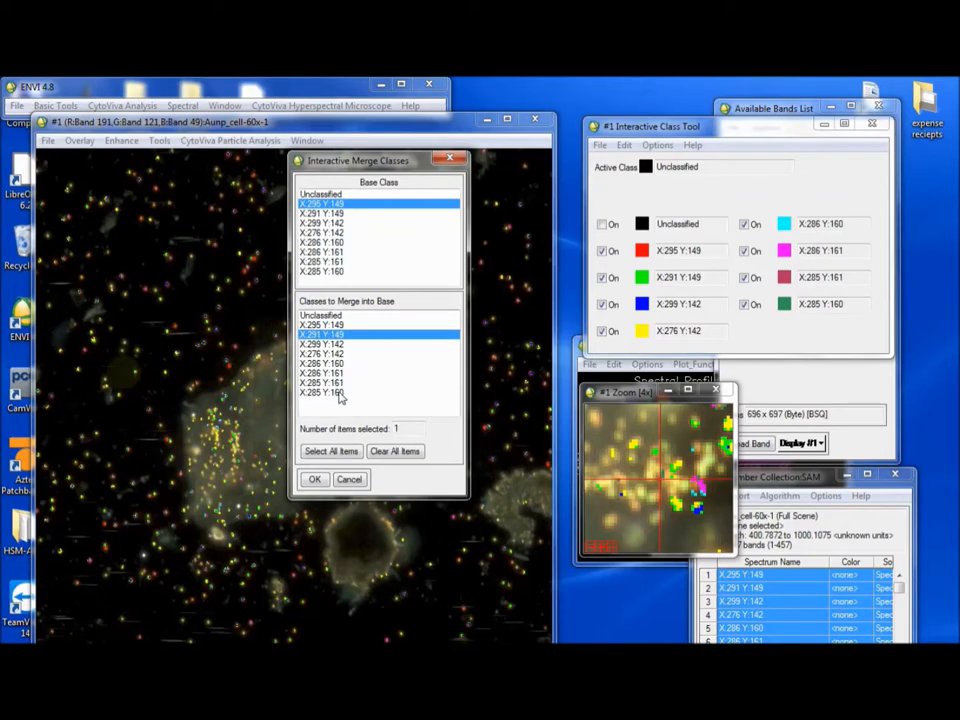
pyautogui.click(330, 452)
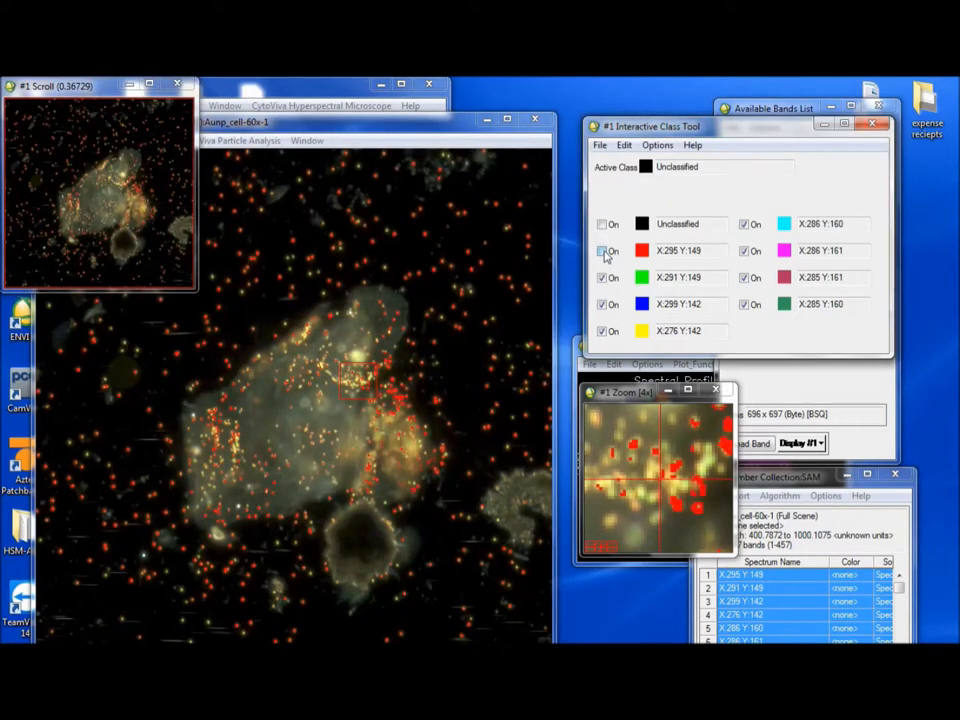
pyautogui.click(602, 250)
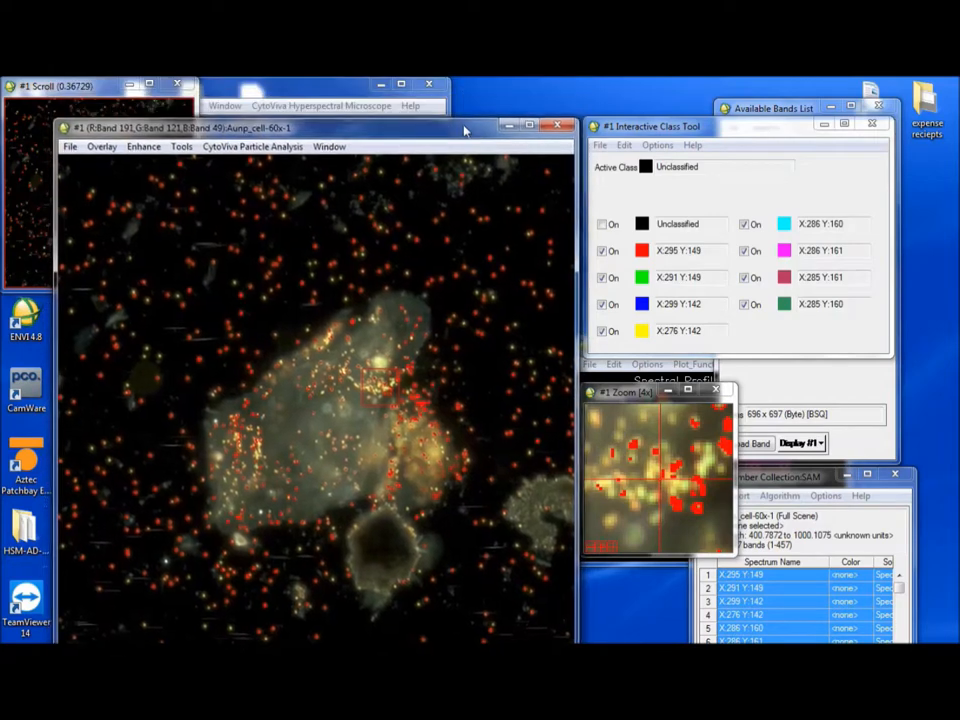
pyautogui.click(68, 148)
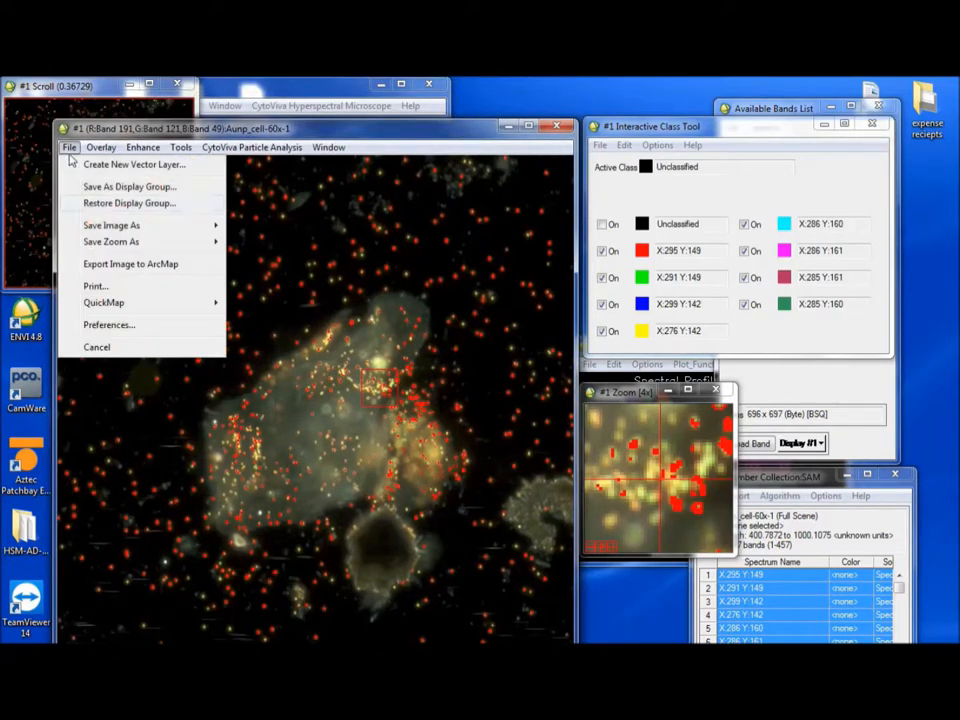
pyautogui.moveTo(112, 224)
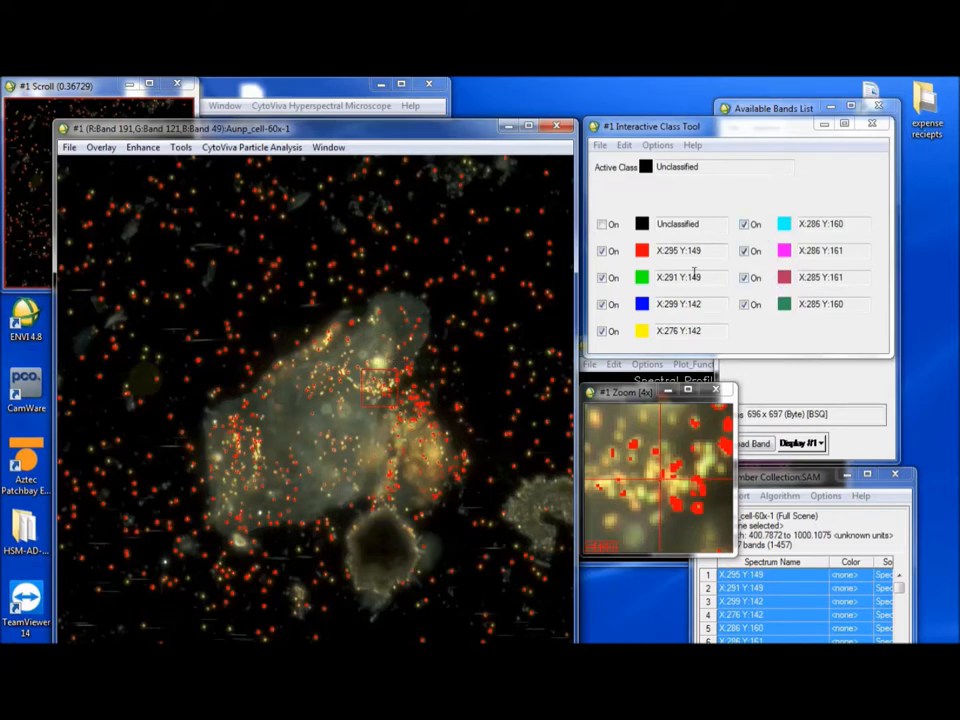
# - Review the class distribution: 6076 points (about 1.25%) in the red class, none elsewhere
pyautogui.click(656, 144)
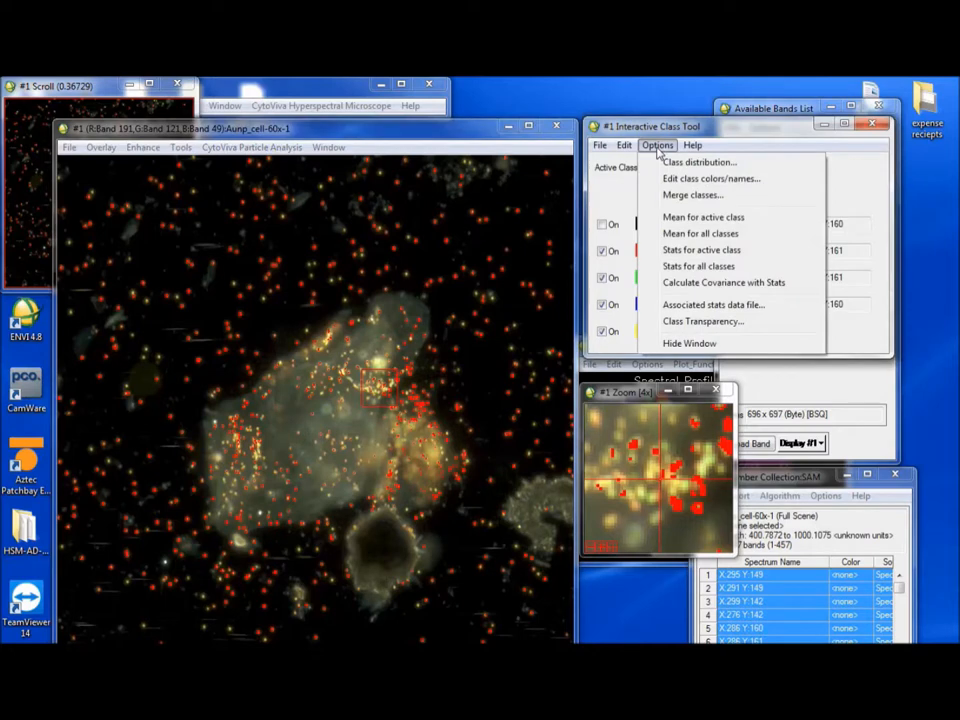
pyautogui.click(696, 162)
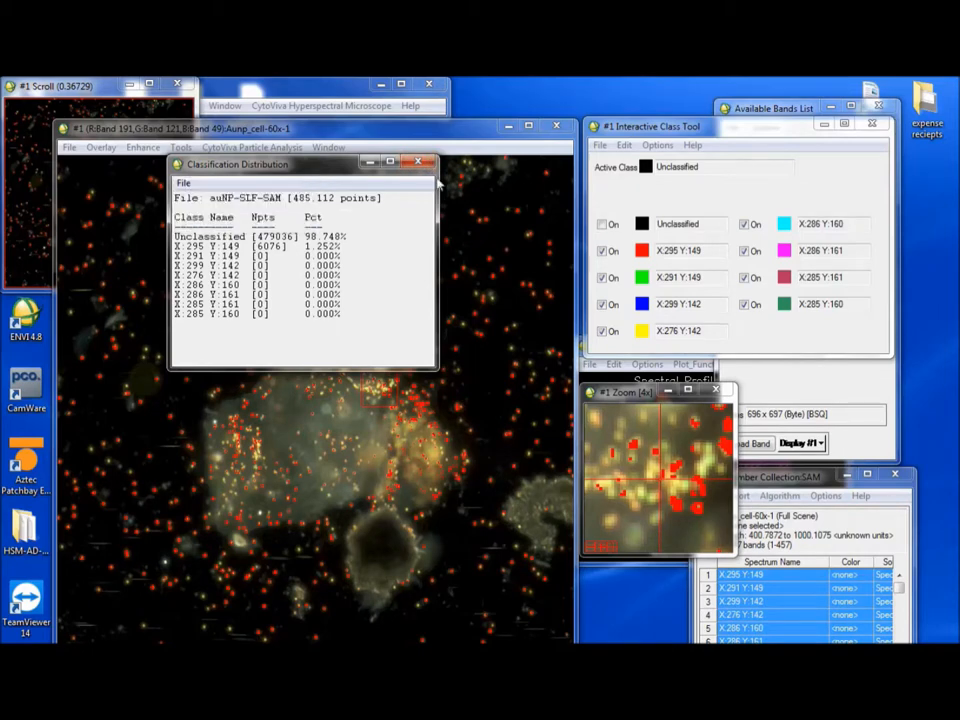
pyautogui.click(418, 162)
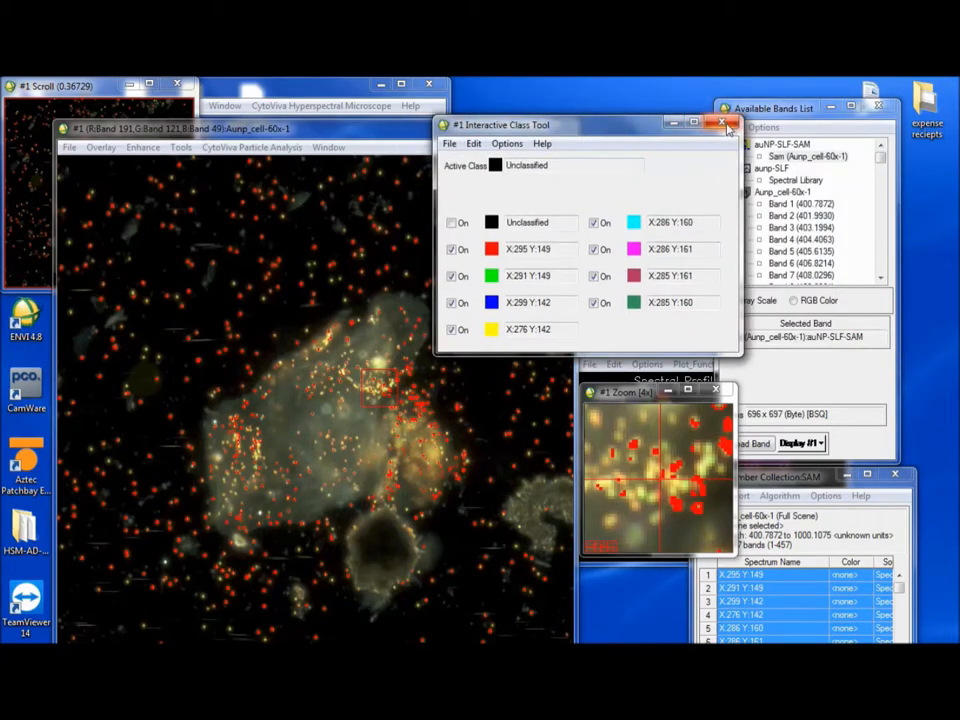
# - Close the classified image display, accepting the changes to the classification image
pyautogui.click(728, 124)
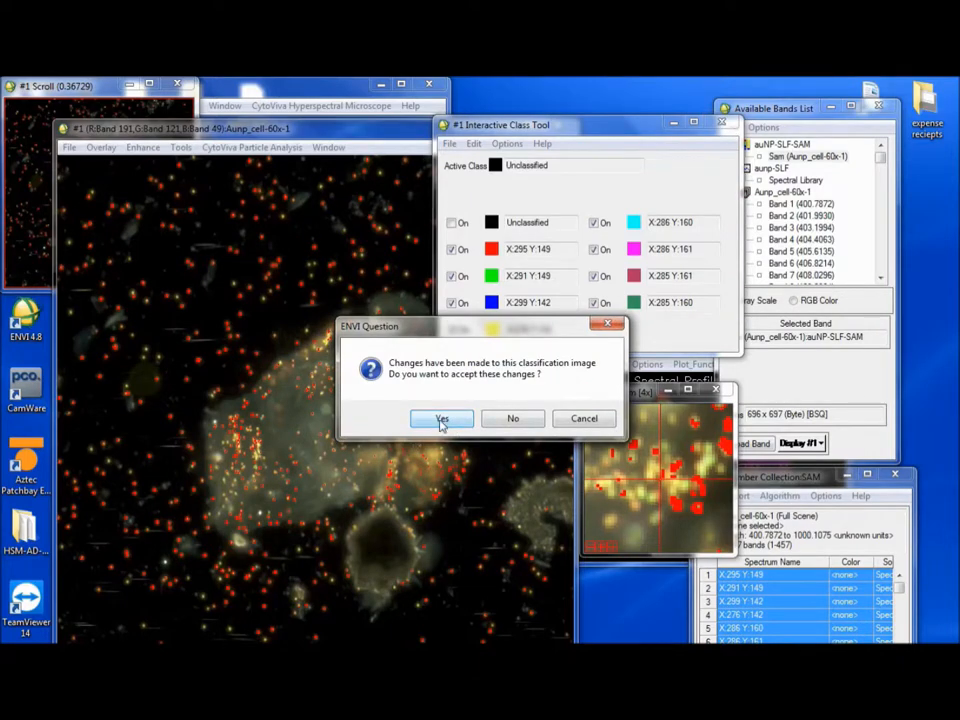
pyautogui.click(442, 418)
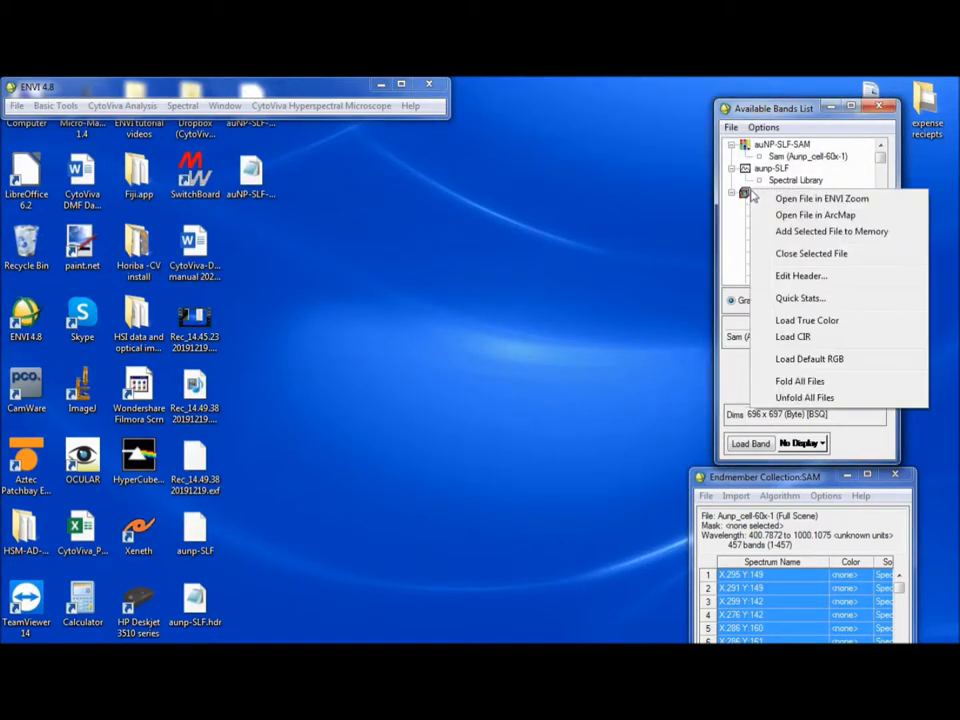
pyautogui.moveTo(808, 320)
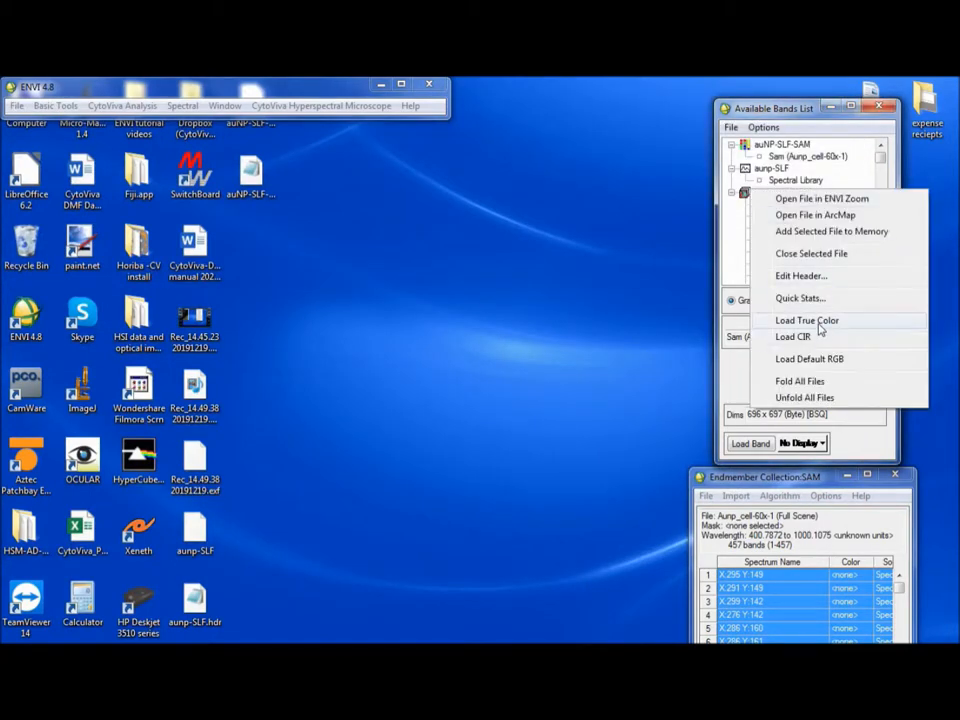
# - Reload Aurp_cell-60x-1 in true colour (bands 192, 122, 50) in a new display
pyautogui.click(806, 320)
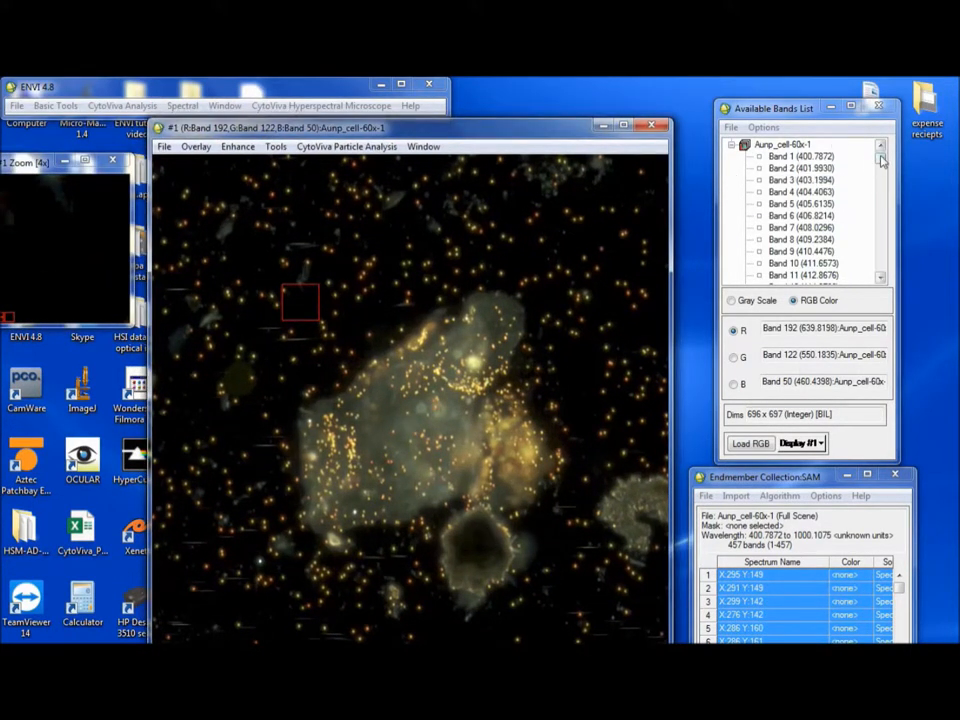
pyautogui.click(196, 148)
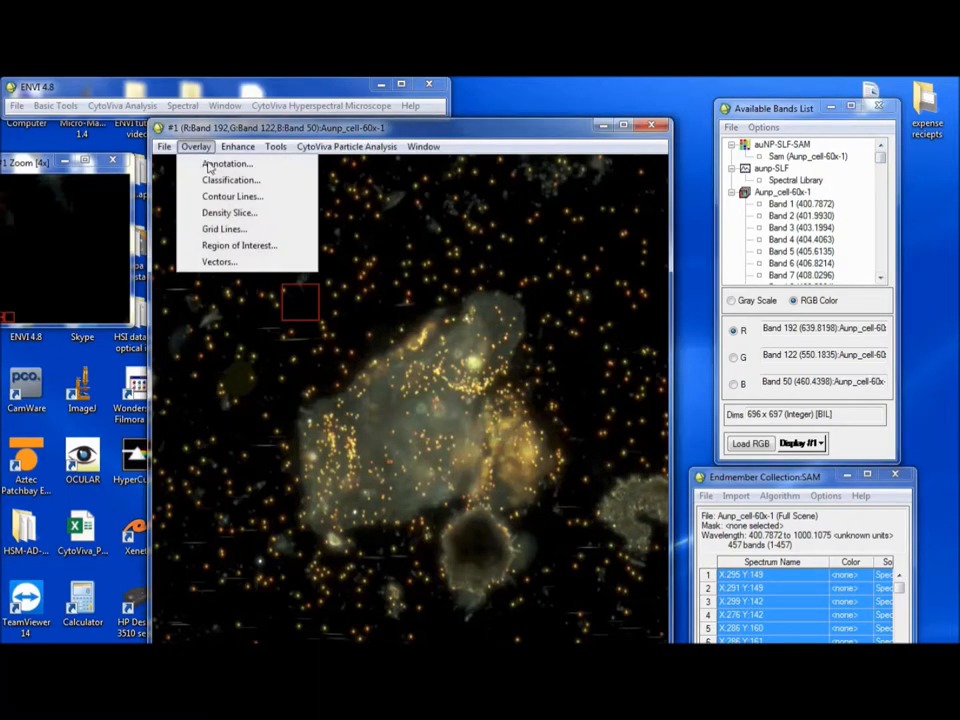
# - Overlay the saved classification, showing red particles with Unclassified as a black background
pyautogui.click(232, 180)
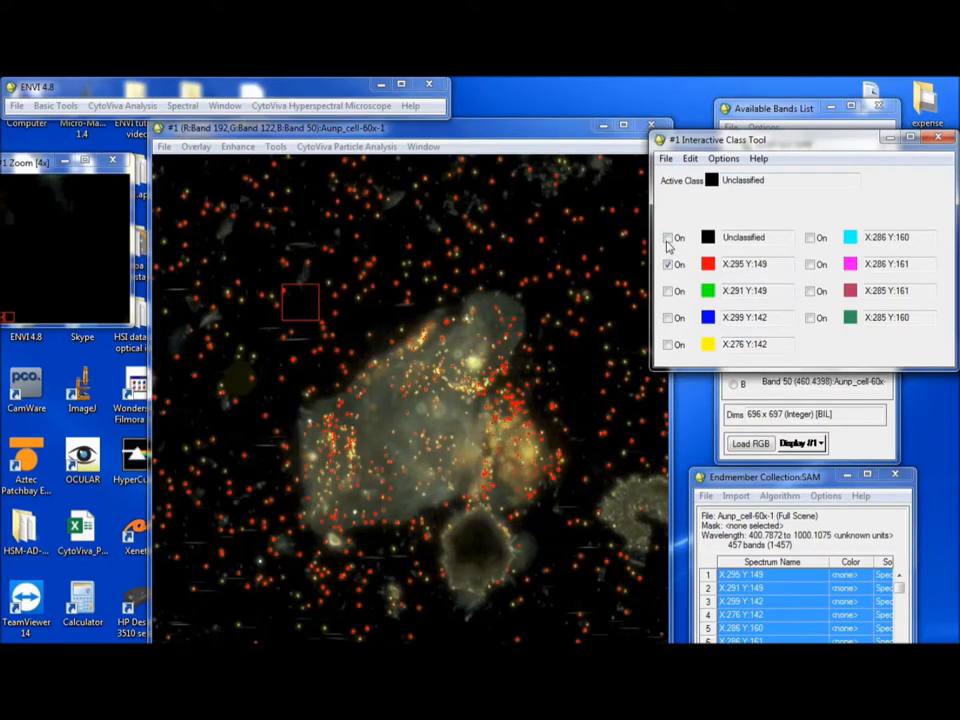
pyautogui.click(668, 238)
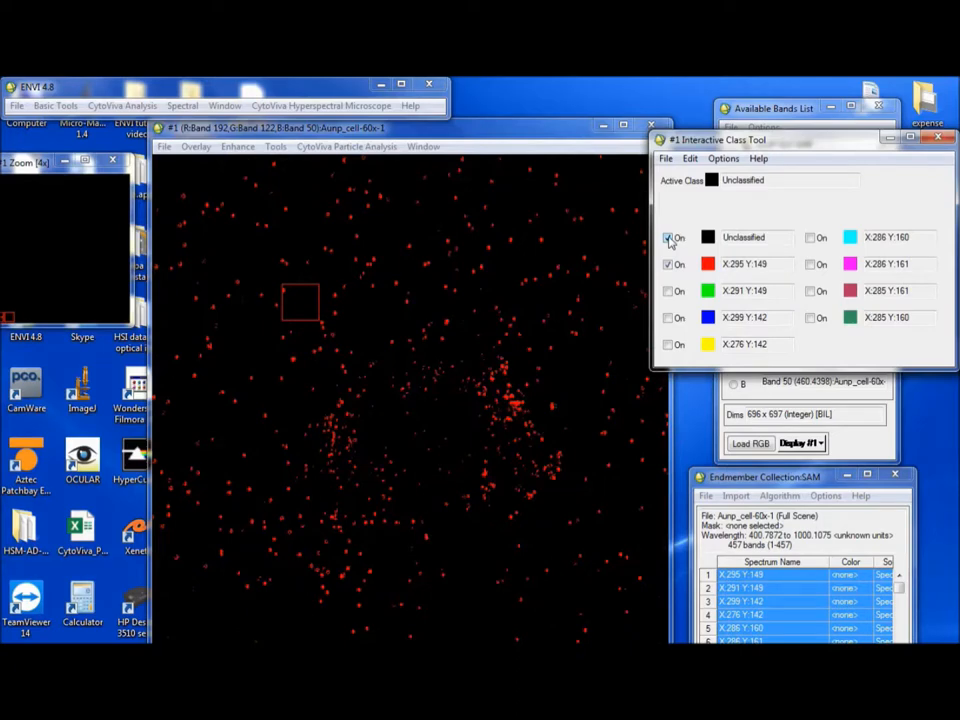